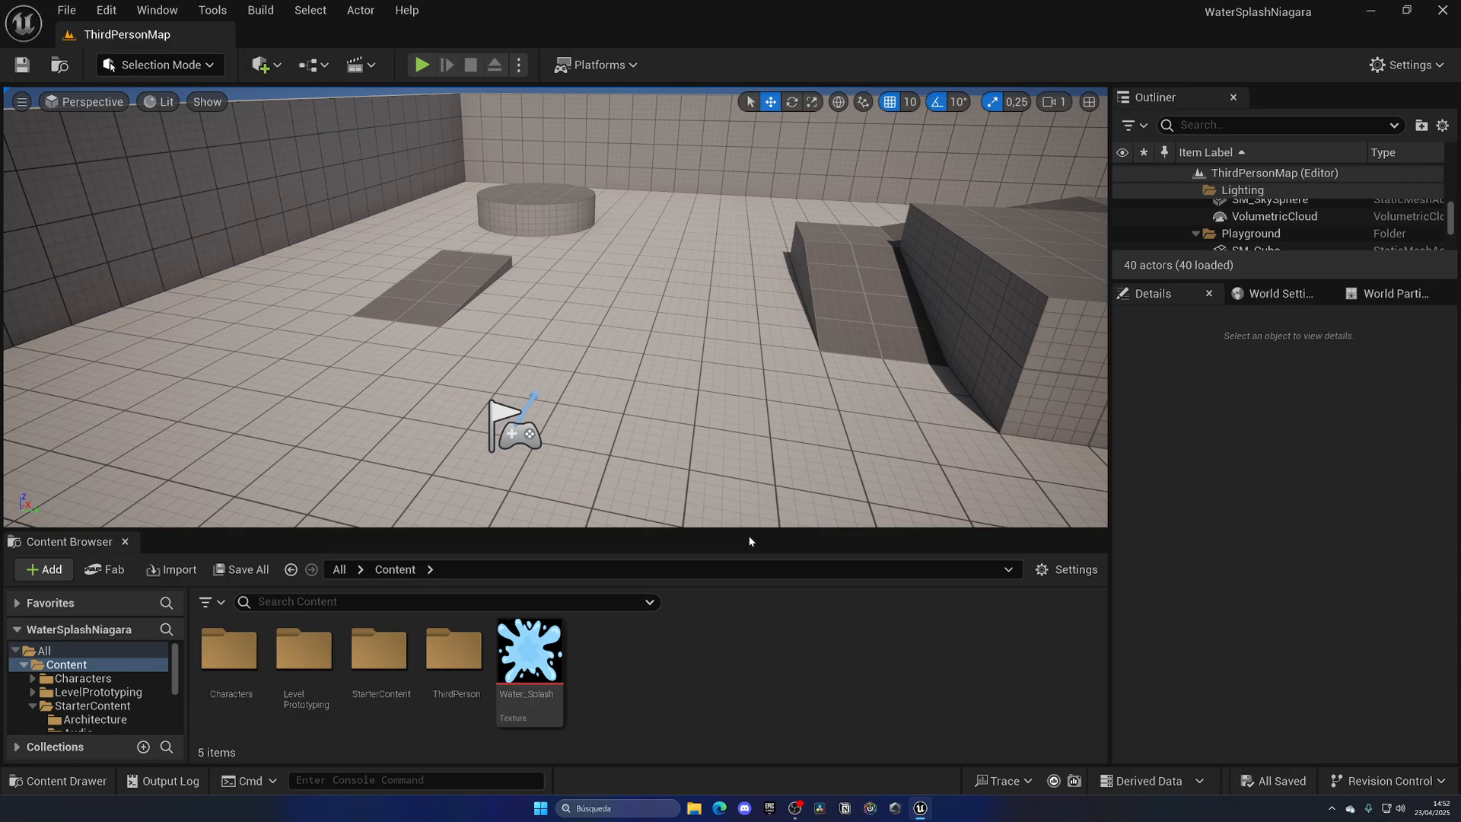
Step: Preview the Water_Splash texture, then start a new Niagara System from the OmnidirectionalBurst emitter
double_click(528, 642)
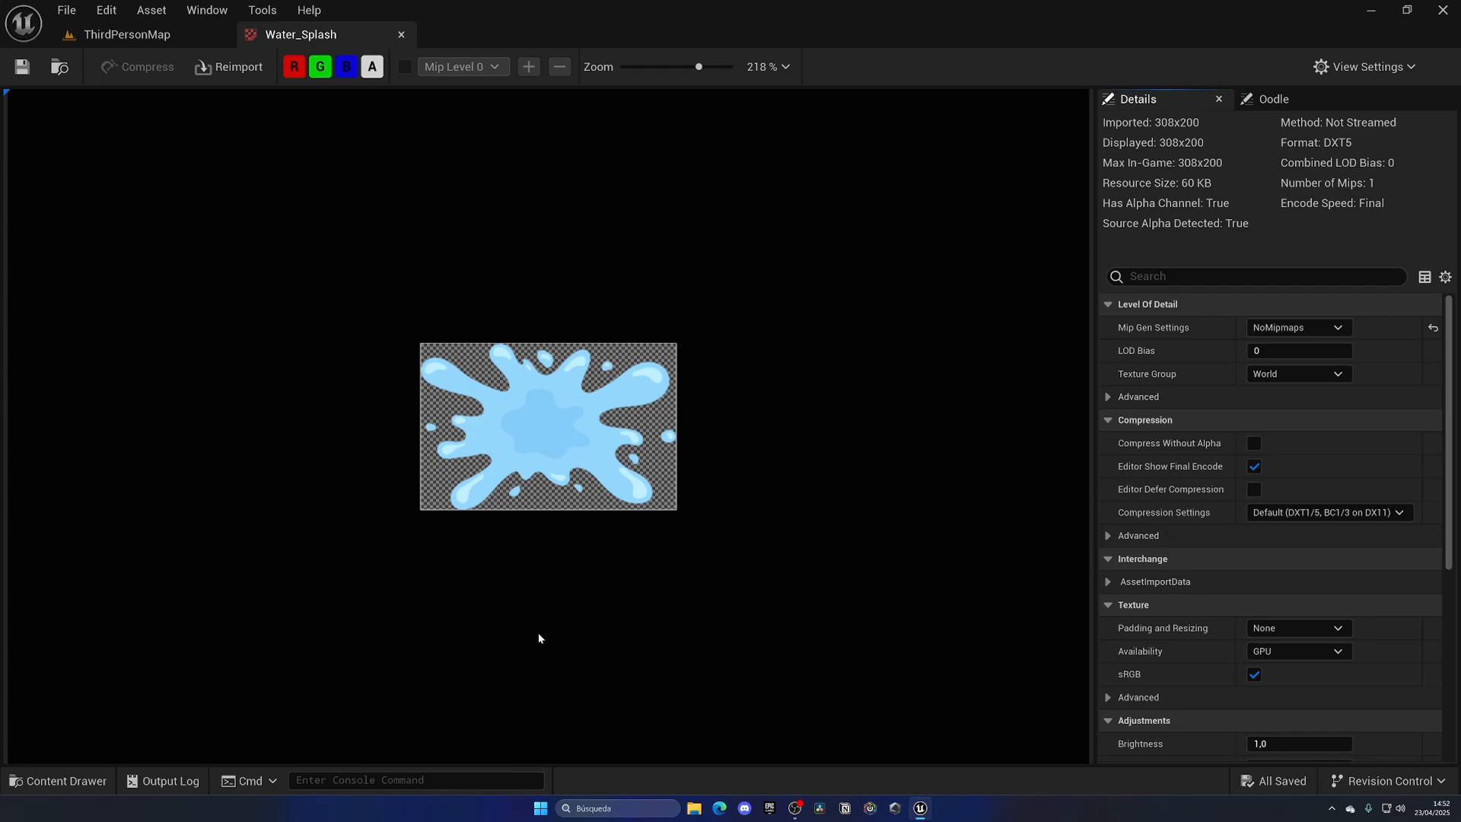
mouse_move(749, 441)
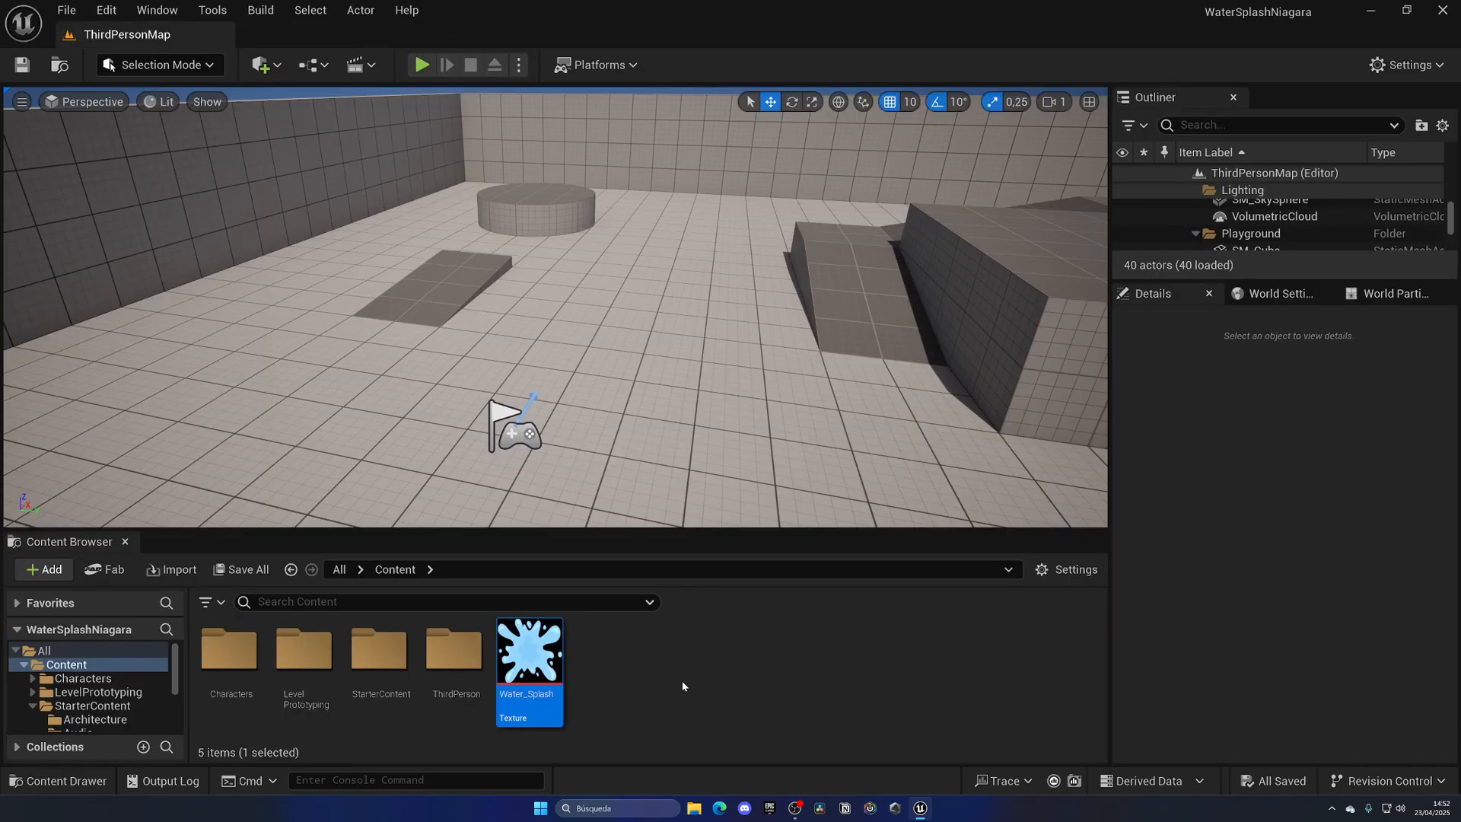
click(43, 569)
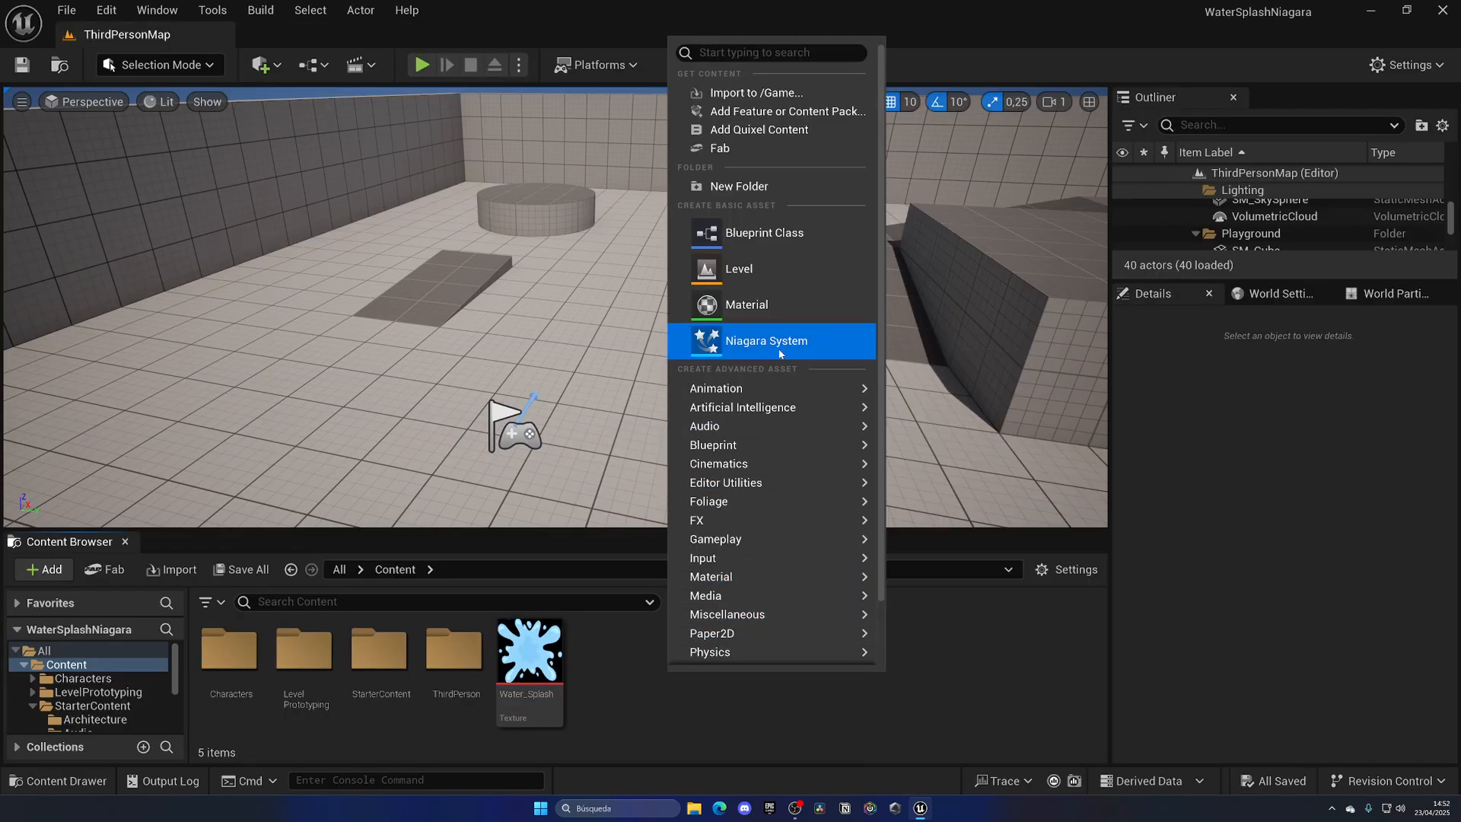
click(765, 339)
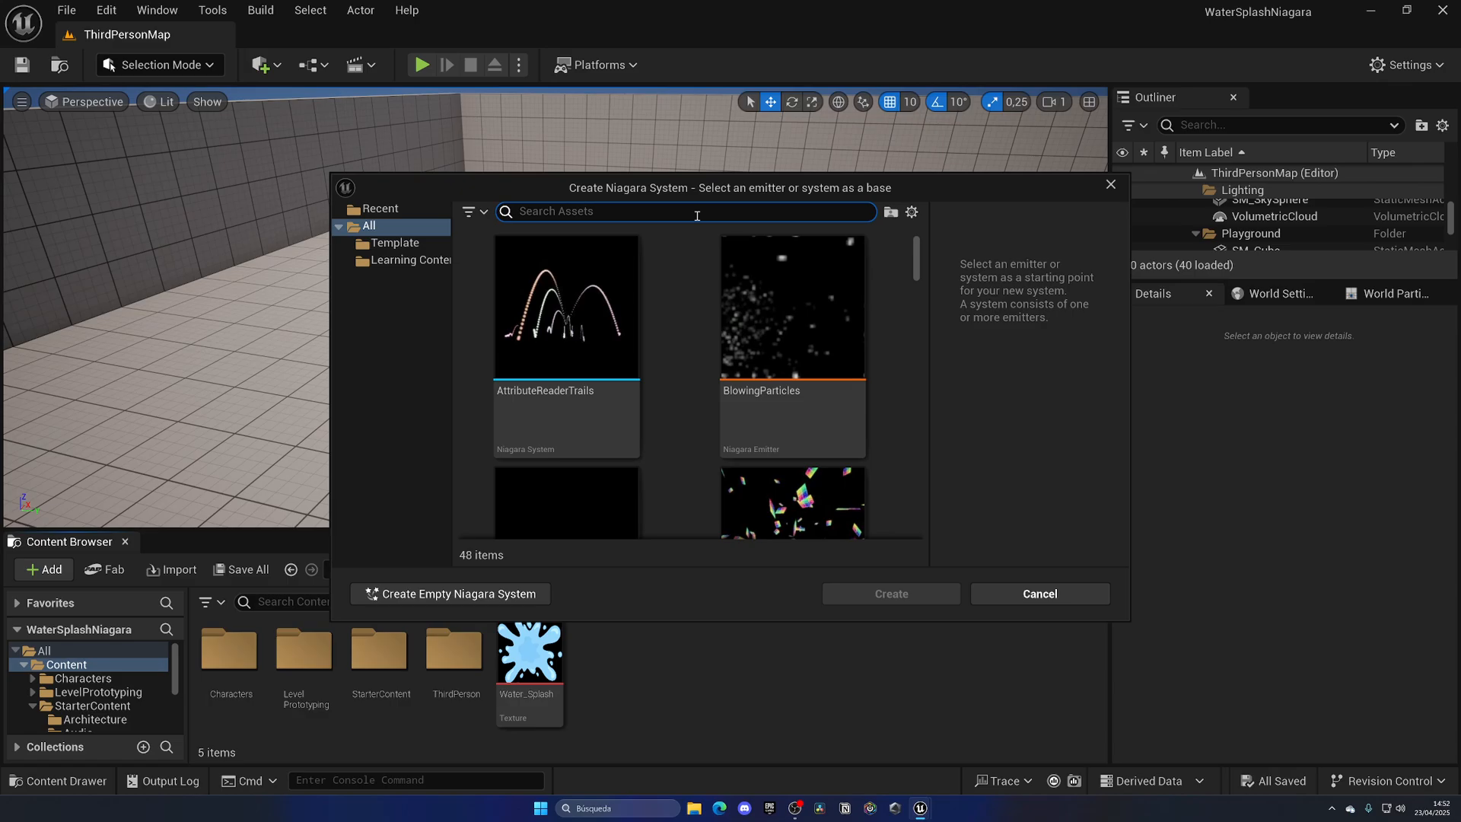
text(burst)
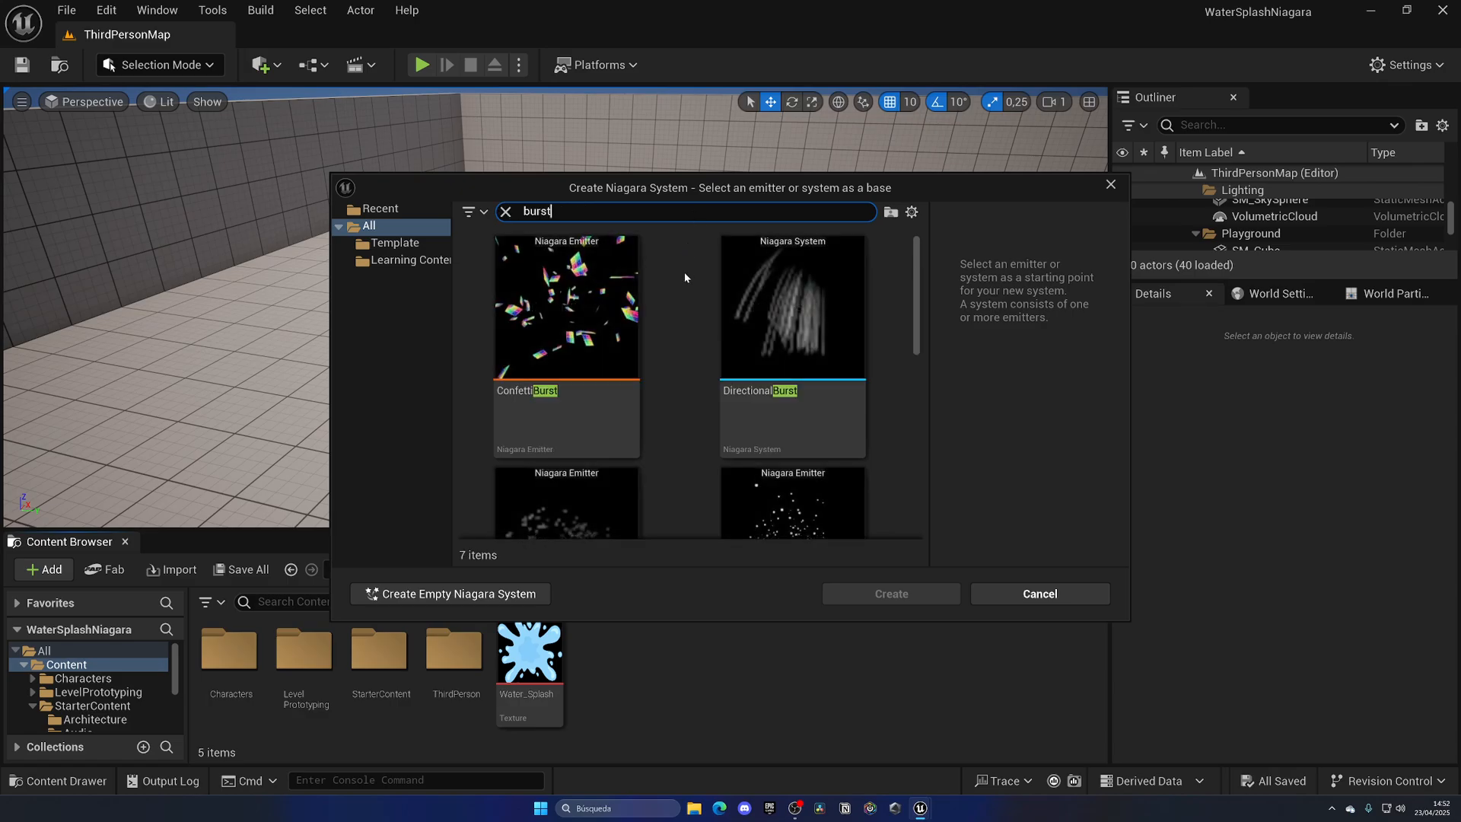
mouse_move(682, 294)
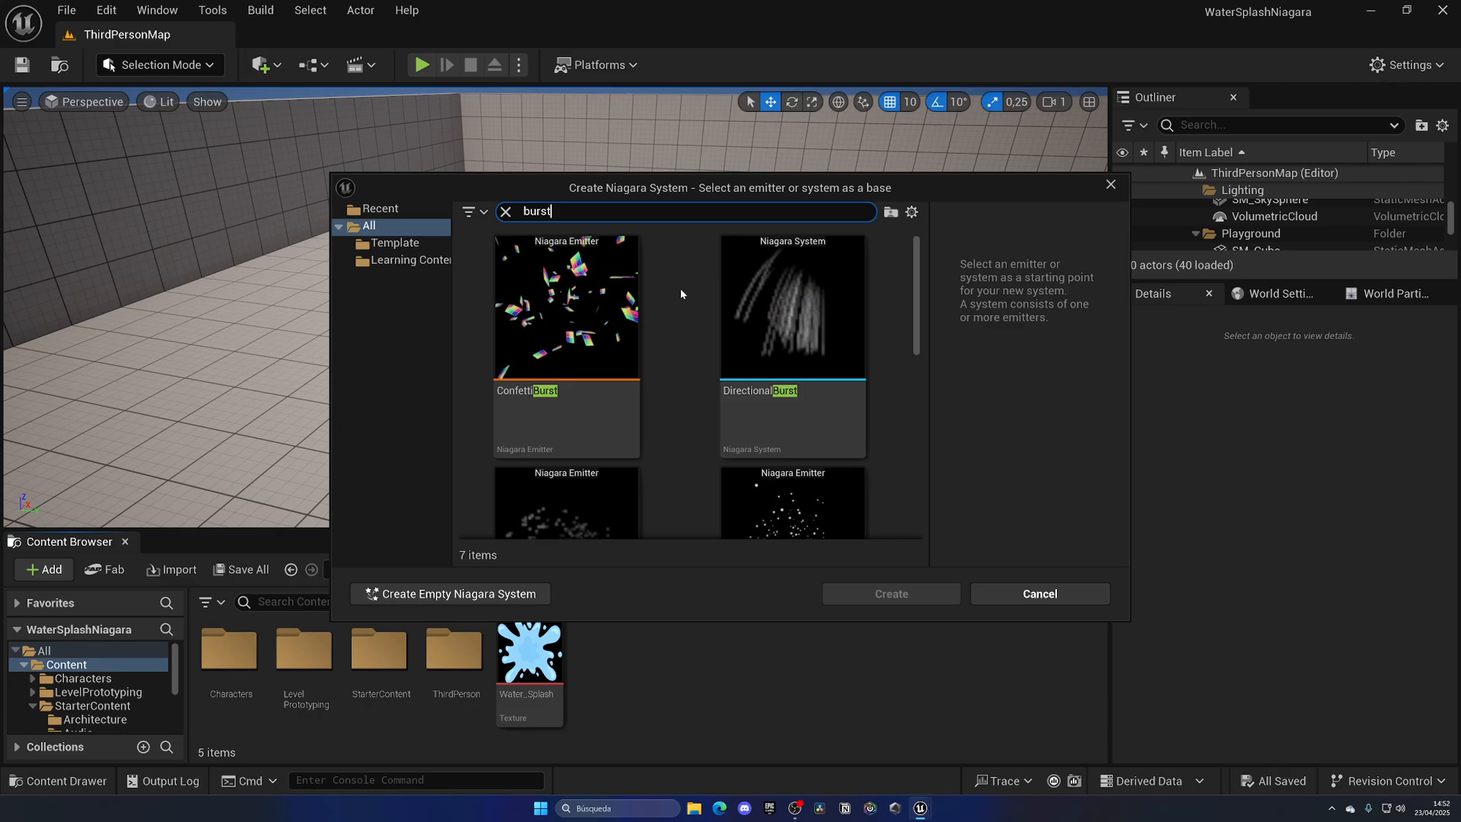
scroll(down, 3)
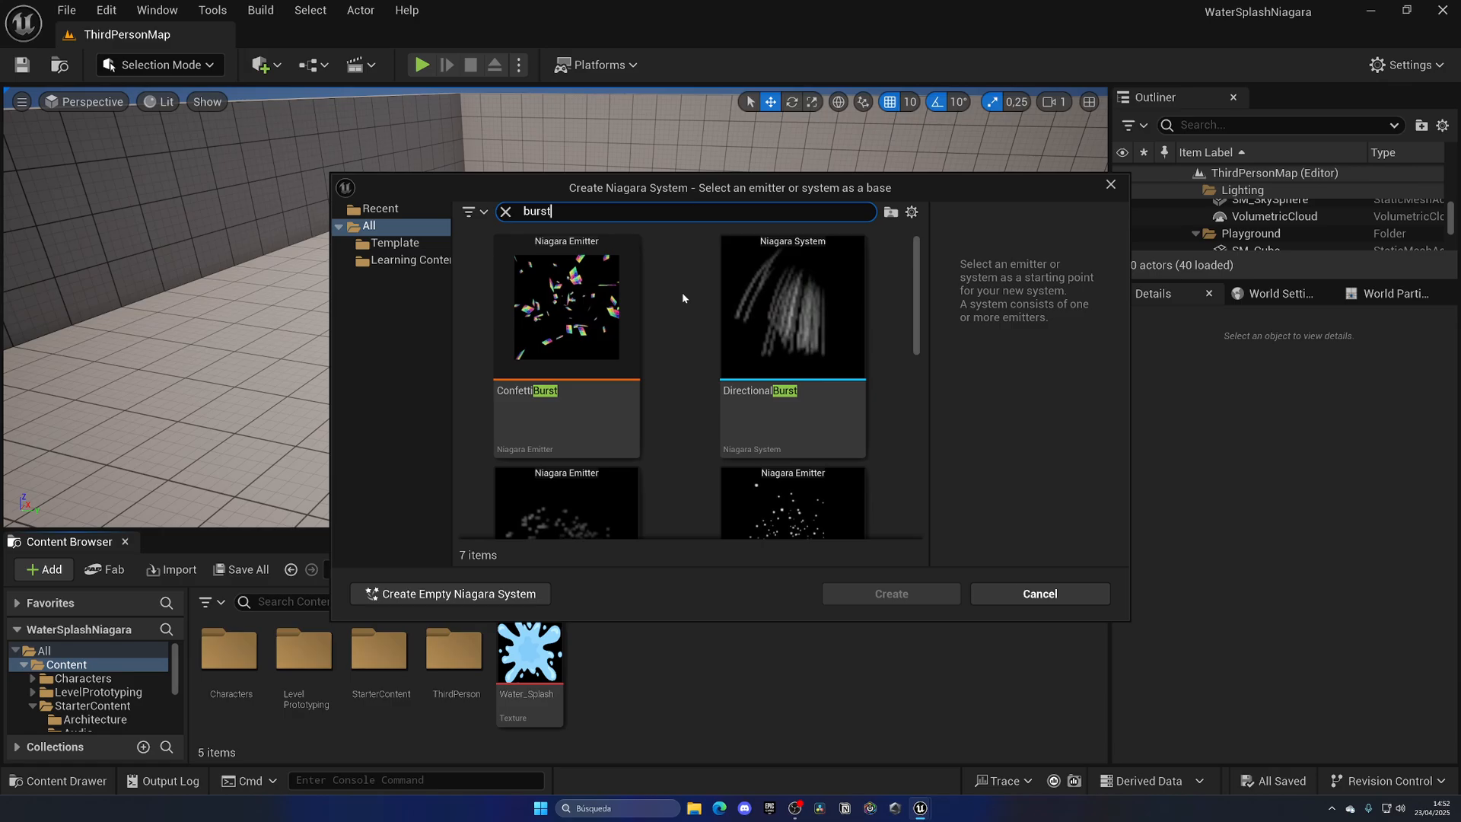
scroll(down, 3)
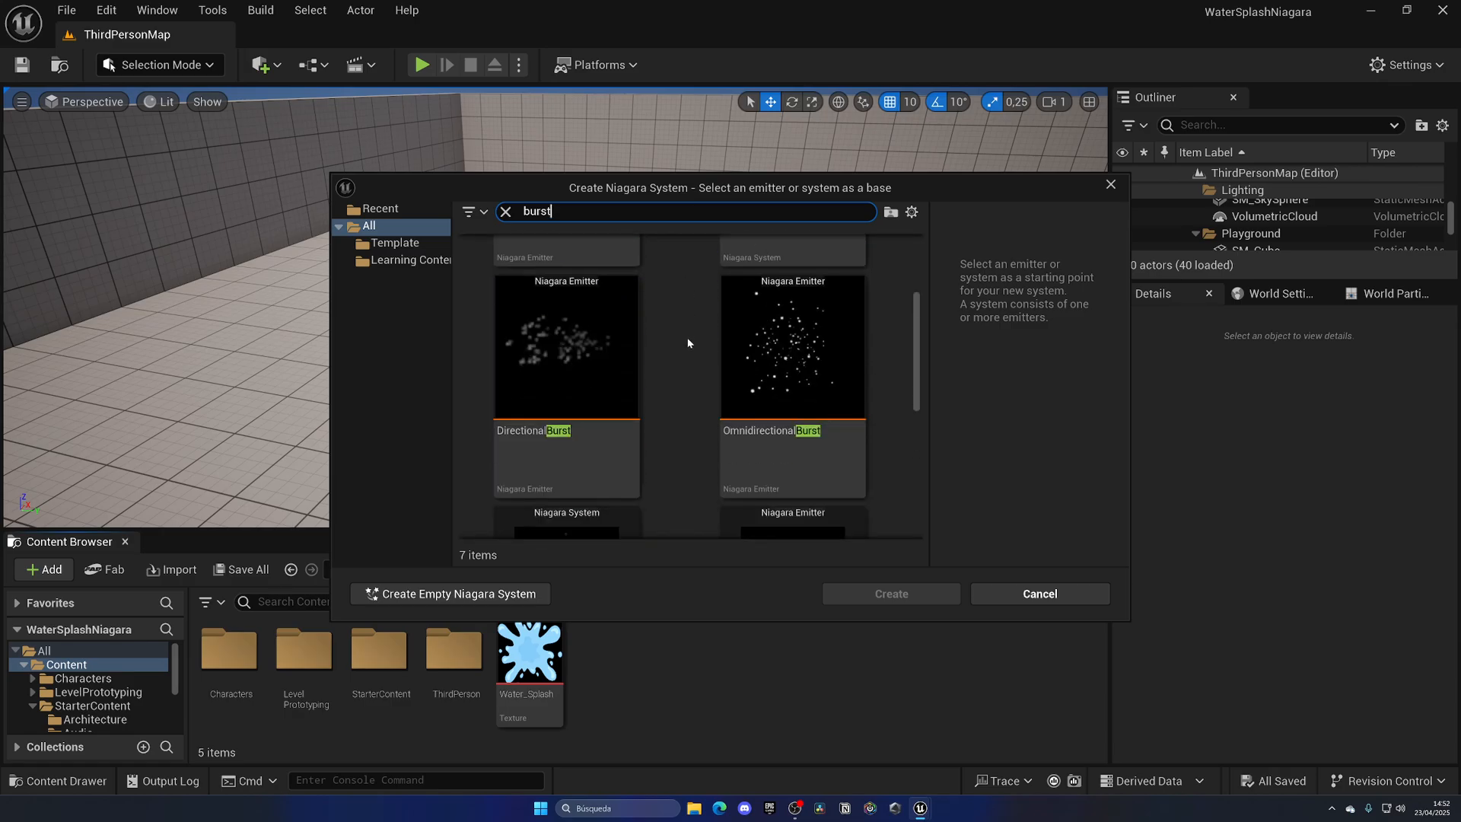
click(792, 346)
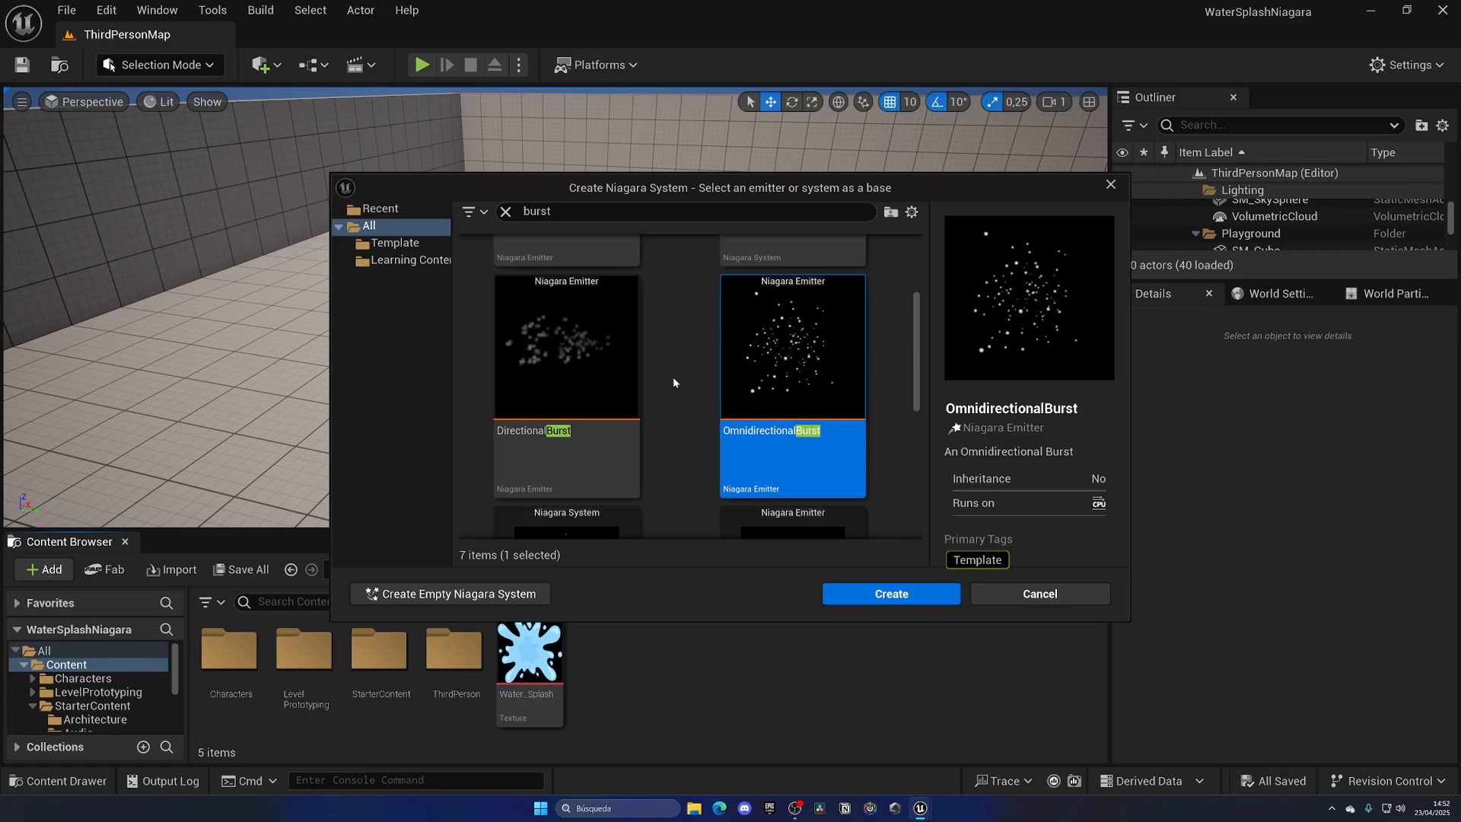
mouse_move(764, 321)
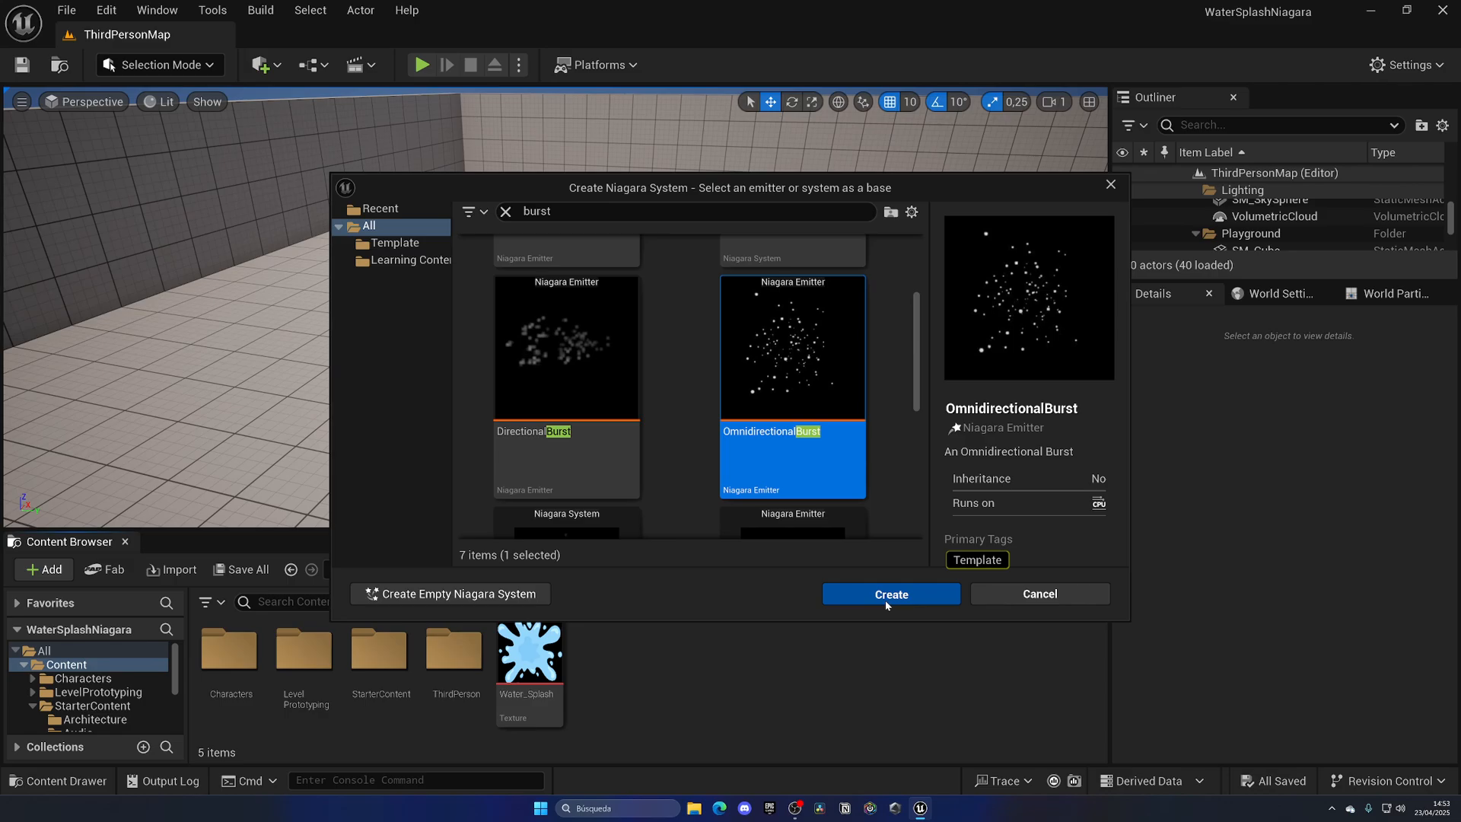
Step: Create the system as NS_WaterSplash, look inside it, and return to the ThirdPersonMap with it placed
click(889, 594)
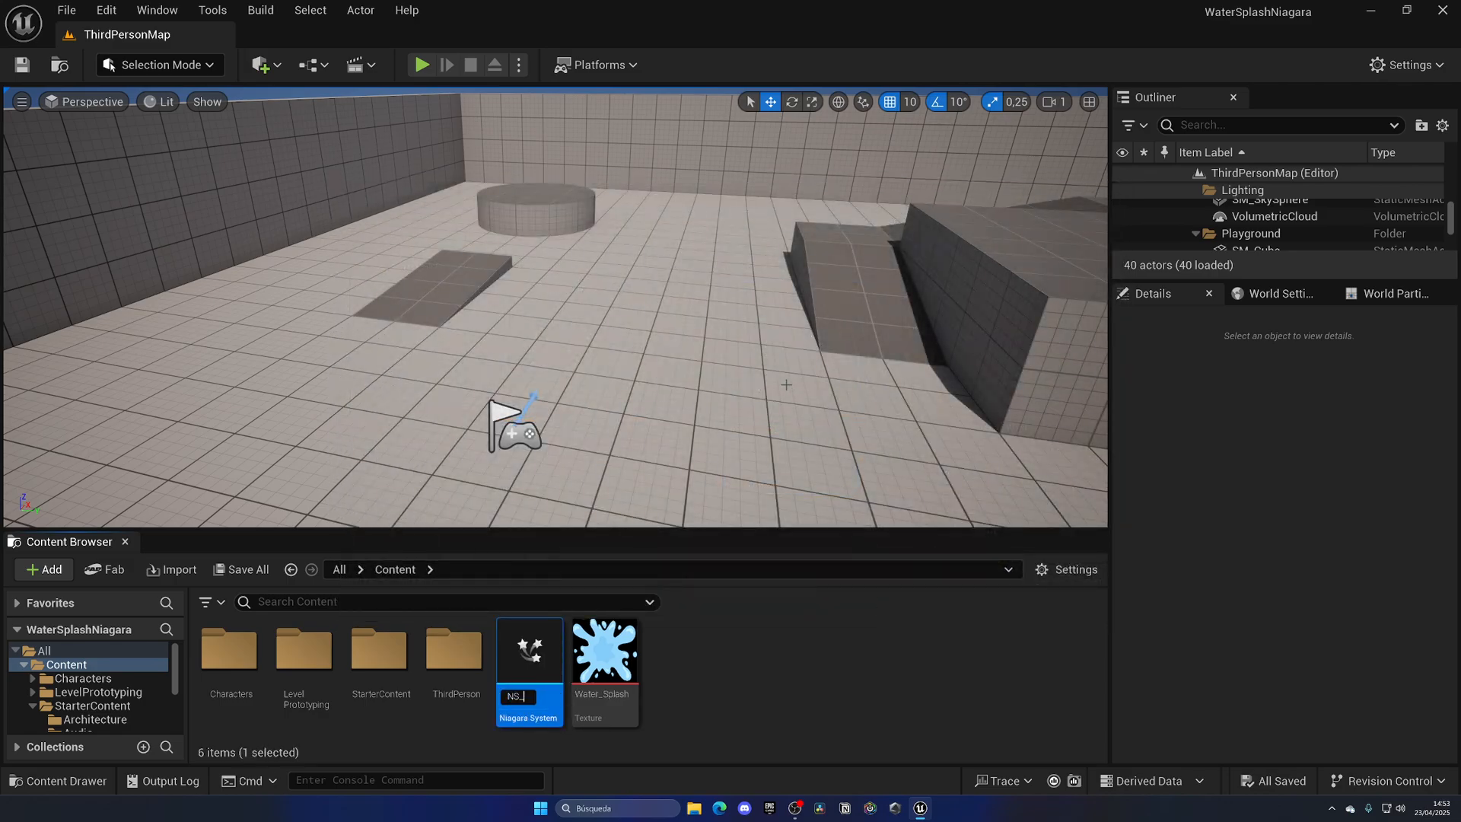
text(WaterSplash)
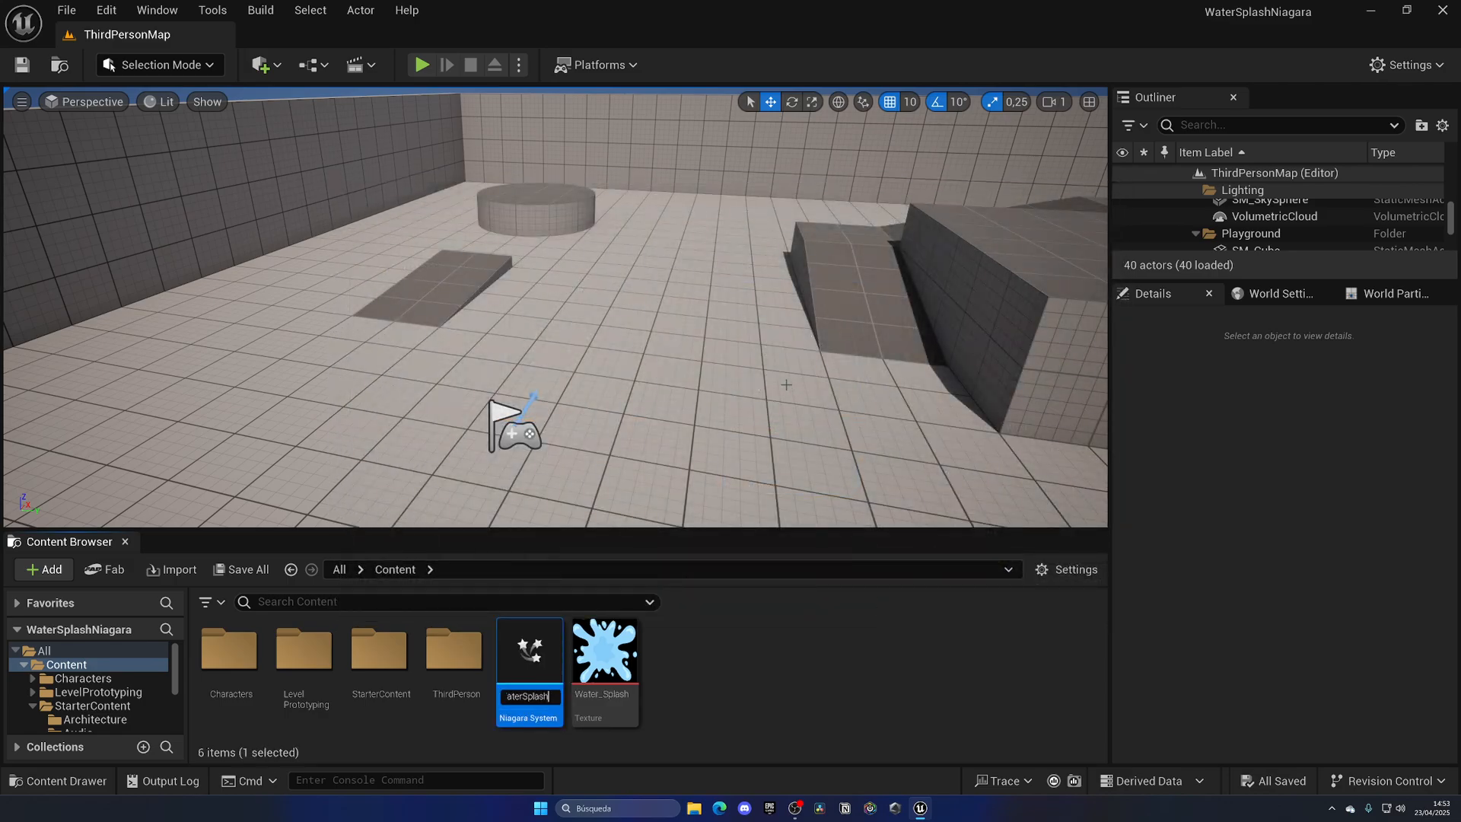
double_click(528, 646)
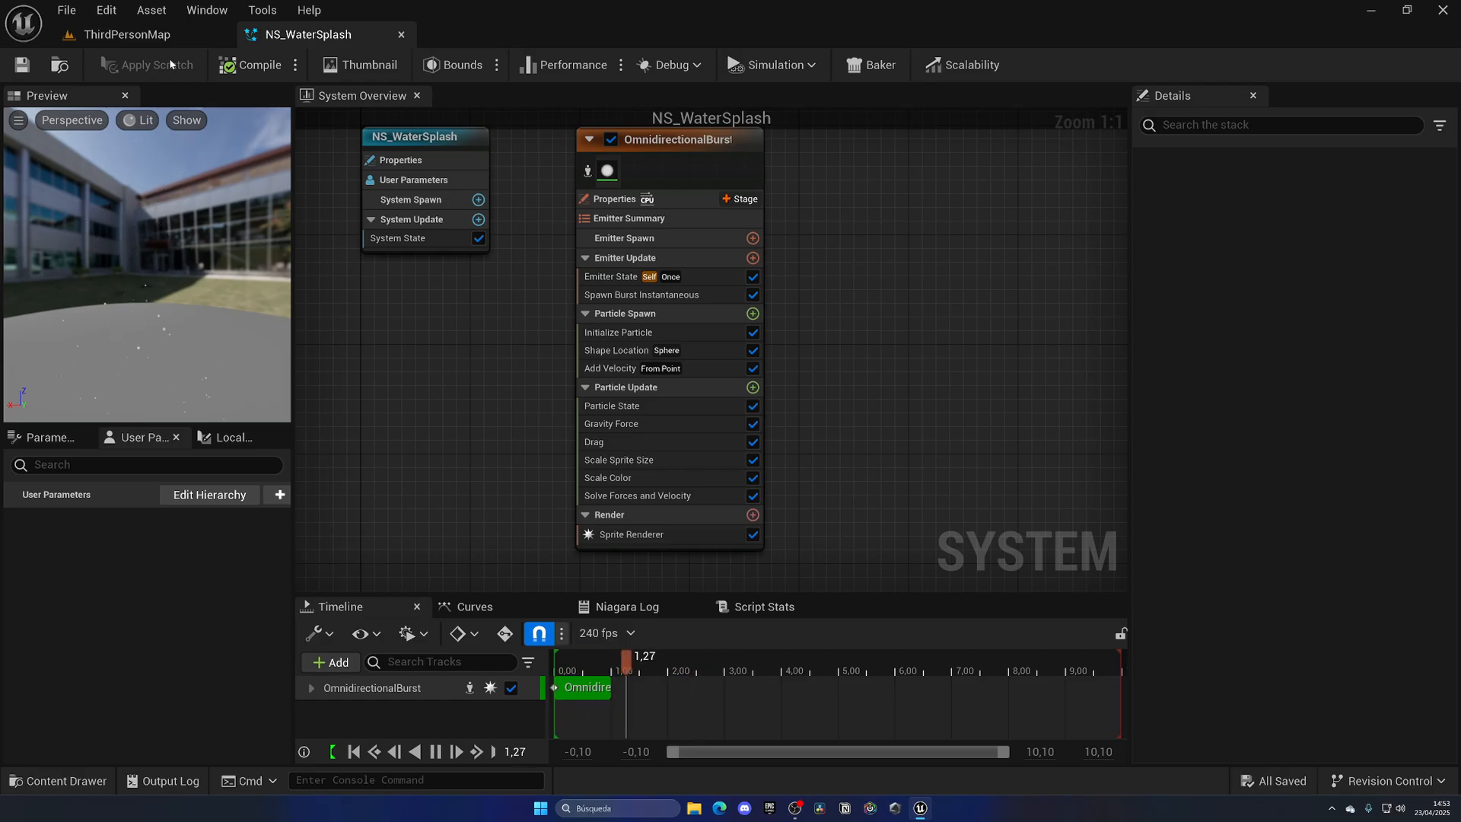
click(122, 35)
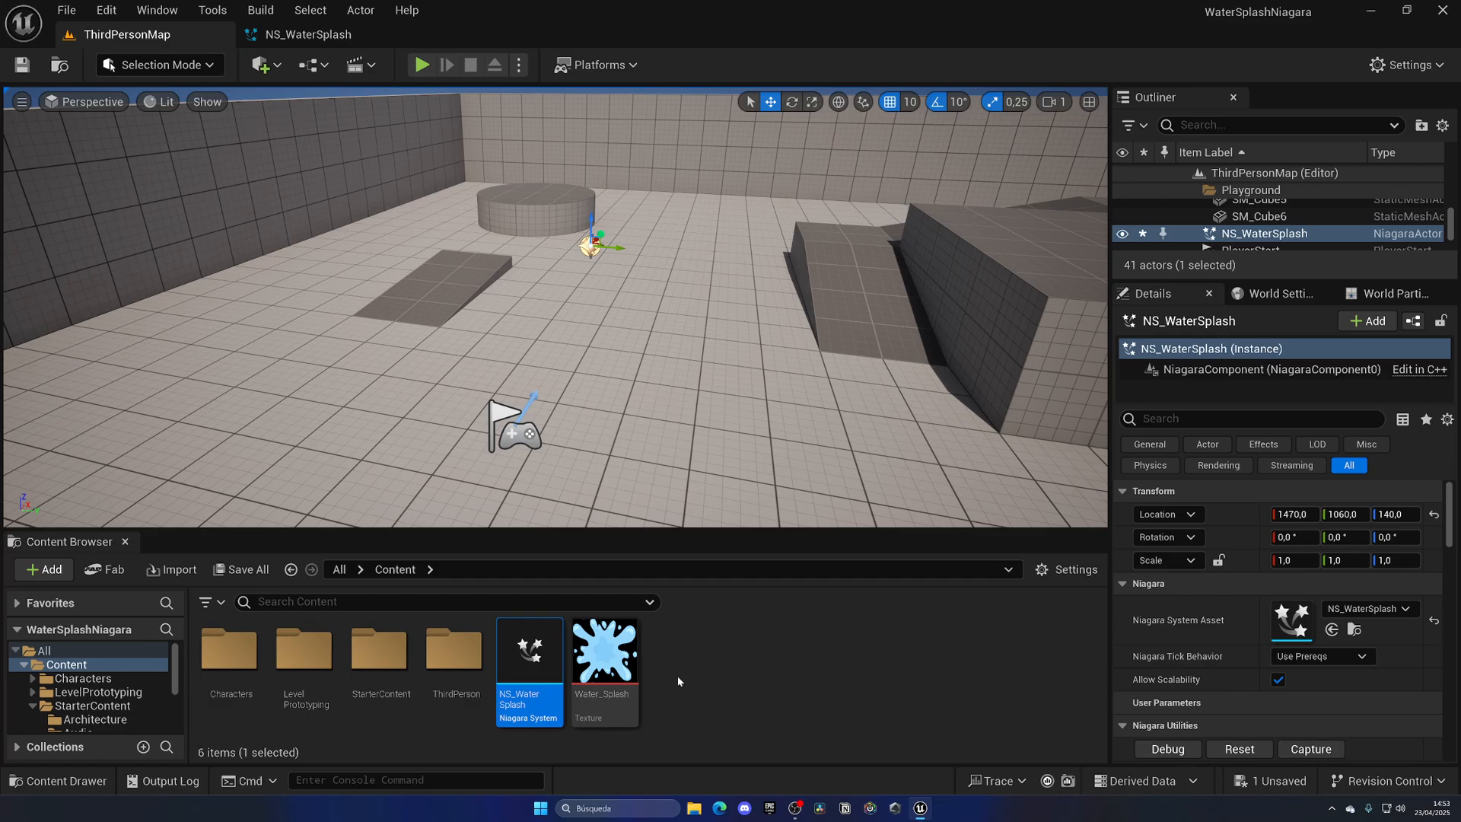
Step: Create a material from the Water_Splash texture and begin renaming it M_WaterSplash
click(605, 646)
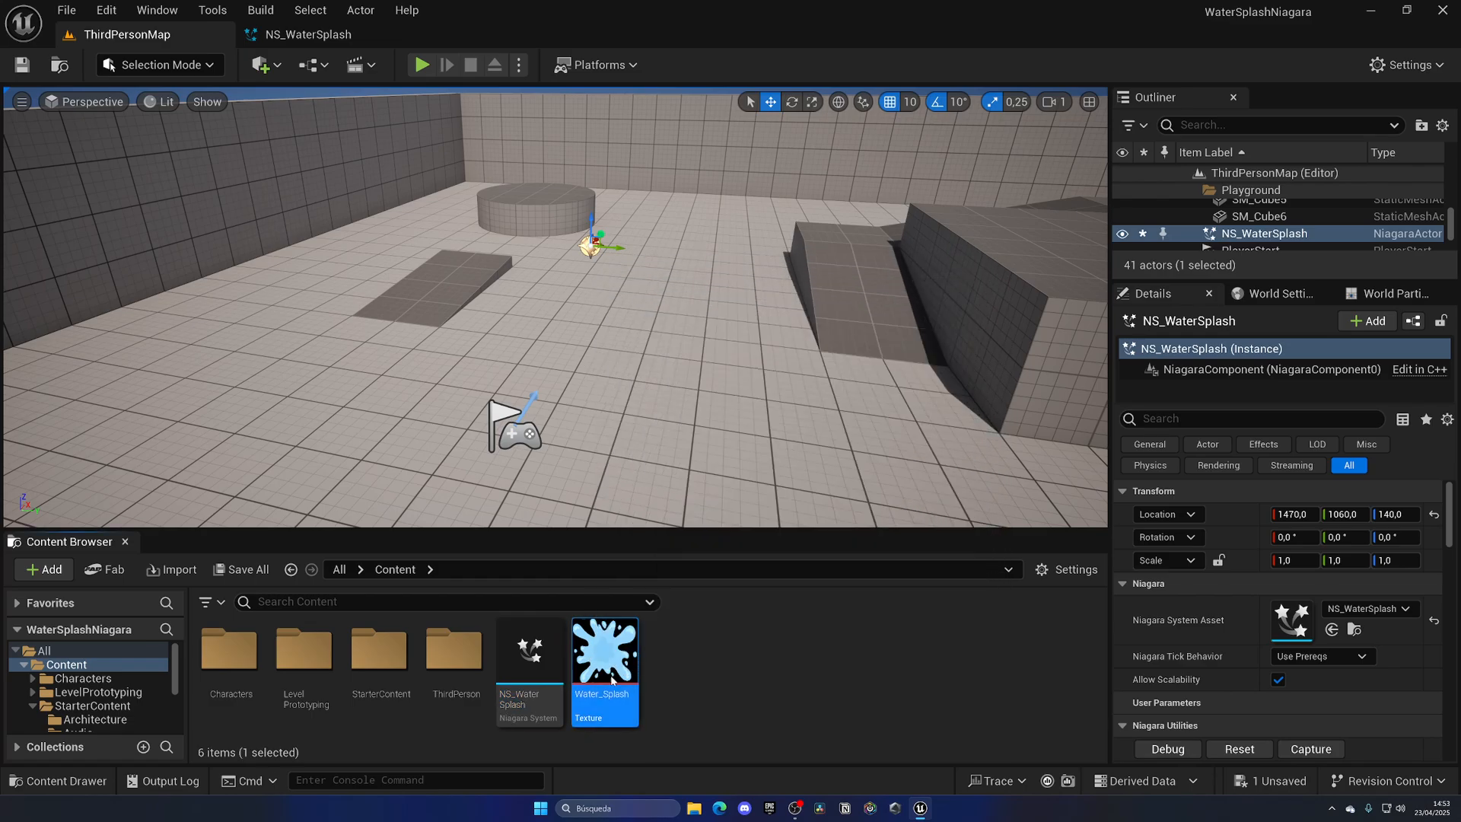
right_click(605, 648)
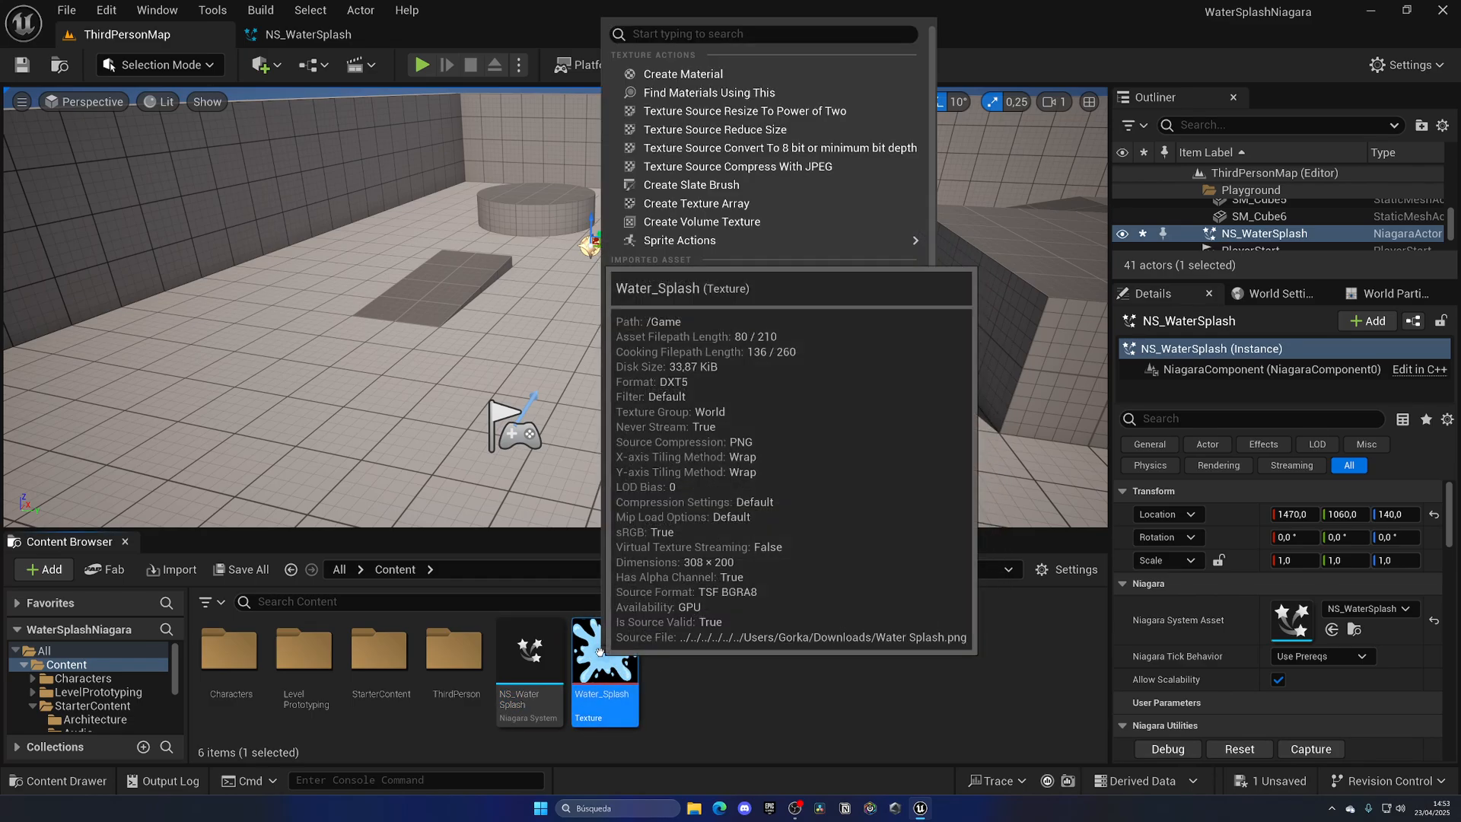
click(683, 73)
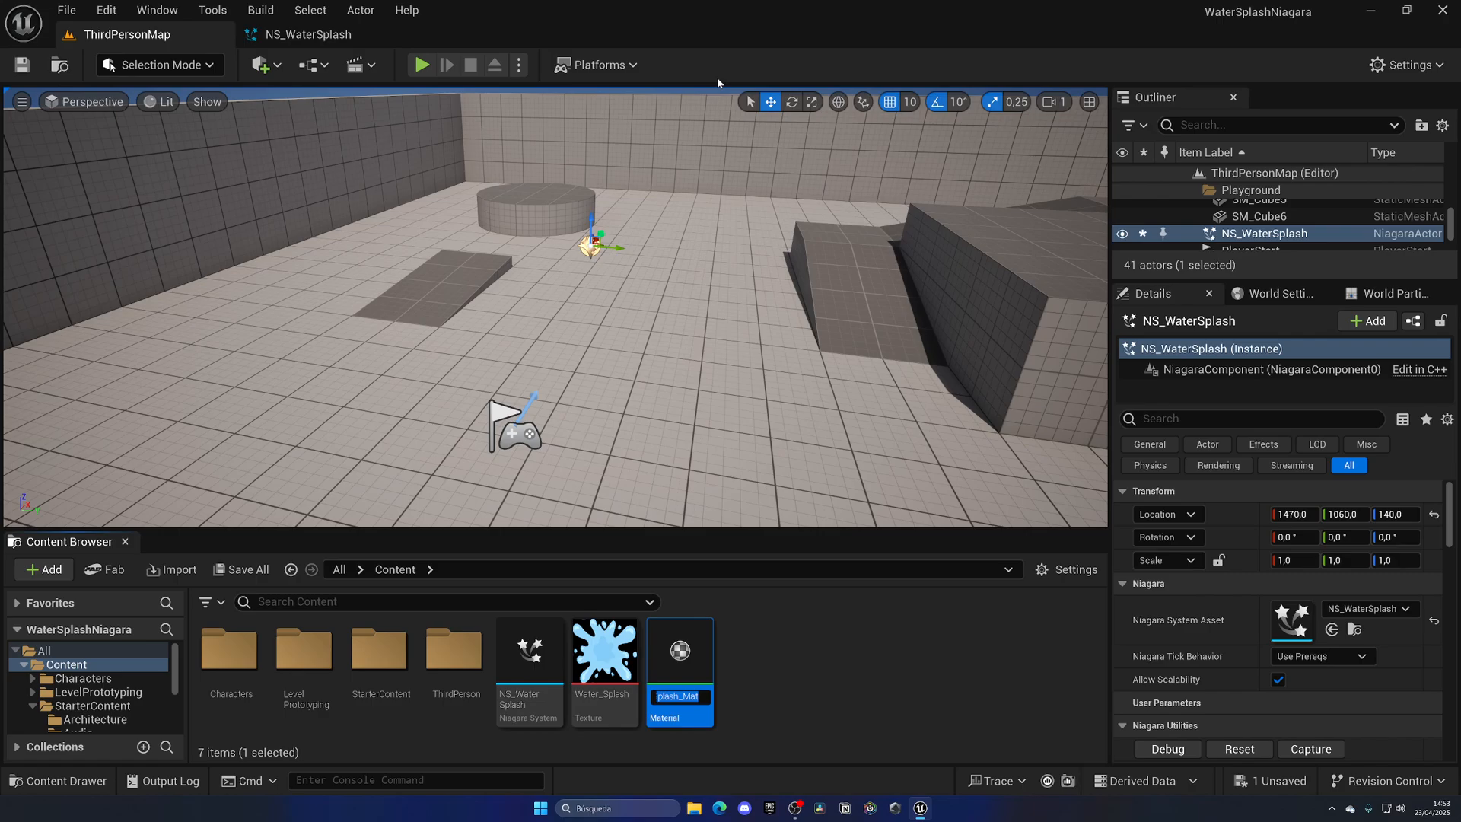
text(M_S)
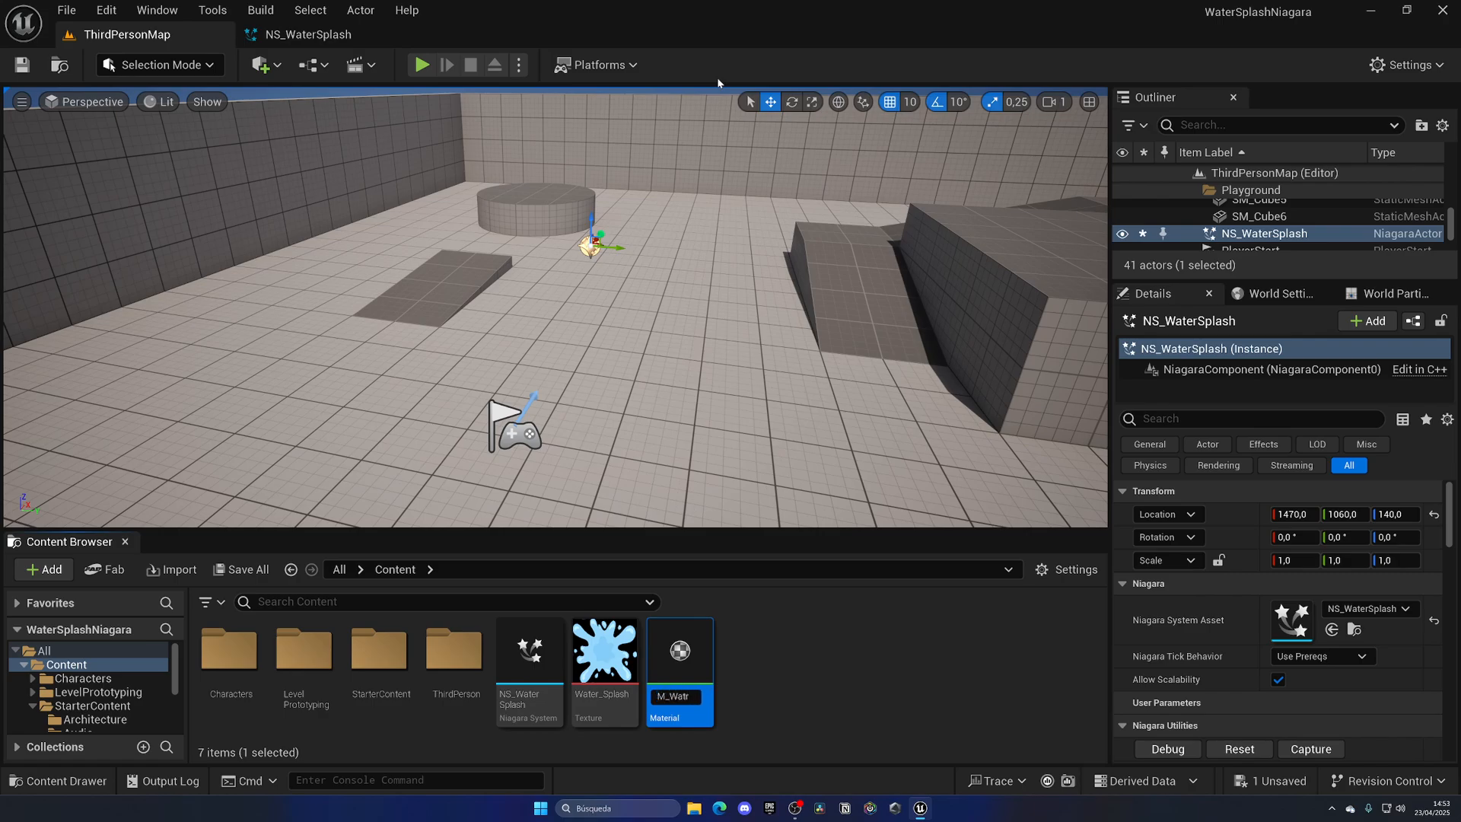
Step: Set M_WaterSplash to Translucent blend and wire the texture RGB to Base Color and alpha to Opacity
double_click(678, 650)
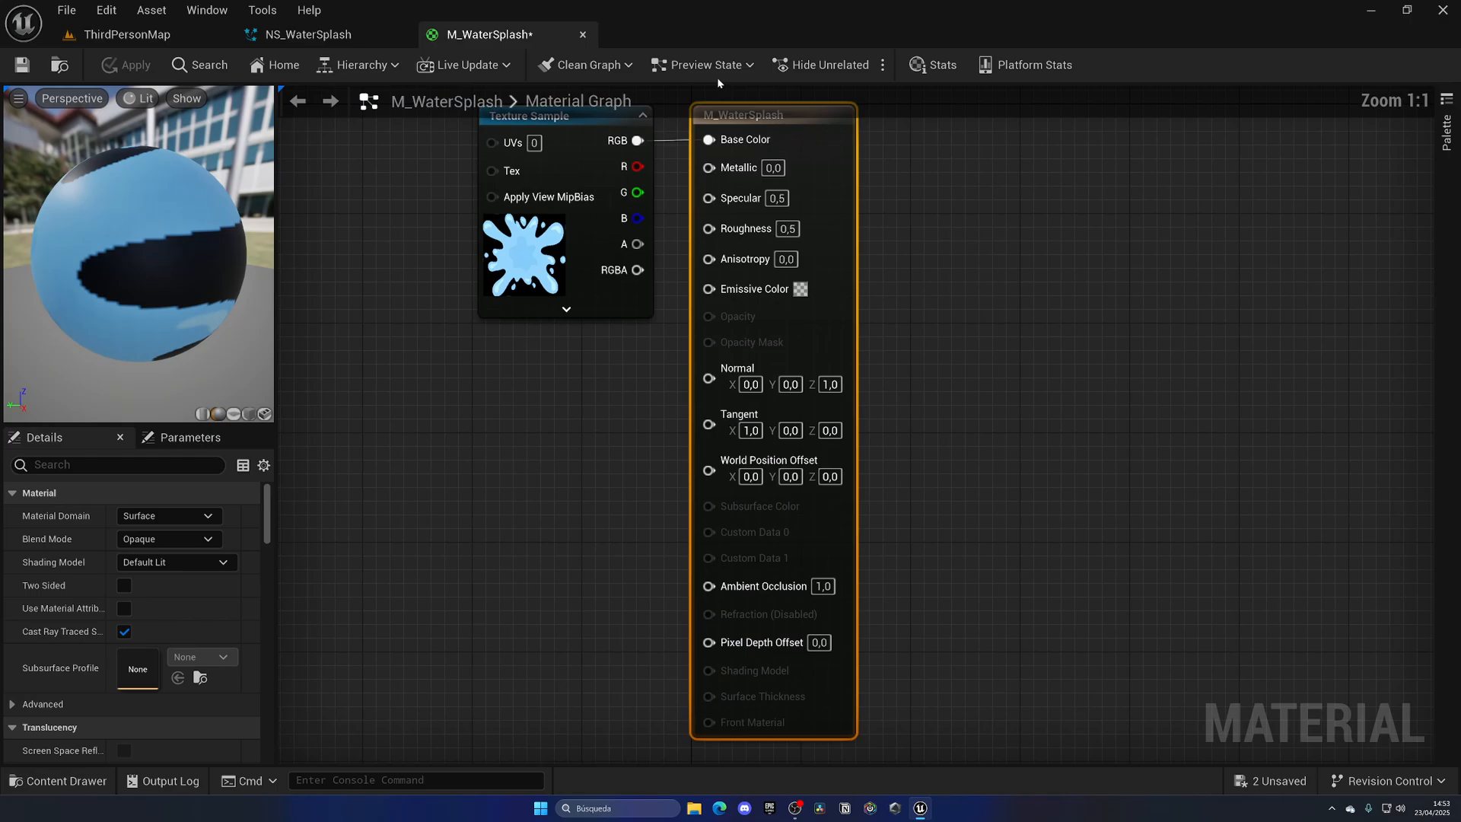
scroll(down, 3)
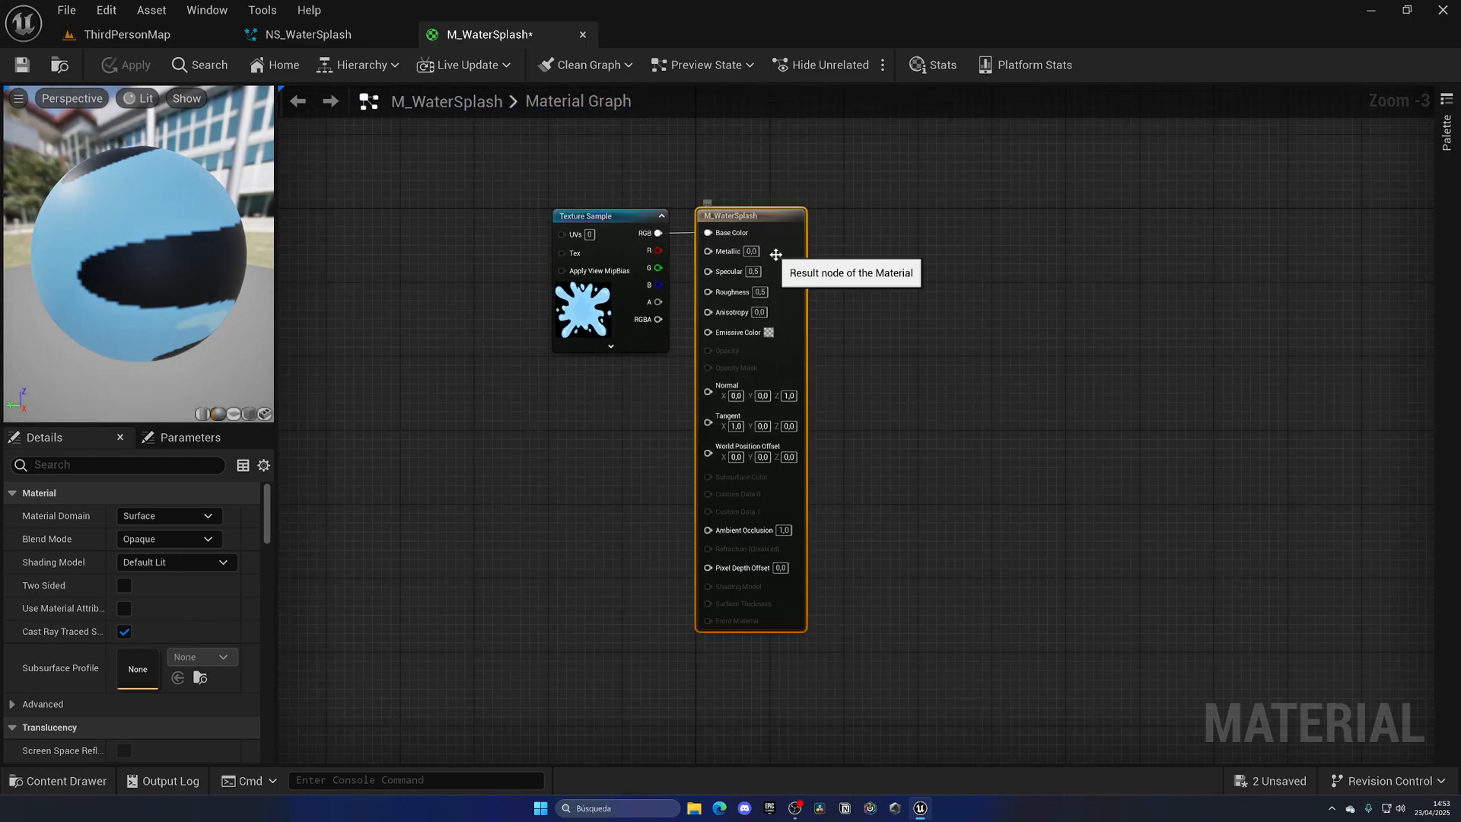
click(207, 538)
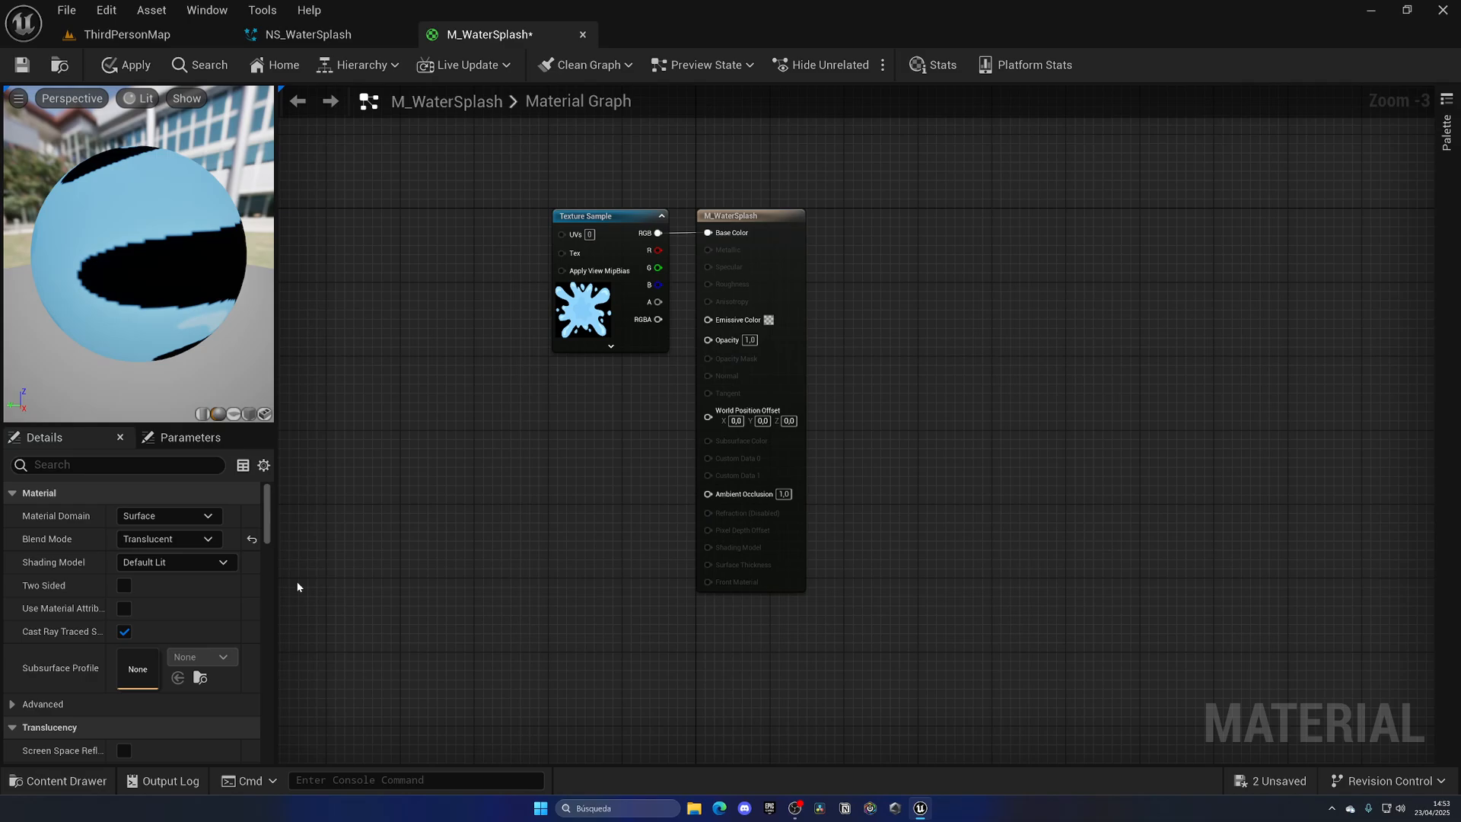
drag(670, 302, 710, 340)
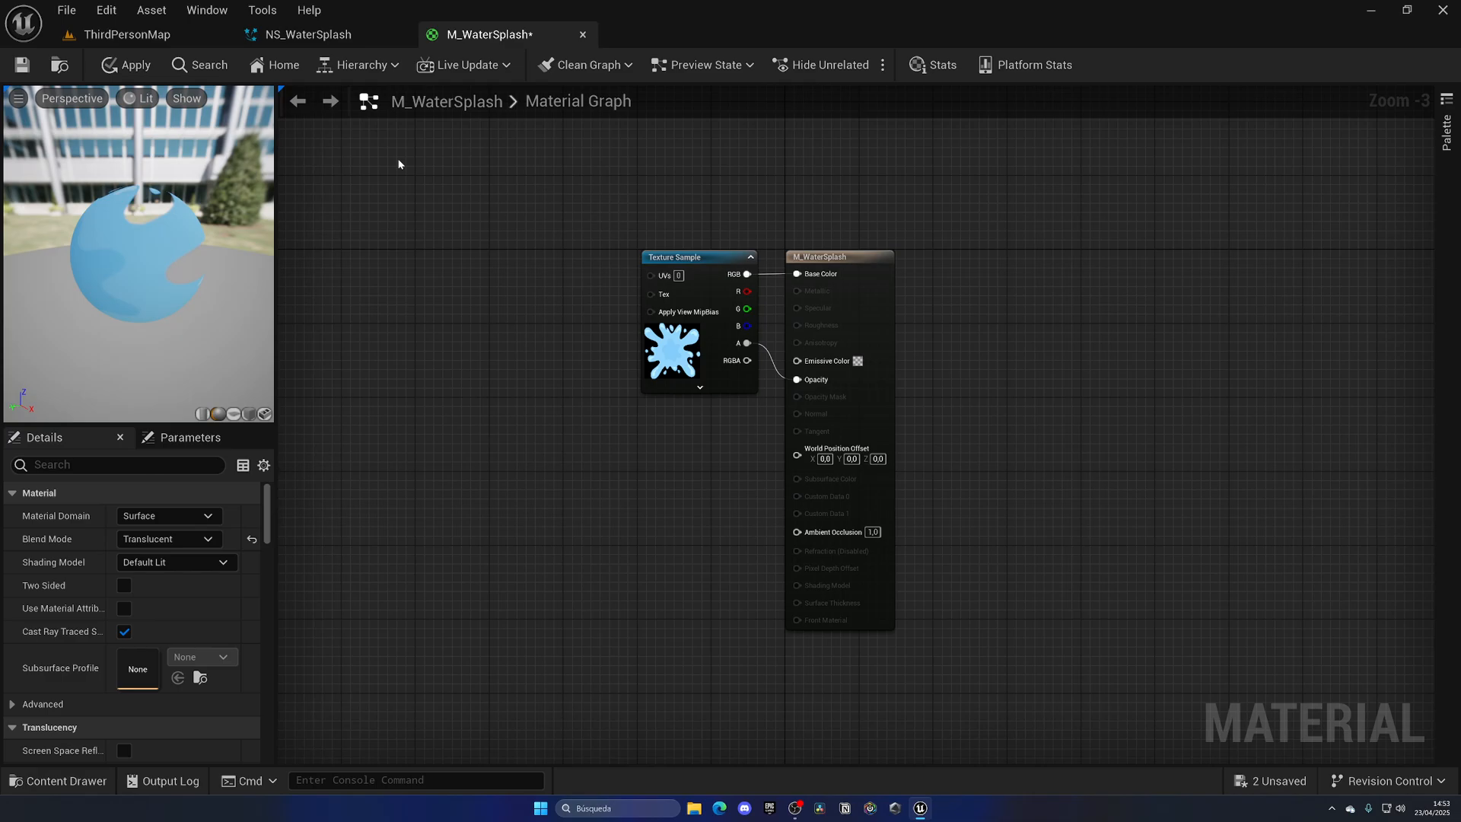
click(306, 35)
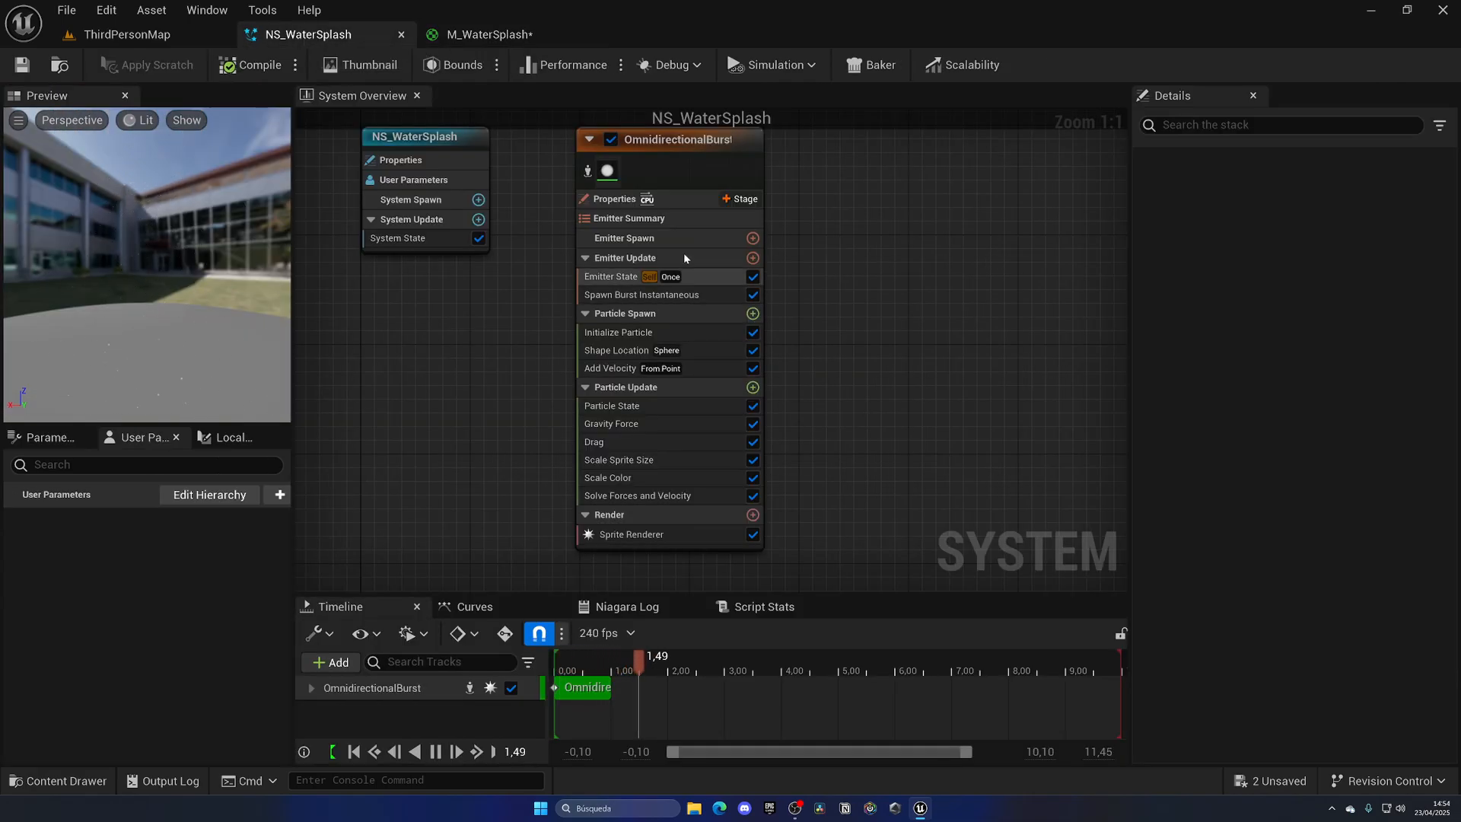
click(669, 138)
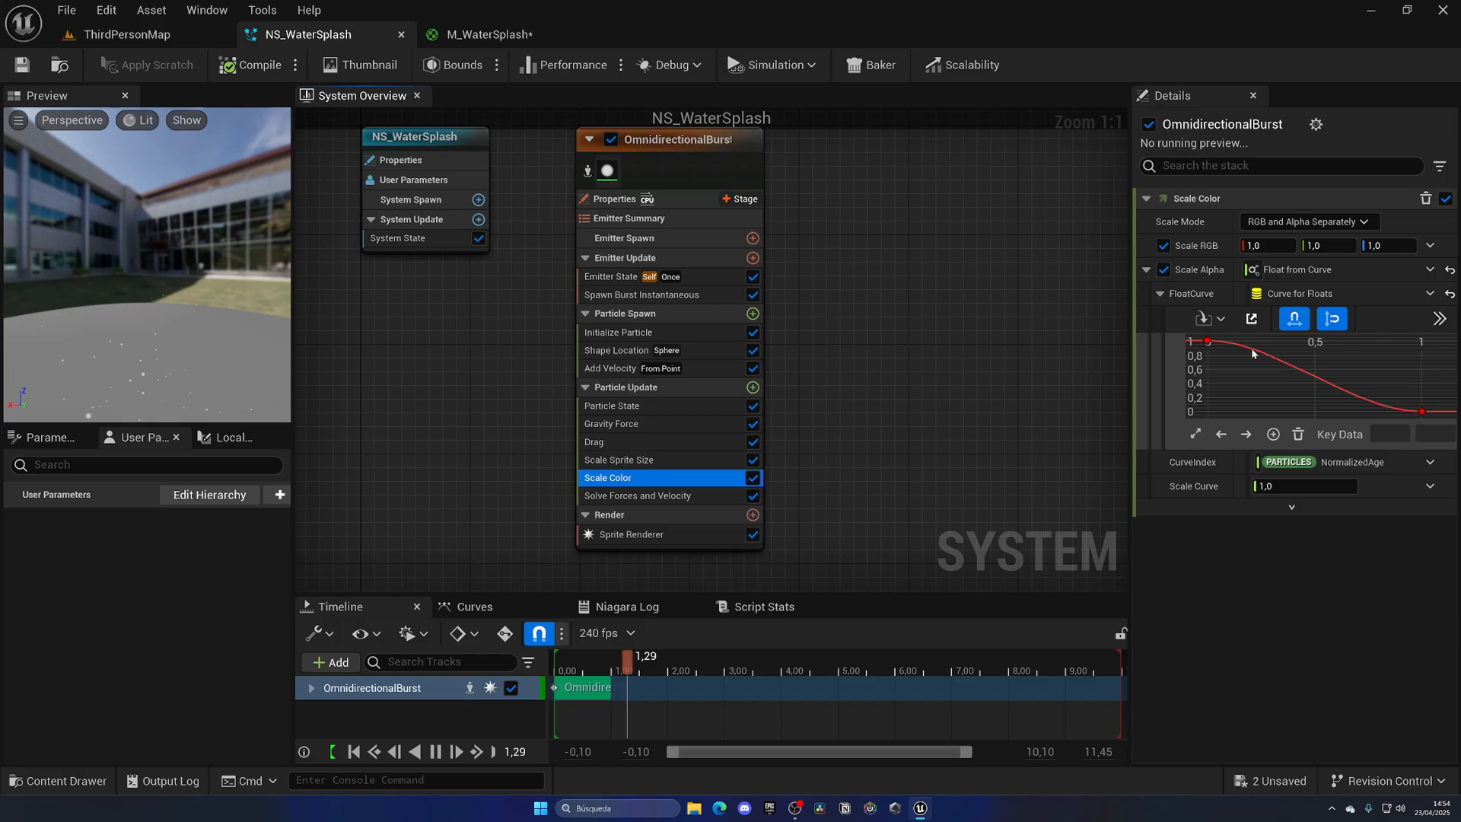
drag(625, 658, 592, 658)
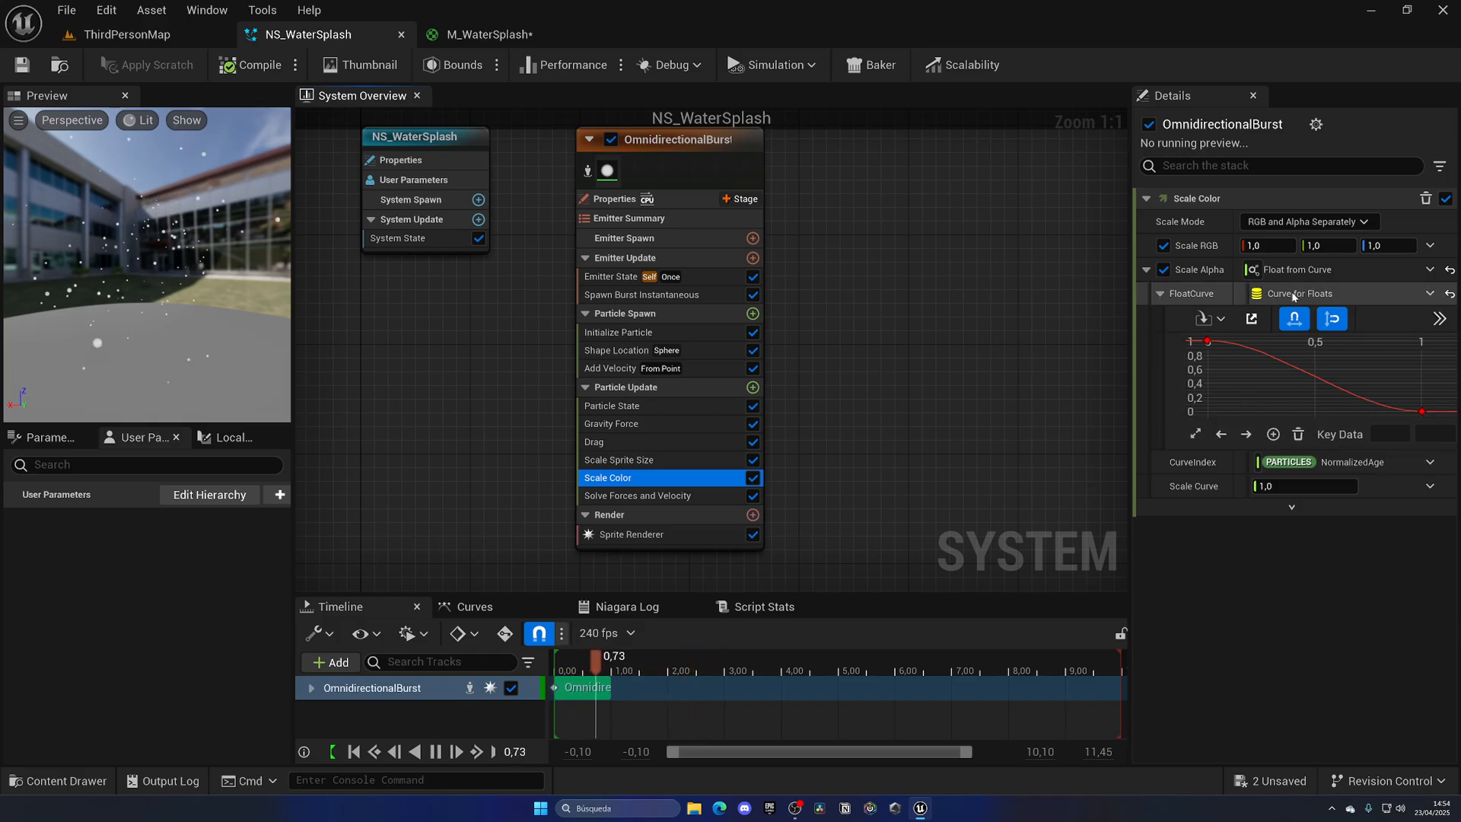
click(484, 35)
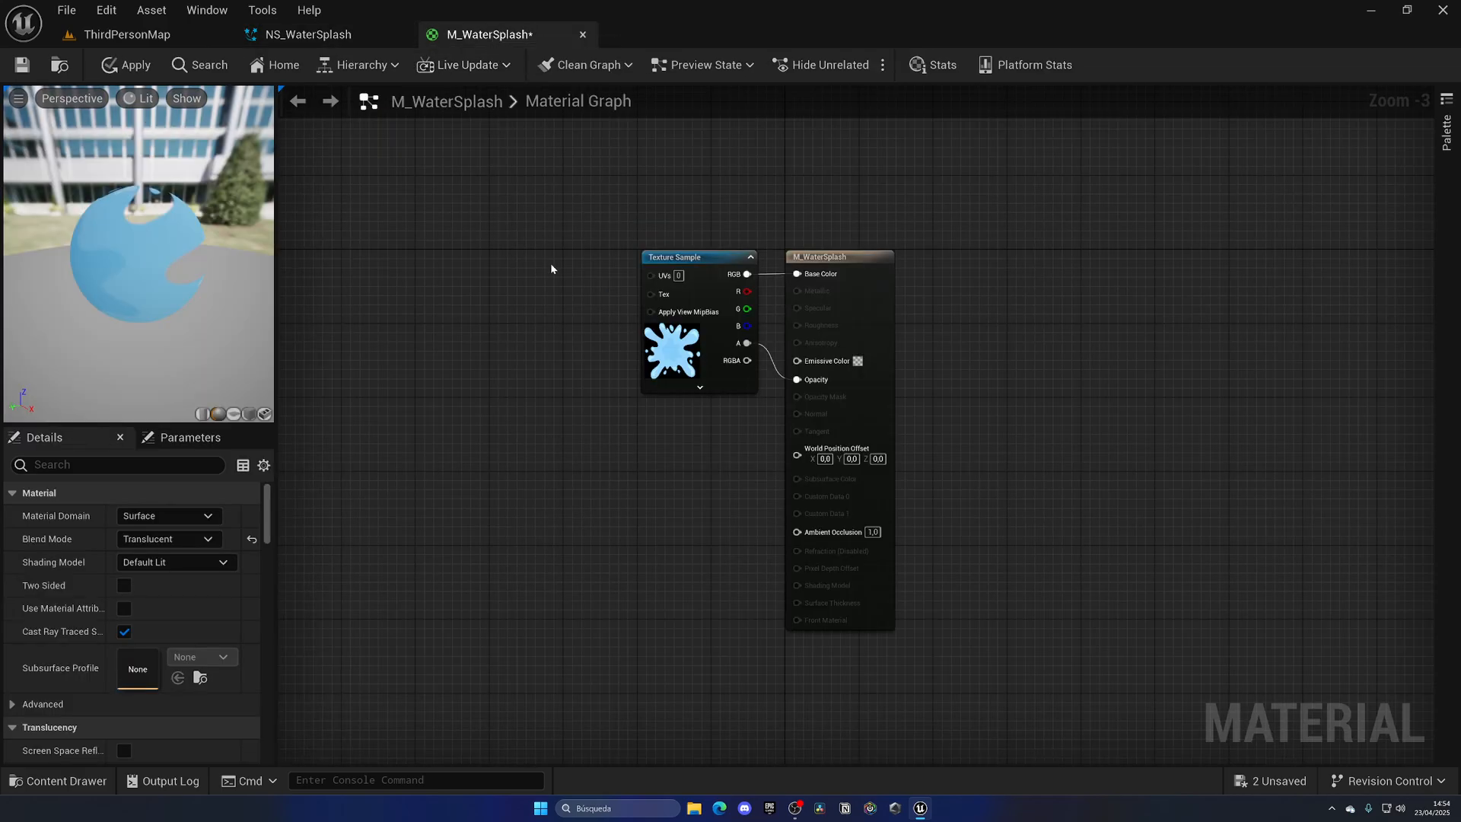
mouse_move(484, 309)
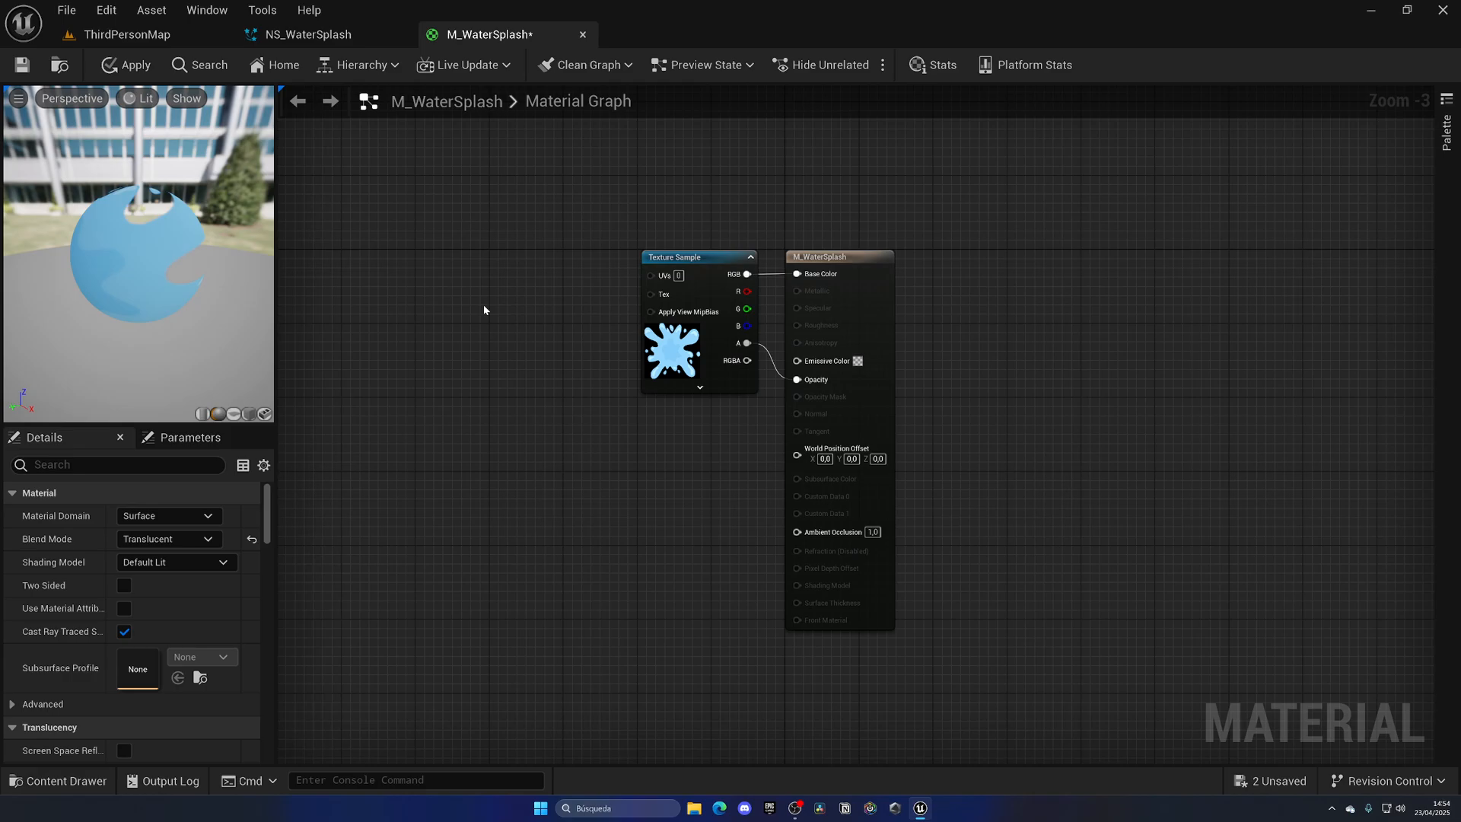
Step: Add Particle Color and Multiply nodes combining particle colour with texture RGB and alpha for Base Color and Opacity
text(pa)
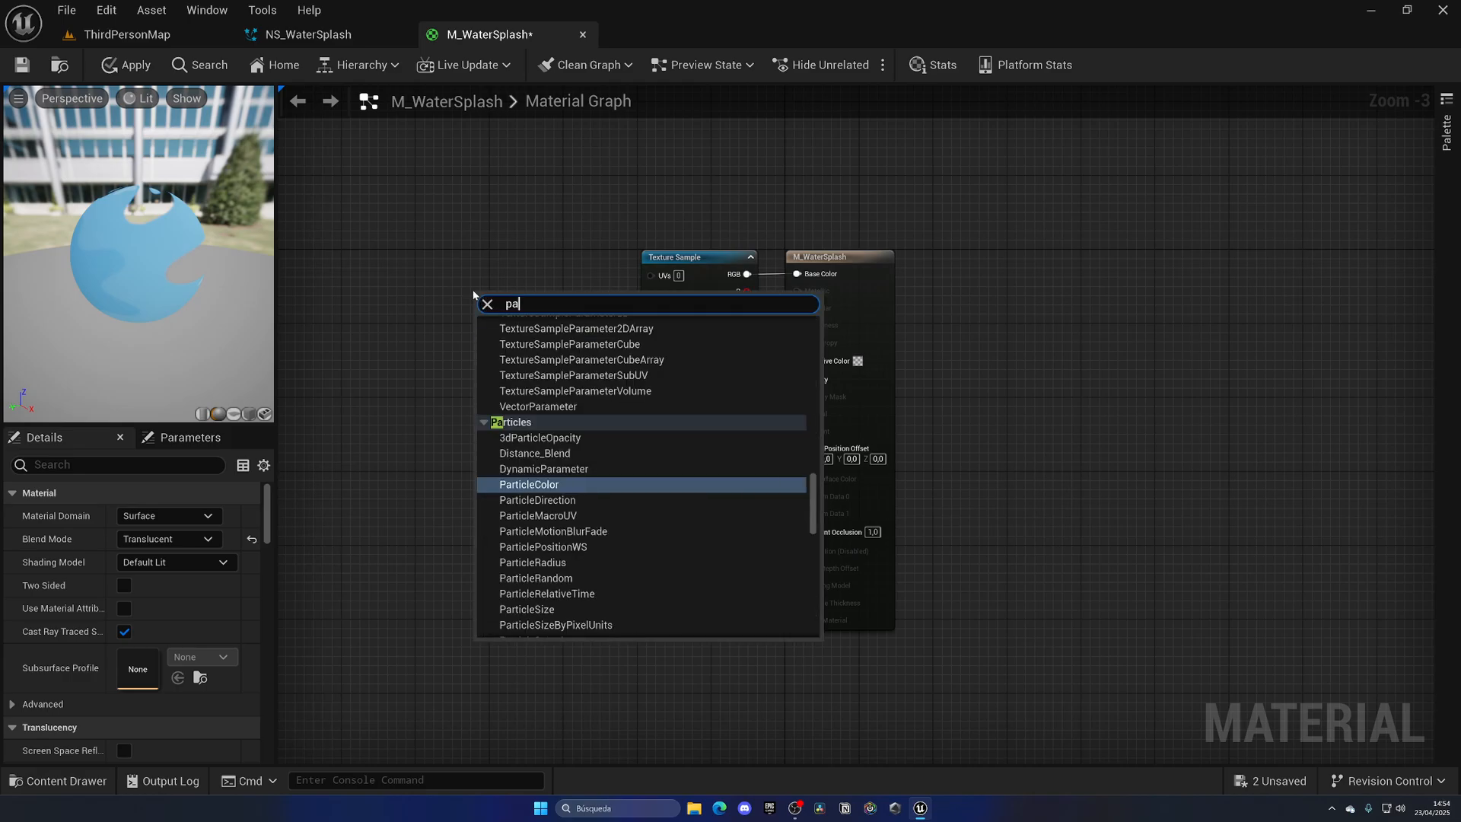
click(528, 484)
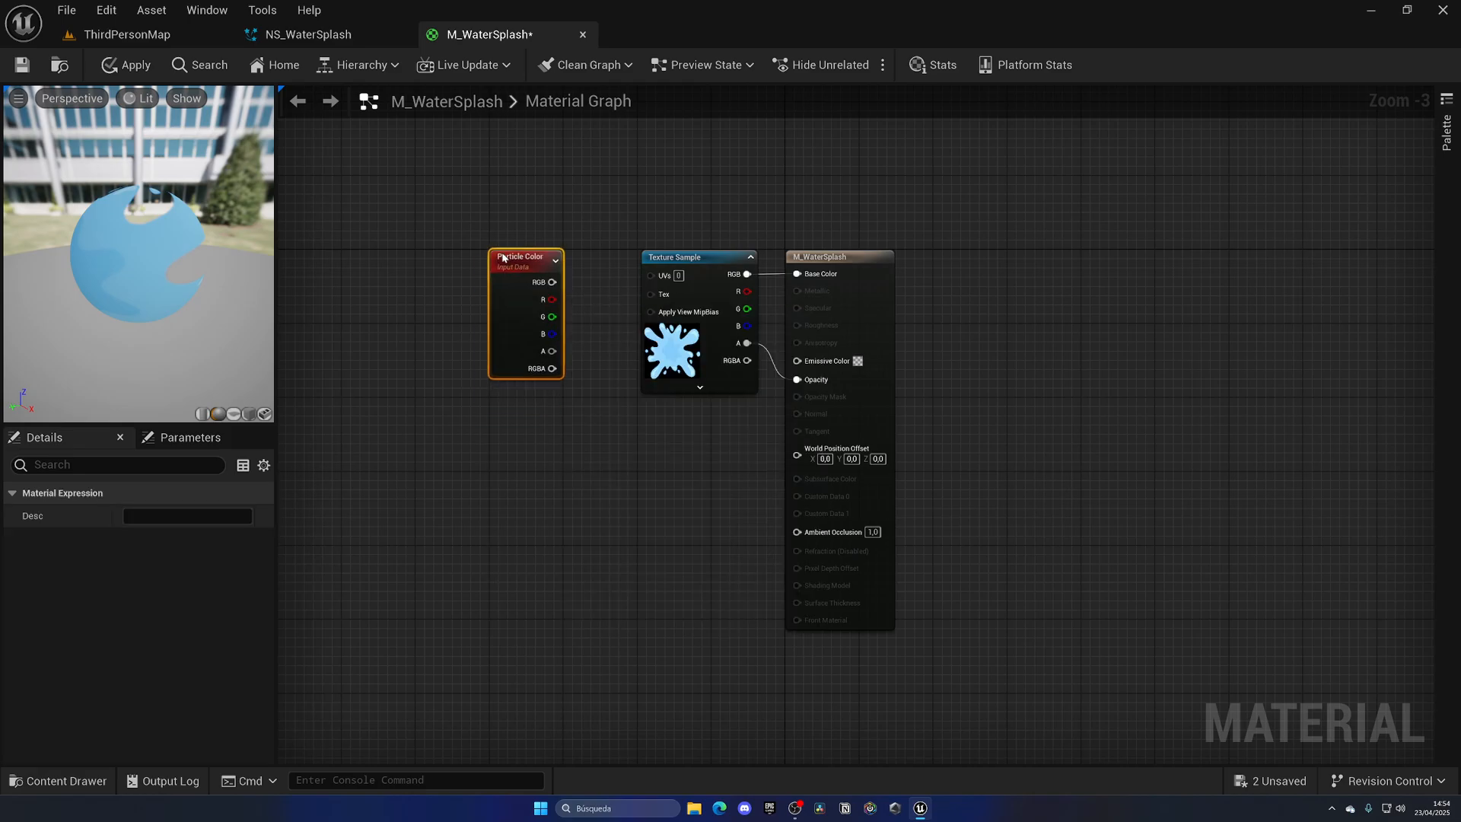
drag(699, 255, 511, 423)
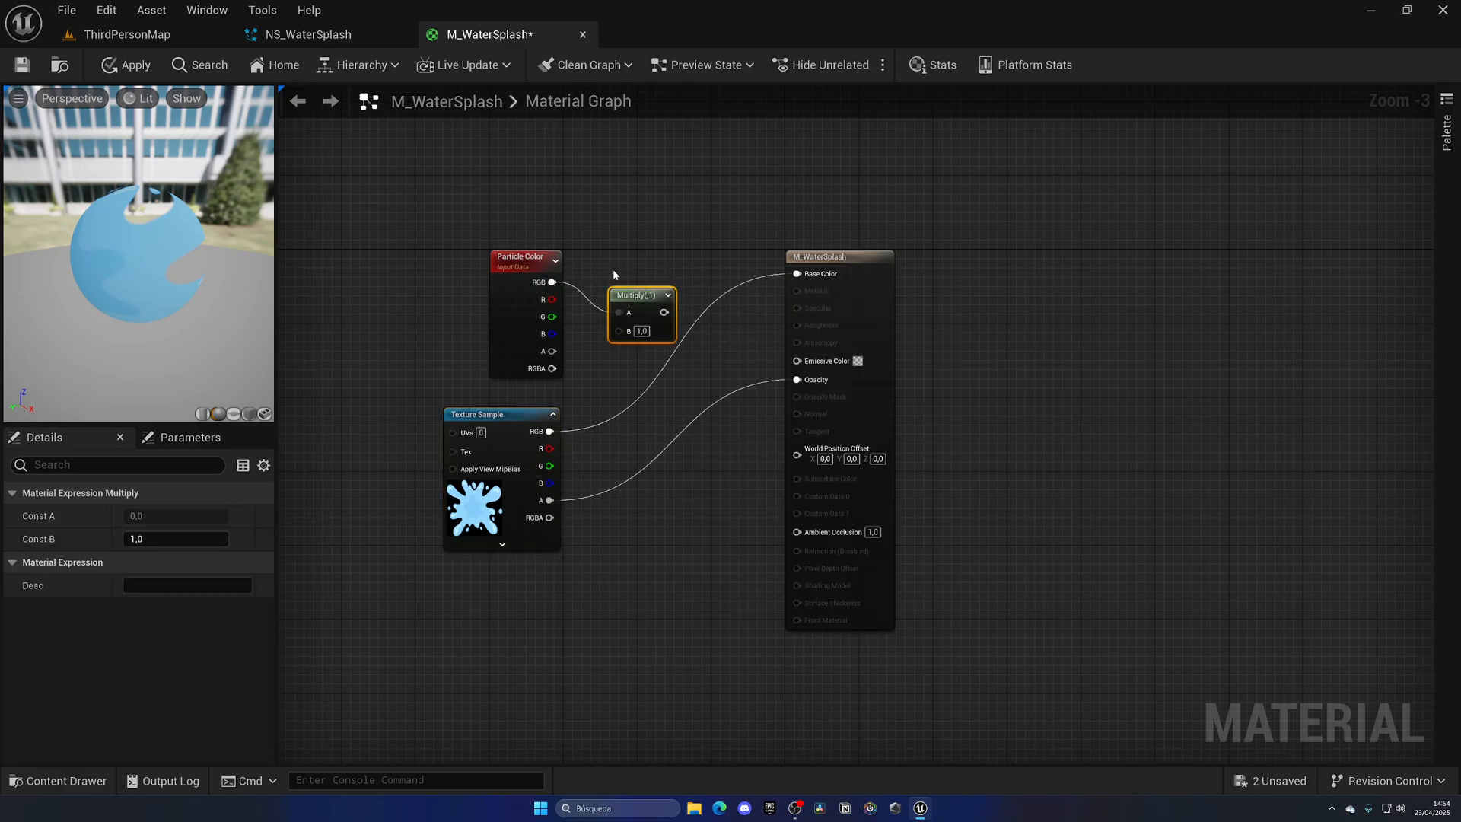
drag(666, 312, 733, 300)
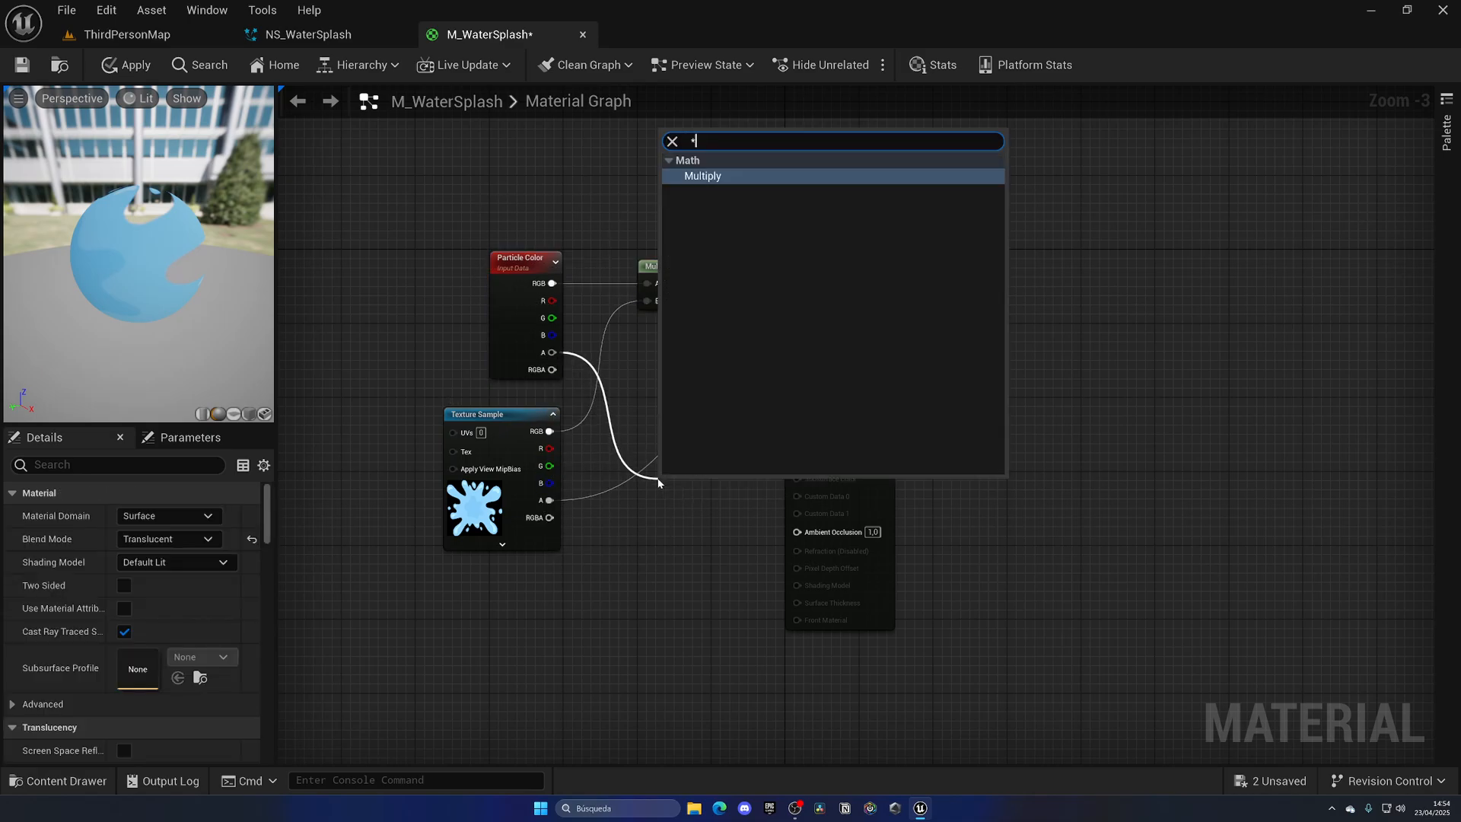
click(701, 177)
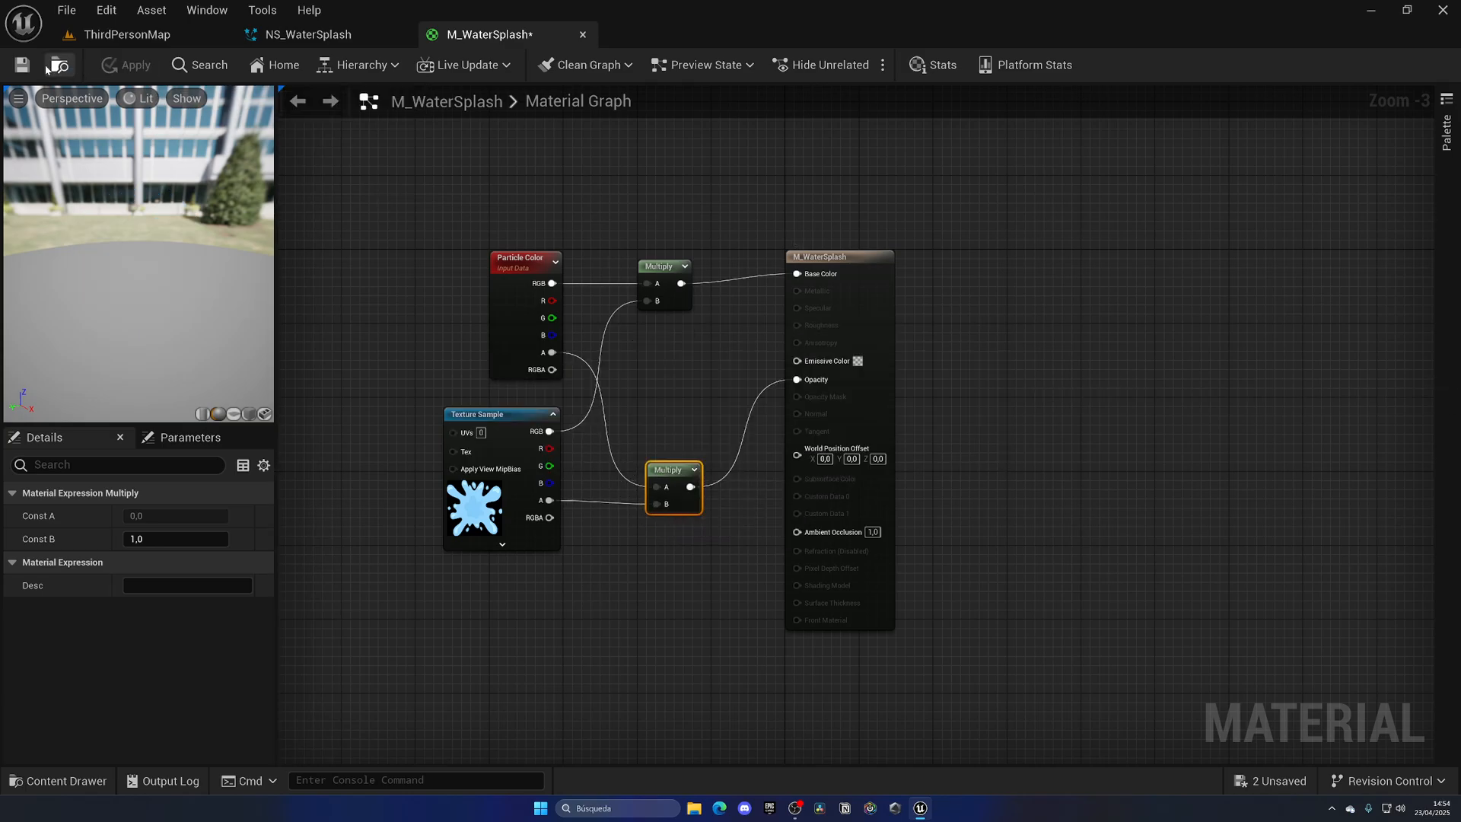
Step: Assign M_WaterSplash as the Sprite Renderer material in NS_WaterSplash
click(298, 35)
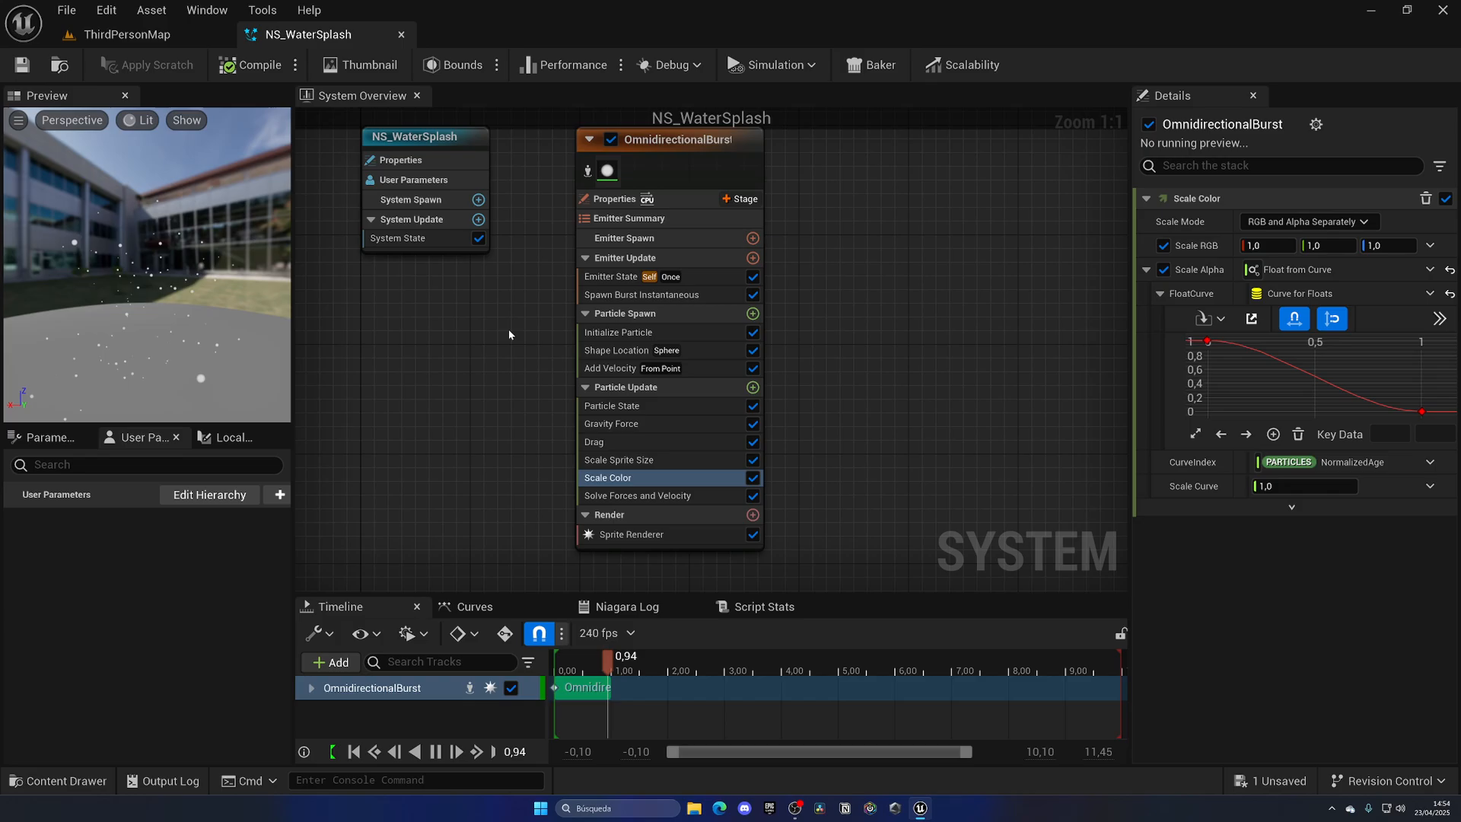
click(630, 534)
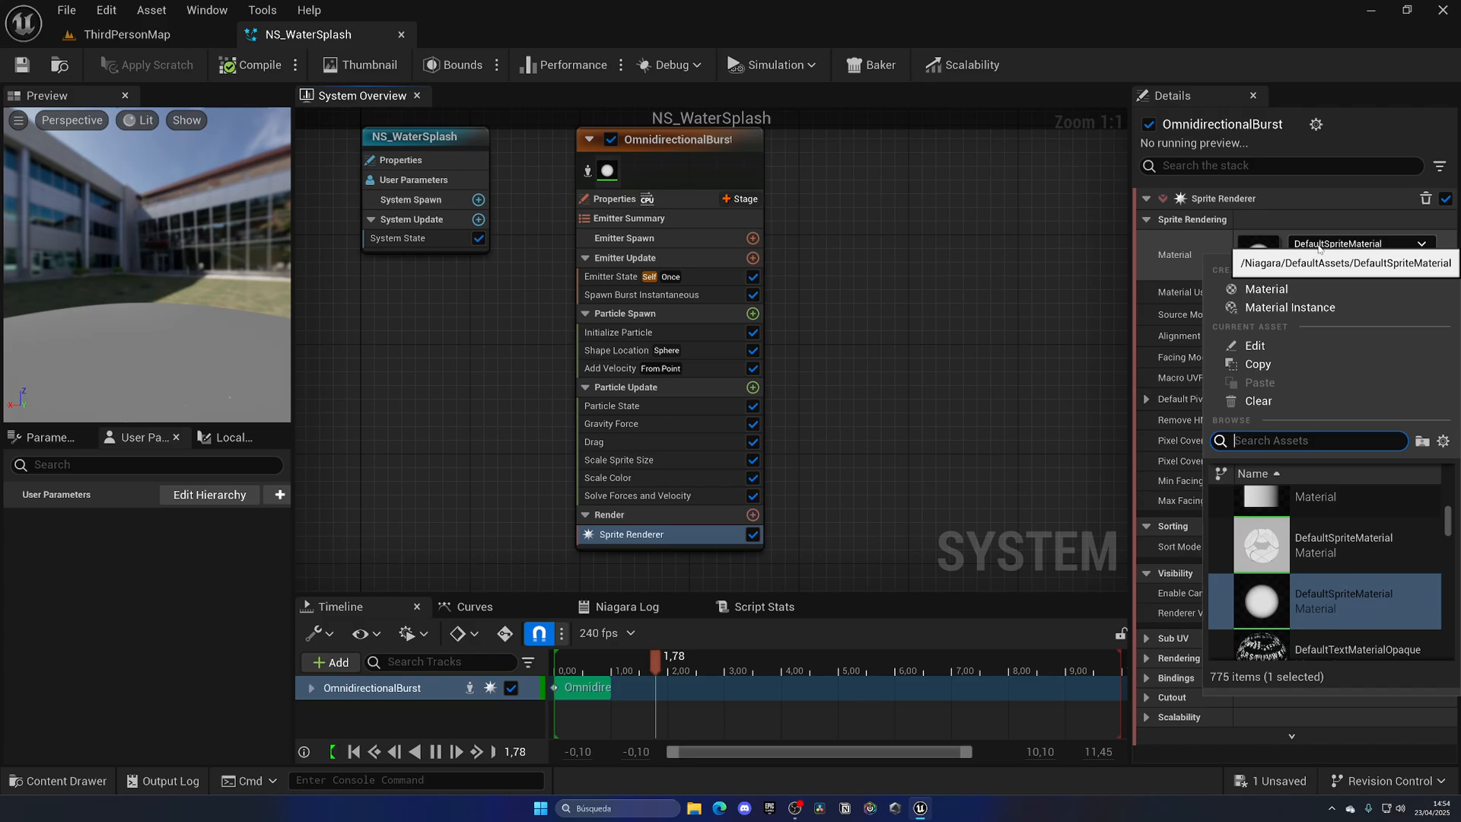
text(M_waterspla)
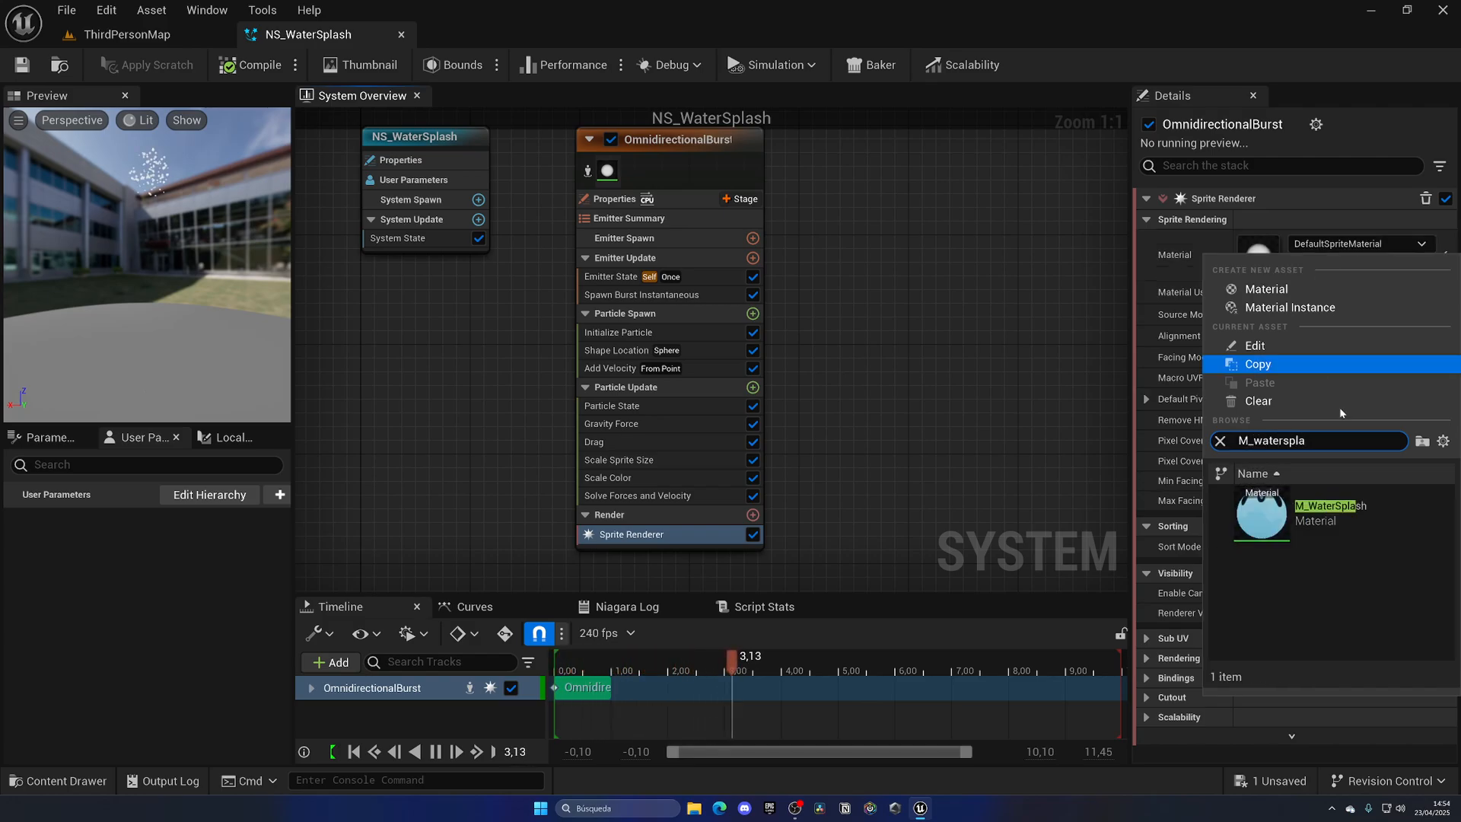
click(1331, 505)
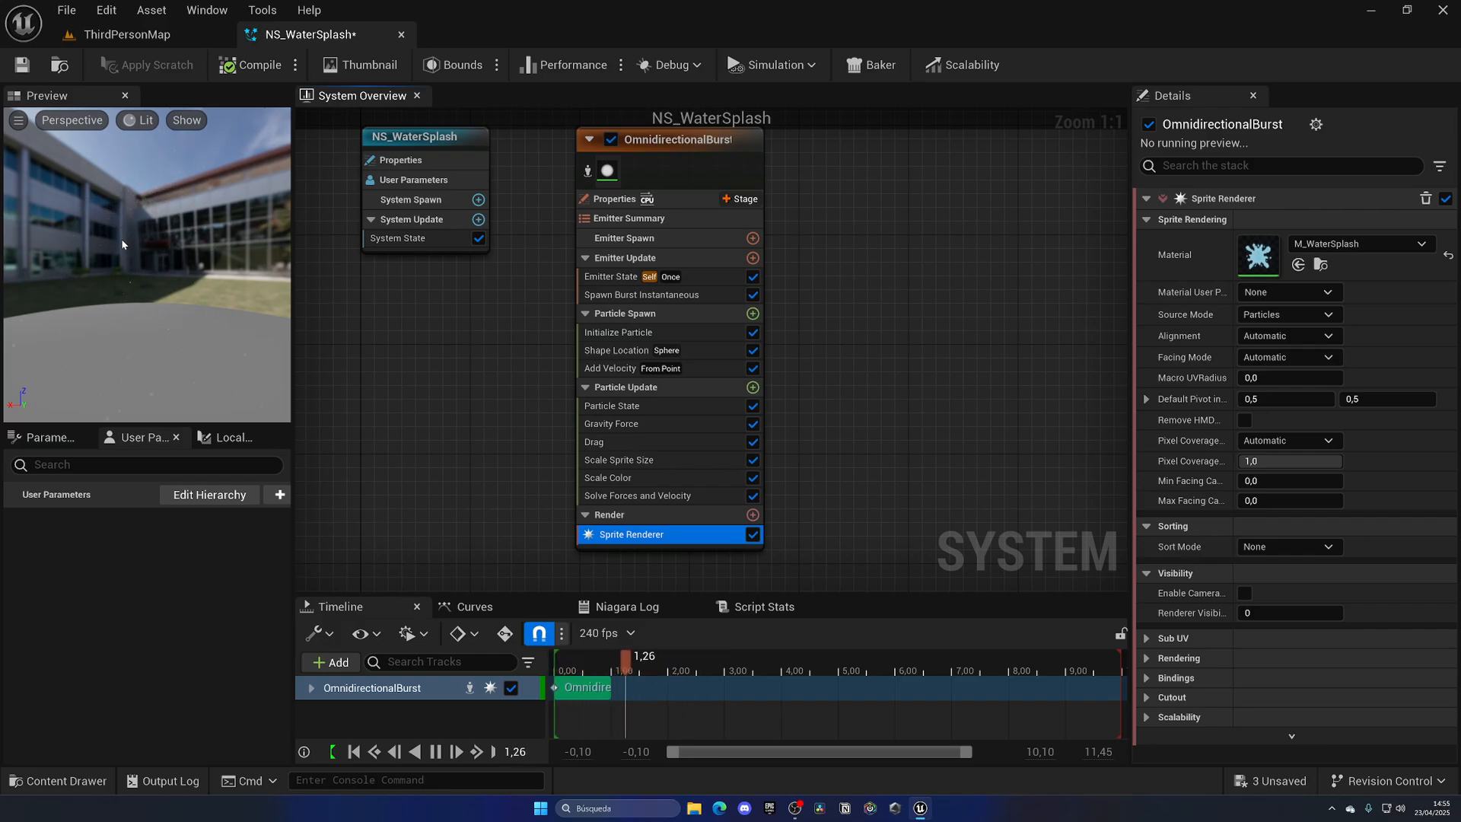
Step: In Initialize Particle set Uniform Sprite Size 45–50 and Lifetime 0.3–0.5 seconds
drag(623, 656, 596, 656)
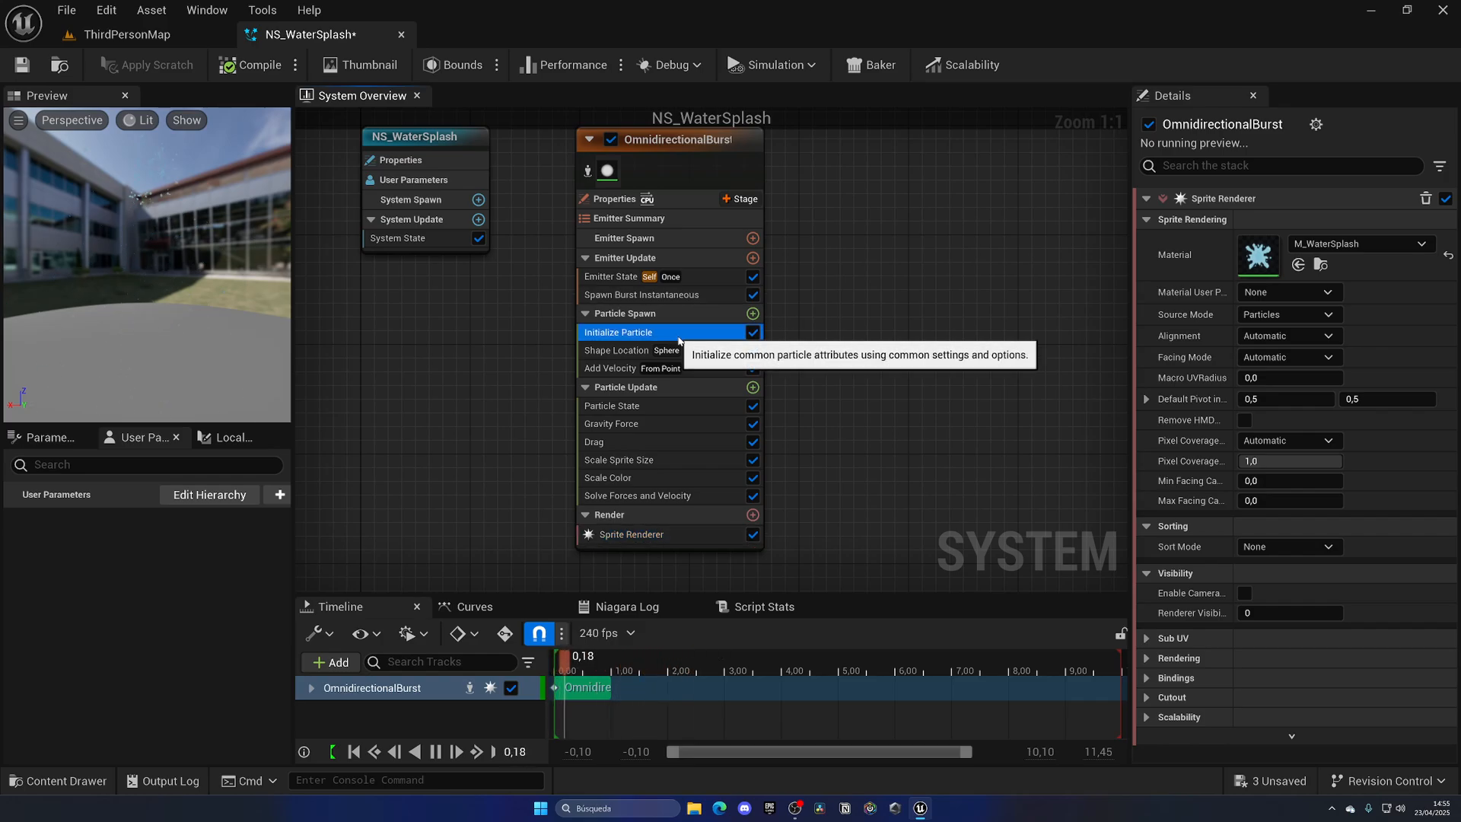
click(619, 332)
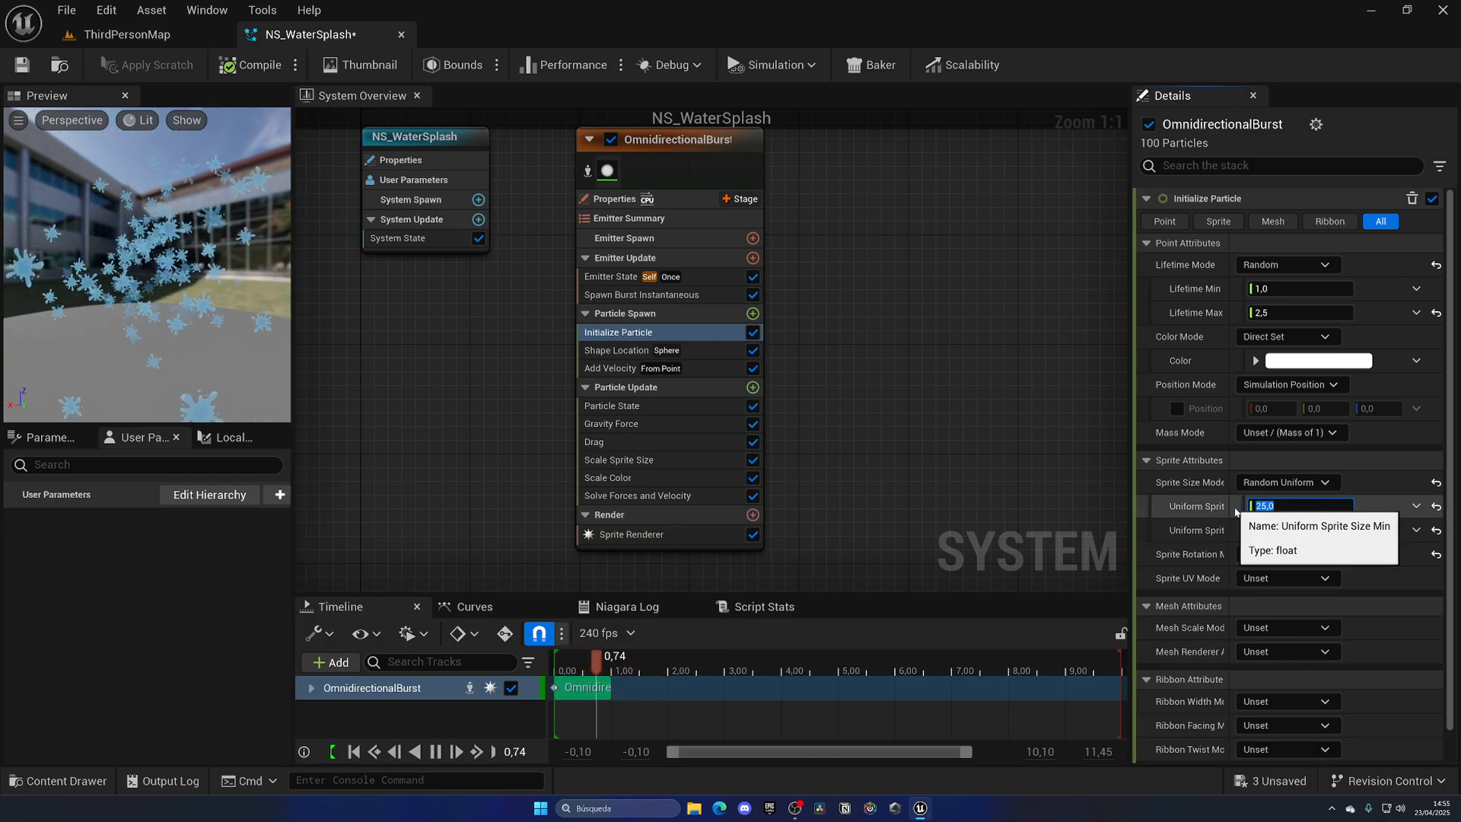
text(45,0)
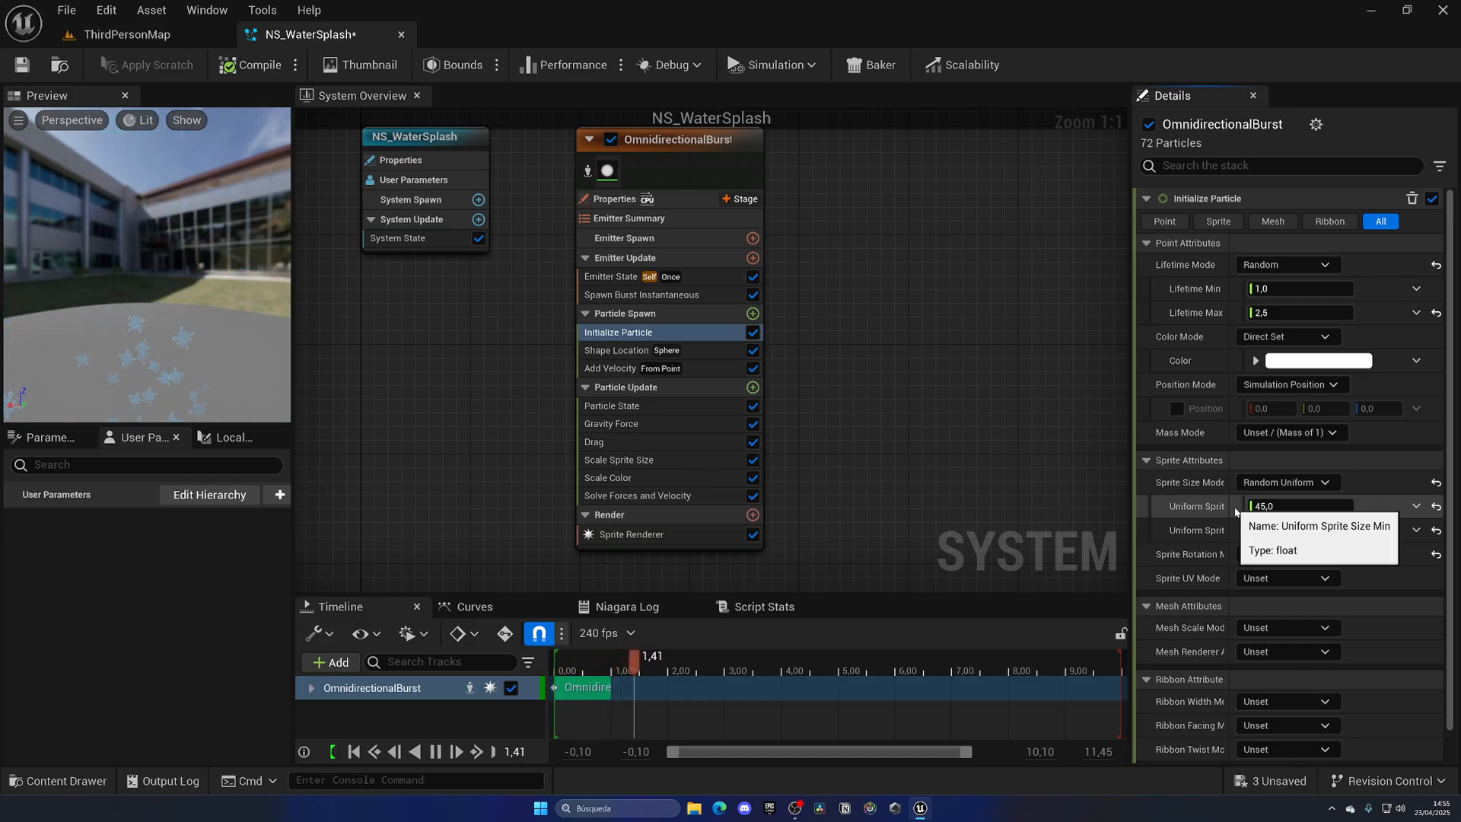
click(1298, 529)
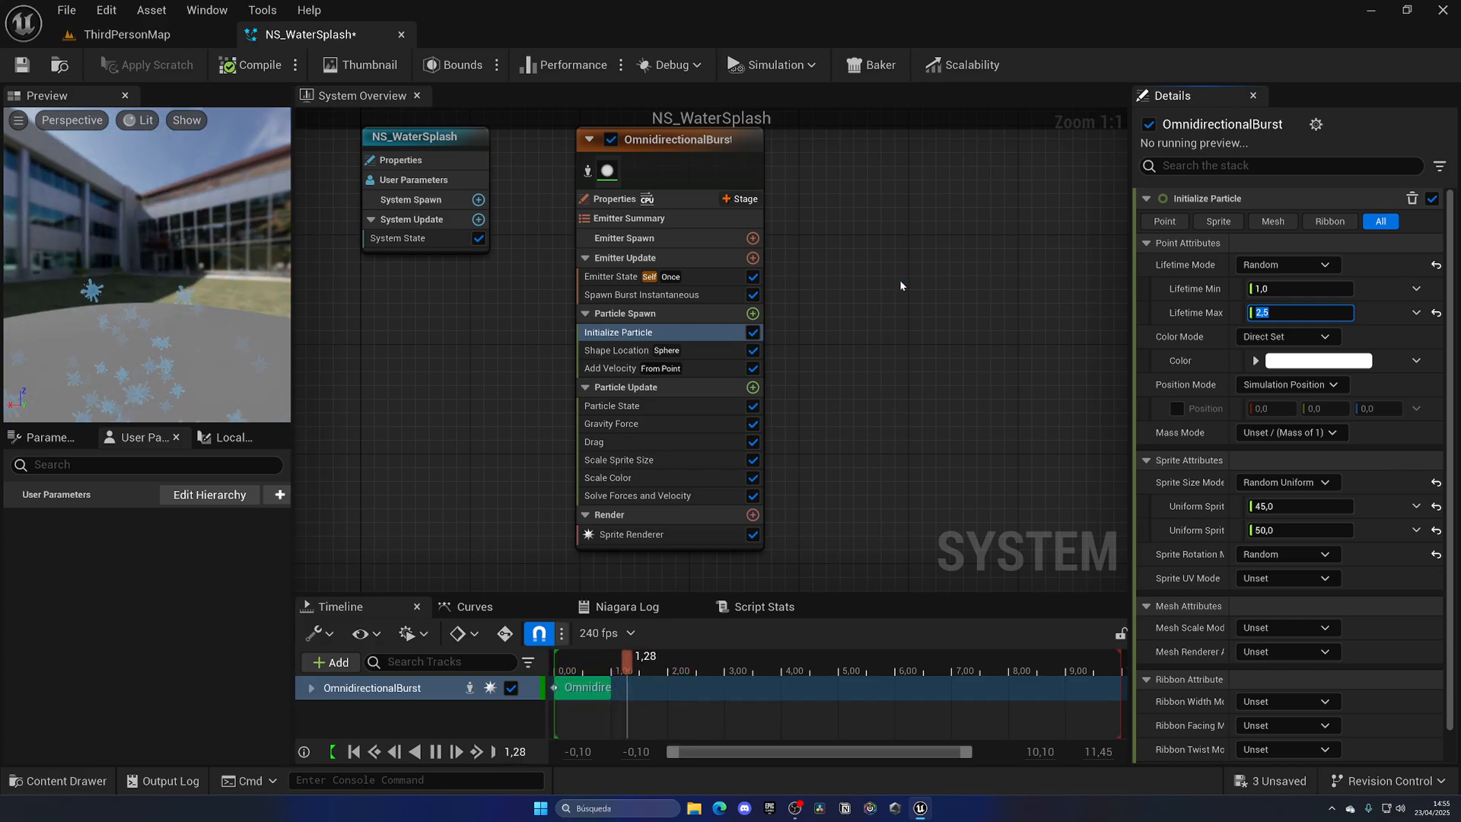
drag(631, 659, 596, 659)
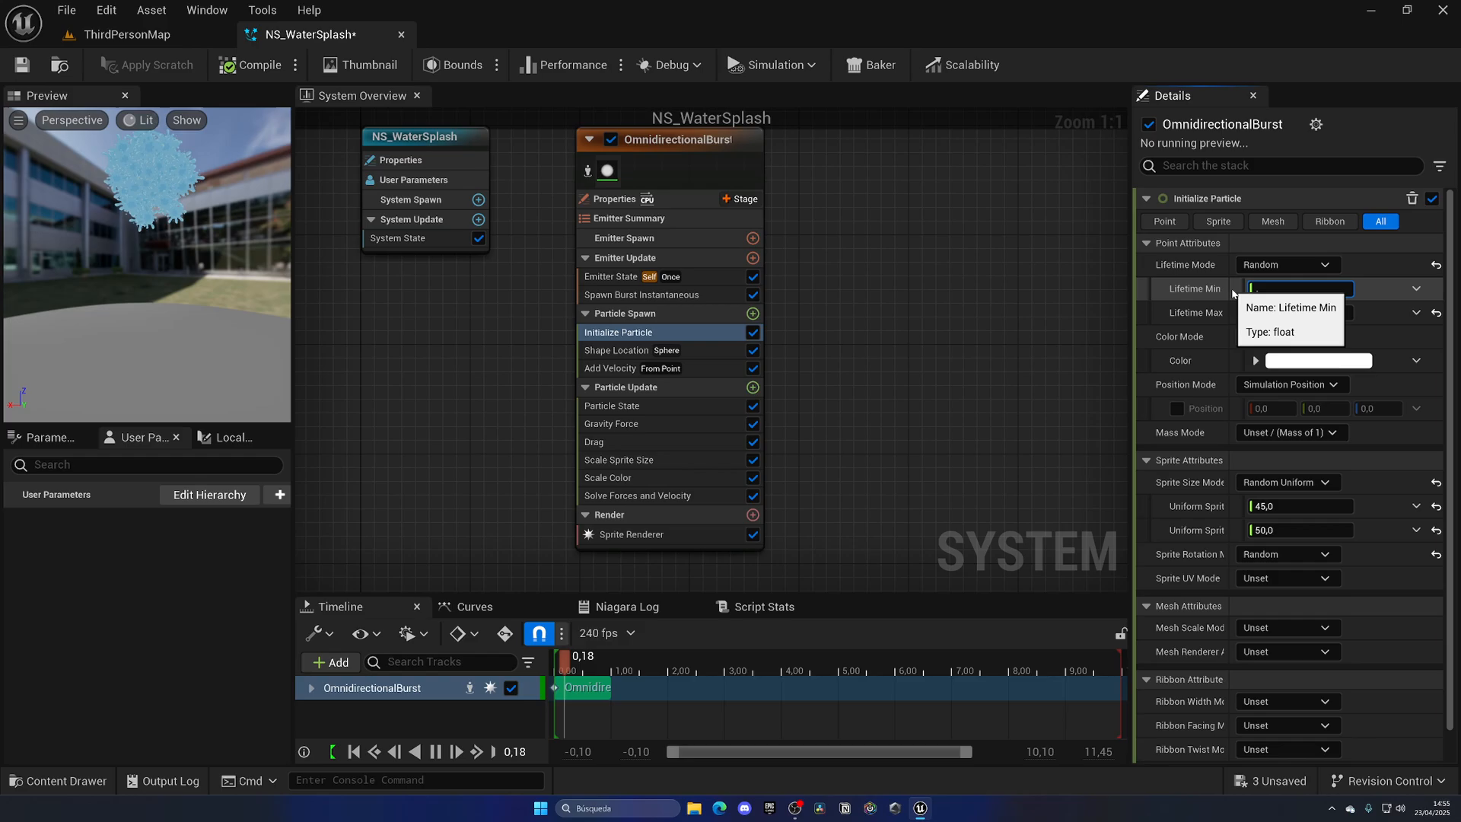
text(0.3)
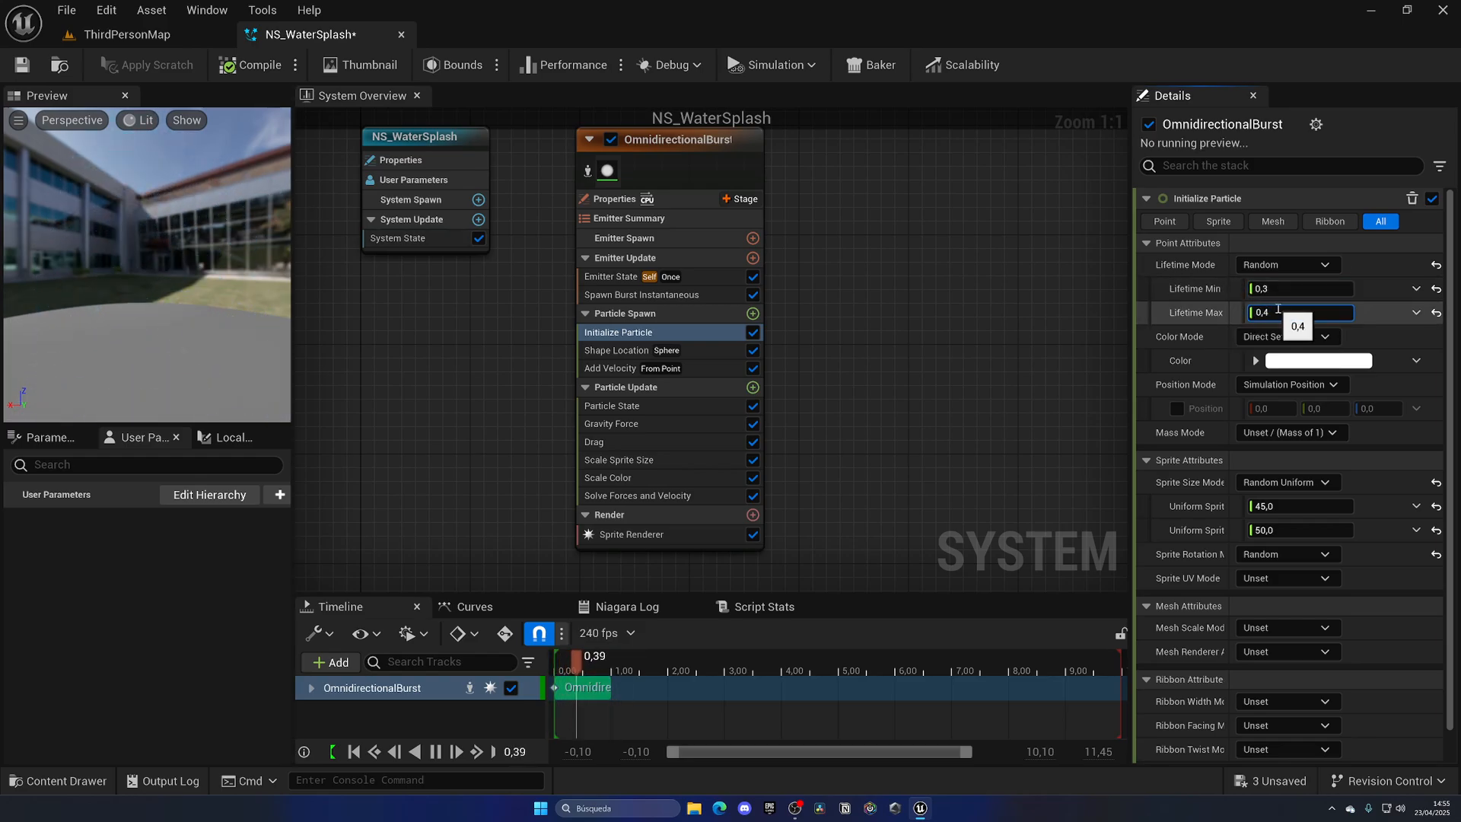
text(0,5)
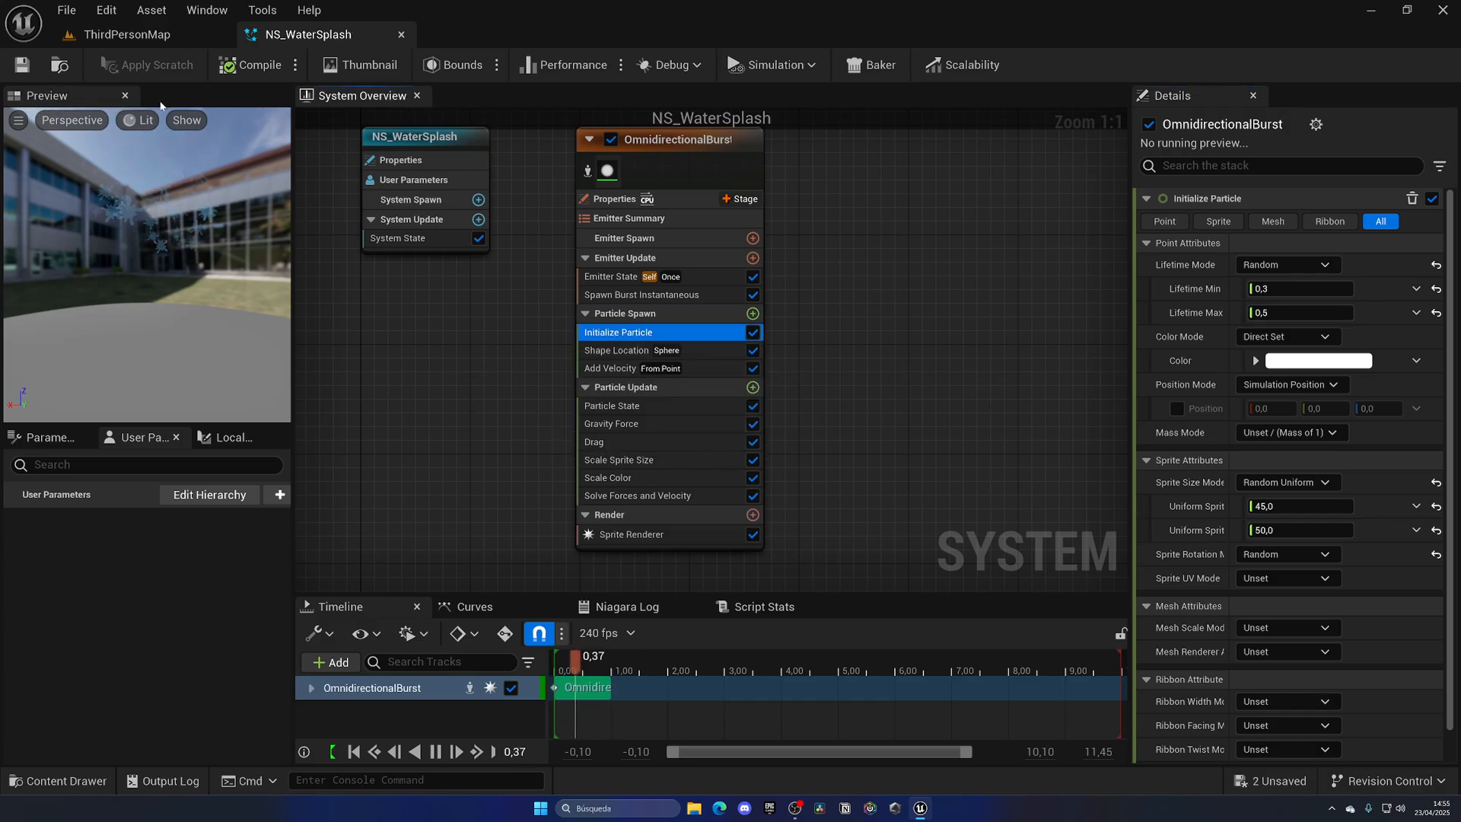
Step: Return to the level, test-play the splash, stop, and clean up toward the ThirdPerson Blueprints folder
click(126, 35)
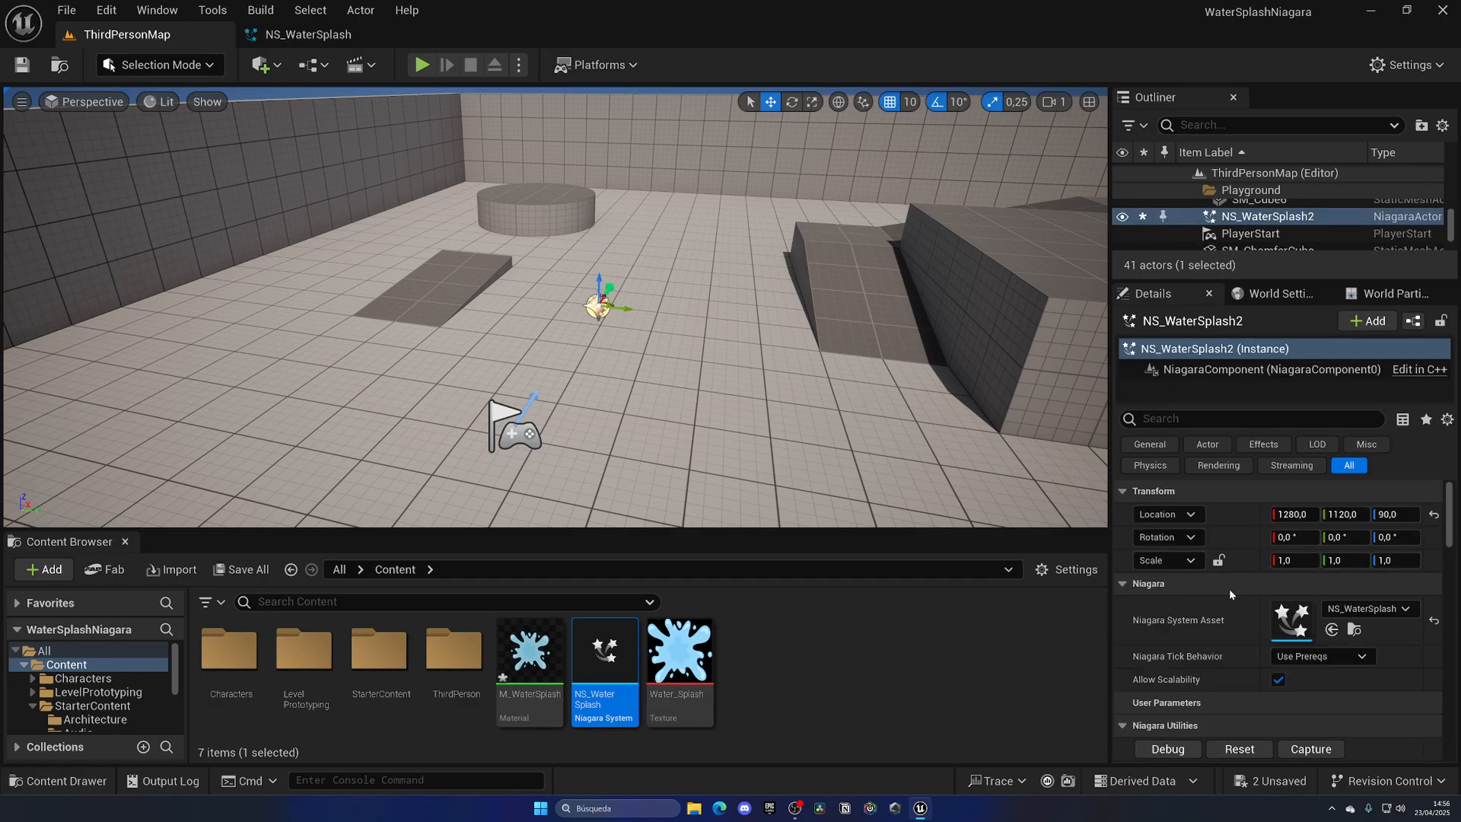
scroll(down, 3)
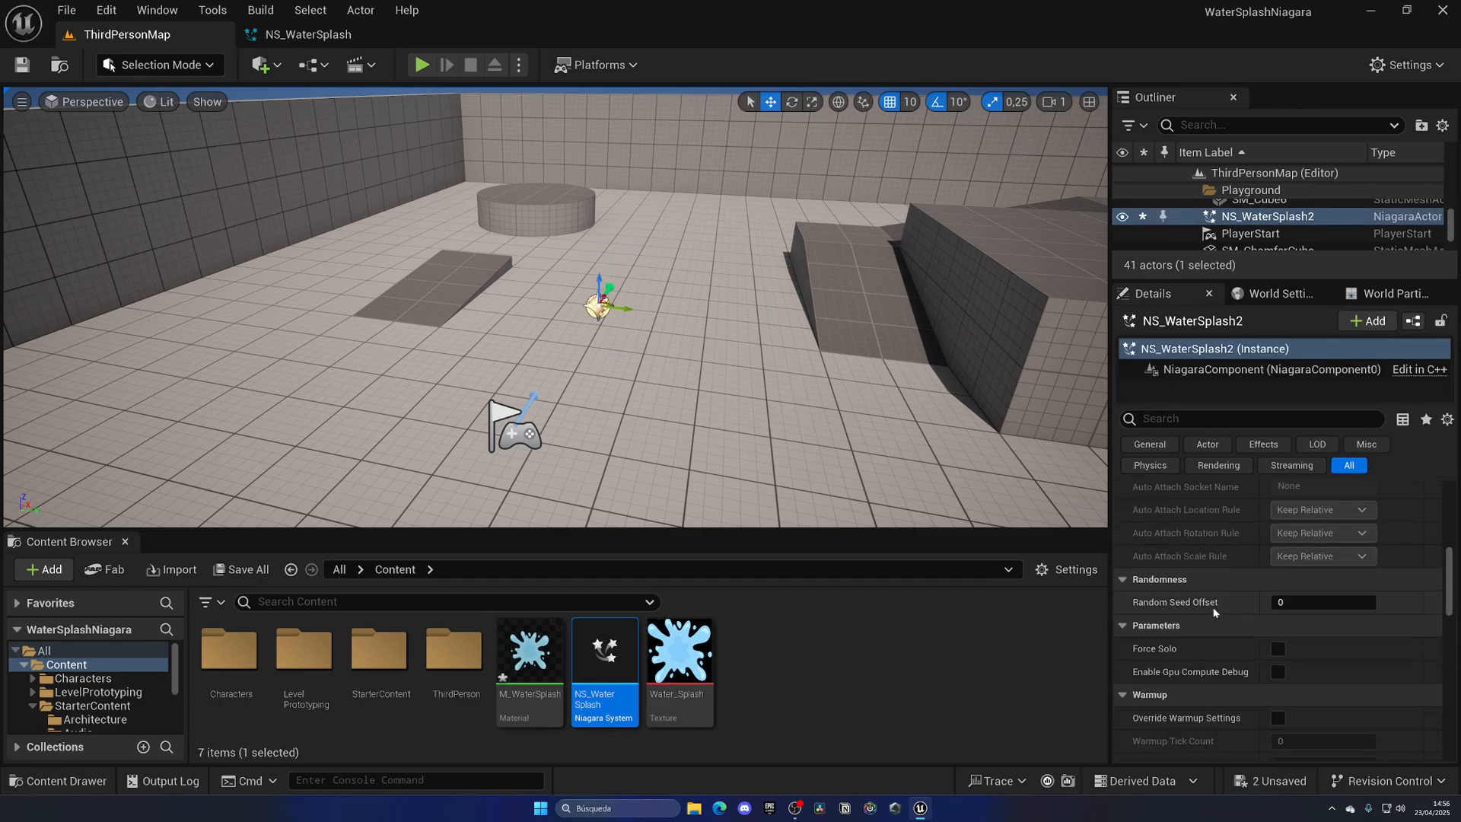
scroll(down, 3)
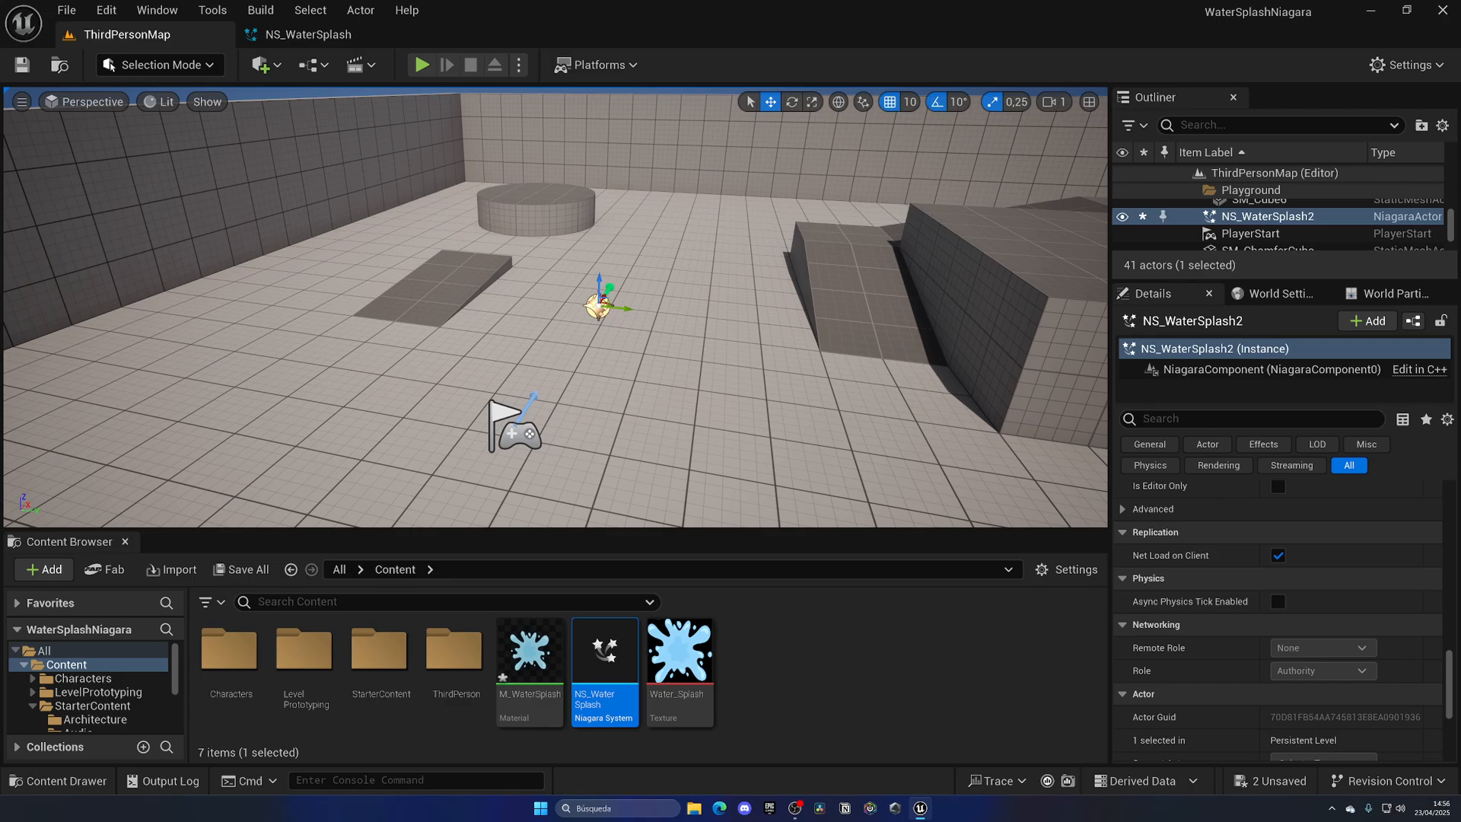
click(420, 63)
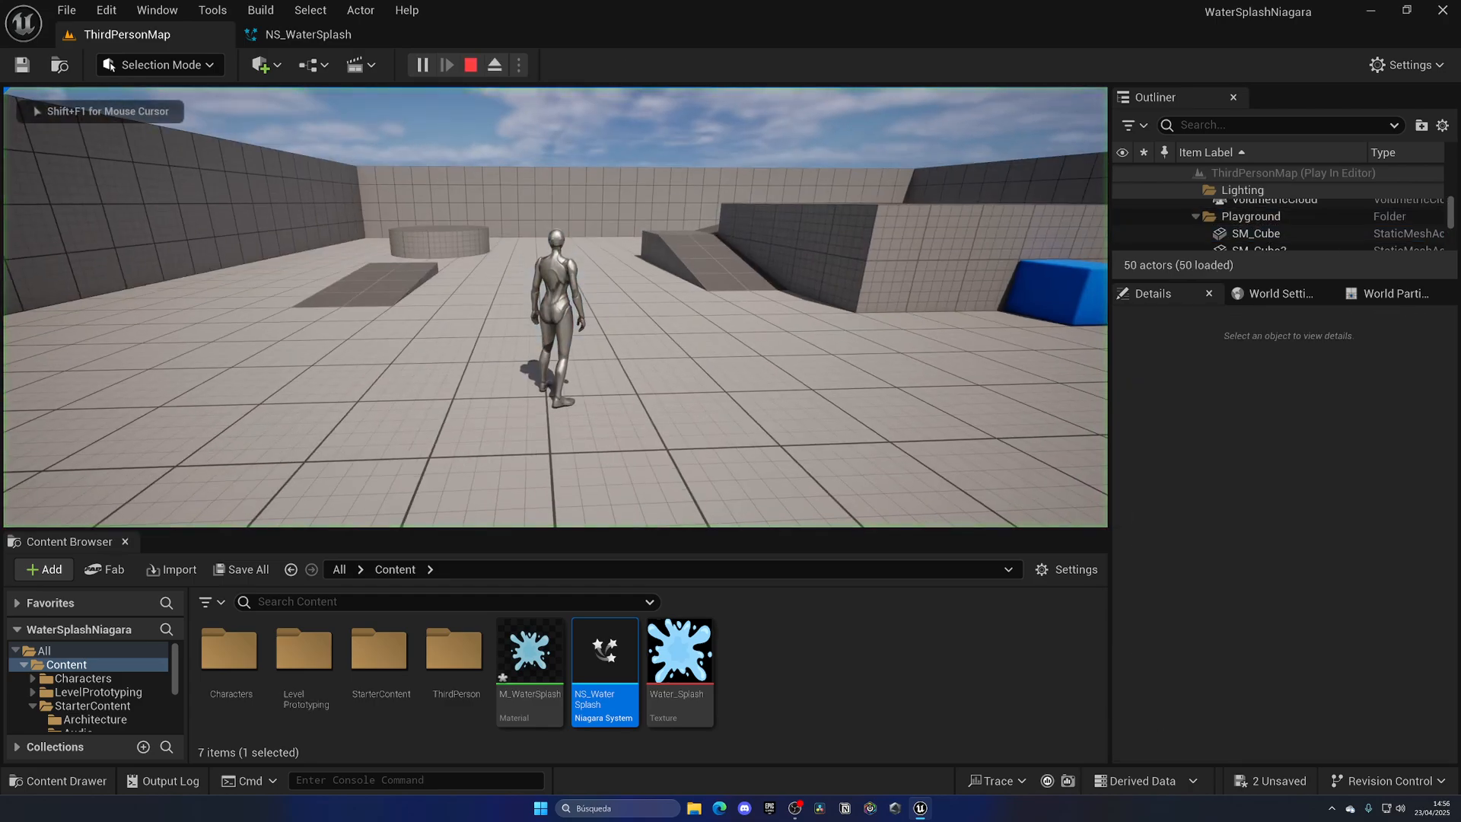
click(470, 64)
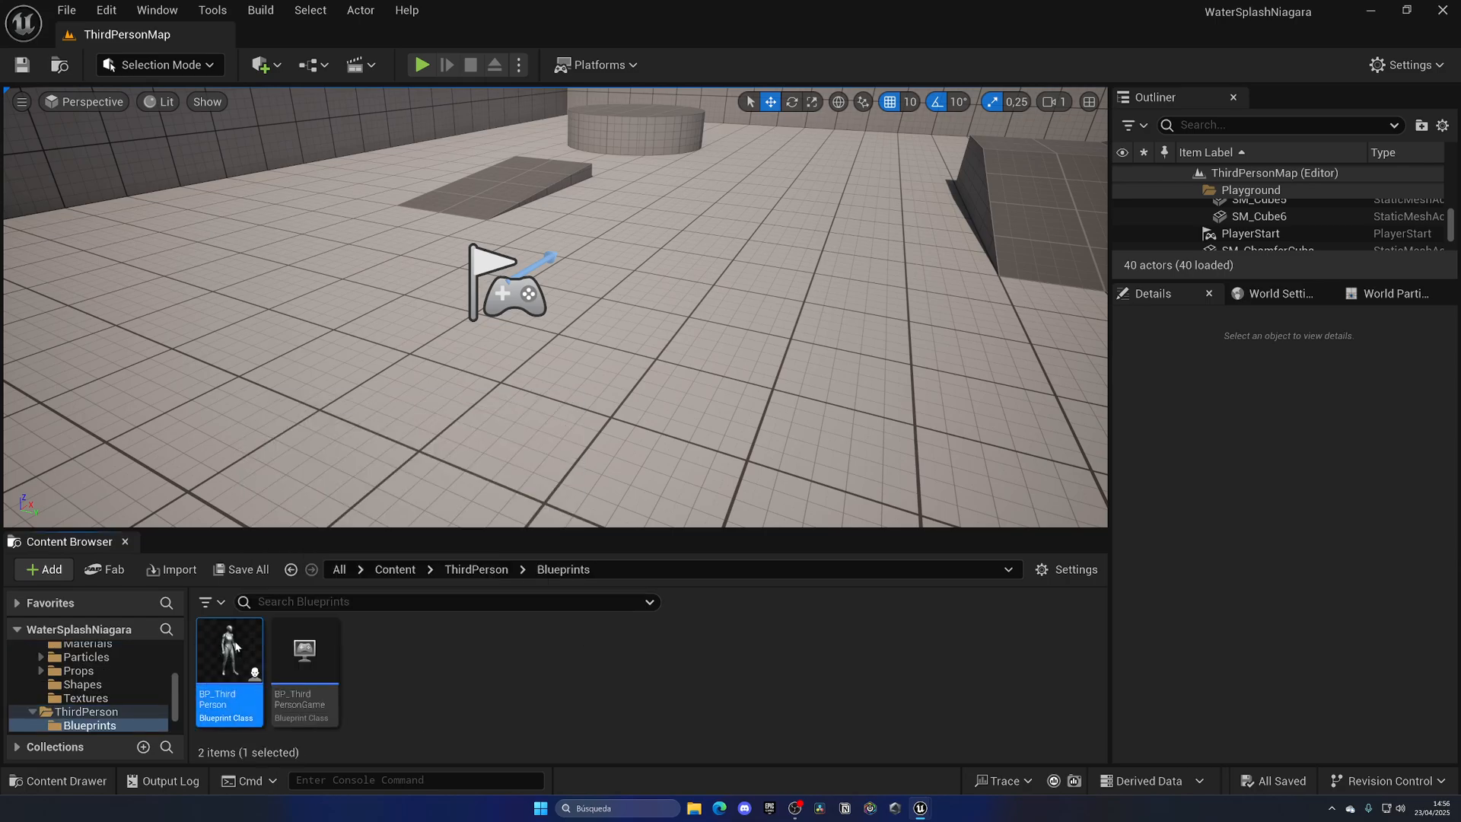
Step: In BP_ThirdPersonCharacter add a Left Mouse Button event driving Spawn System at Location with NS_WaterSplash
double_click(230, 650)
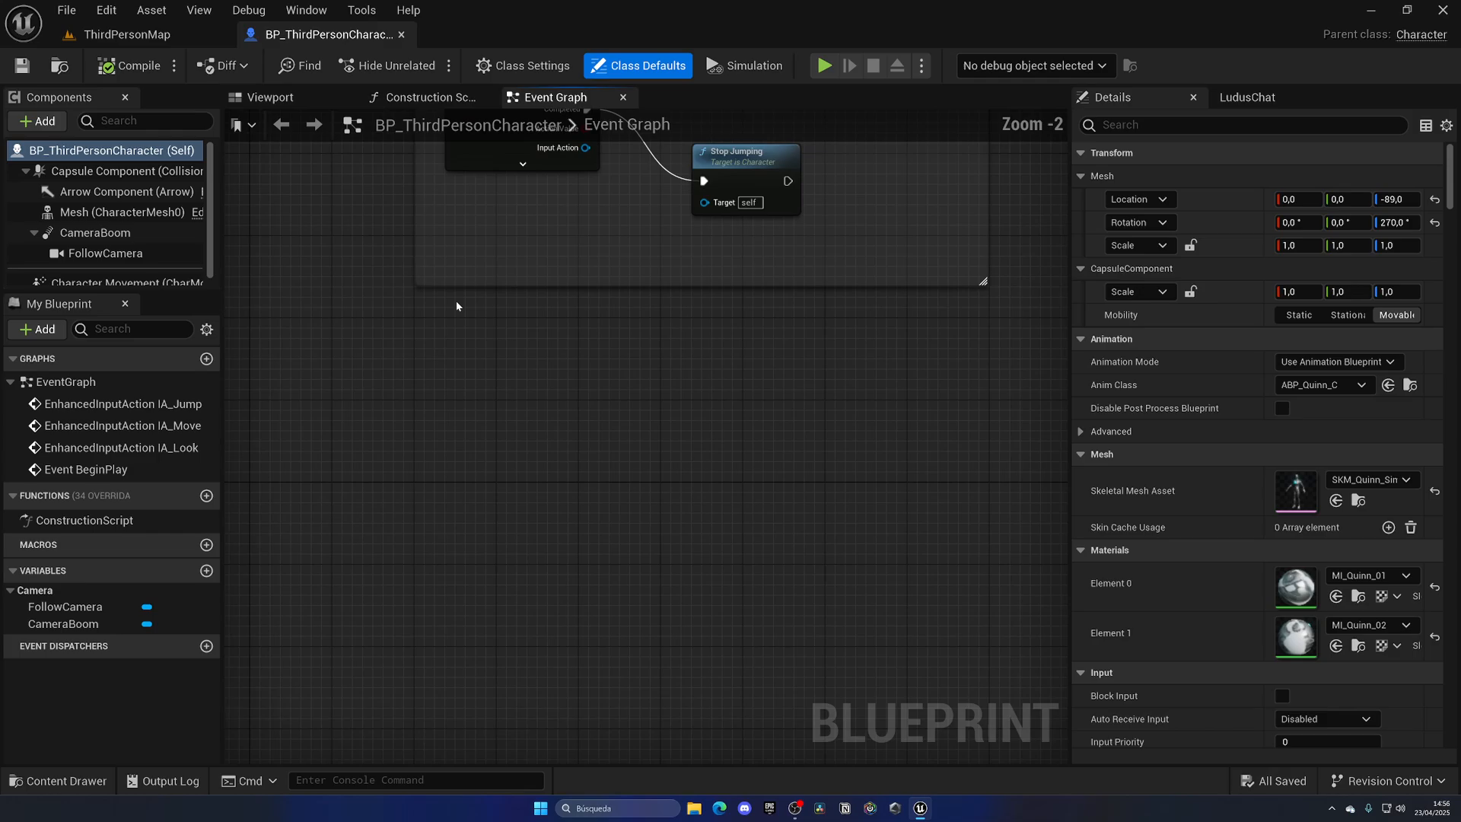
text(left m)
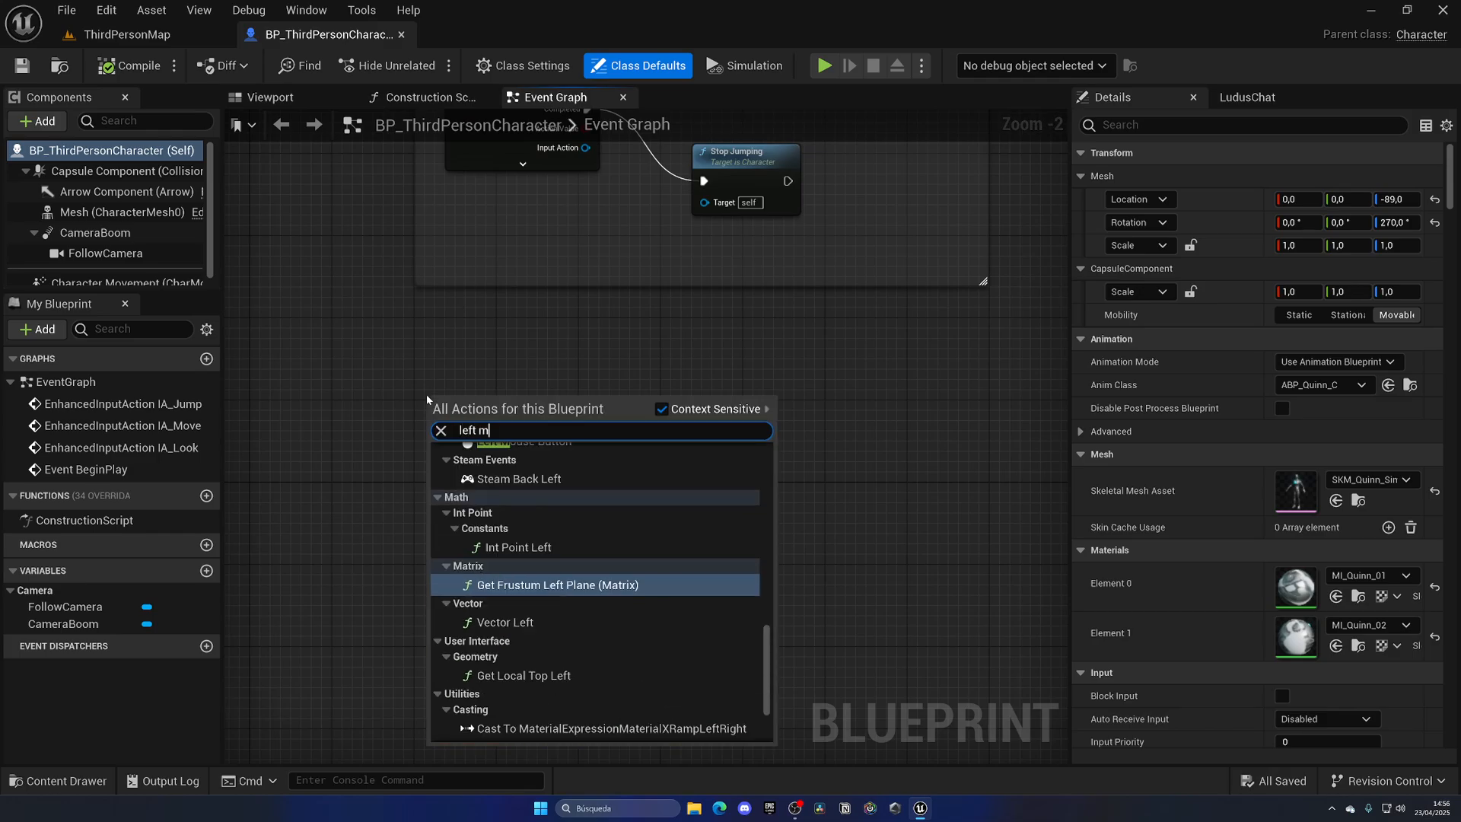
click(518, 441)
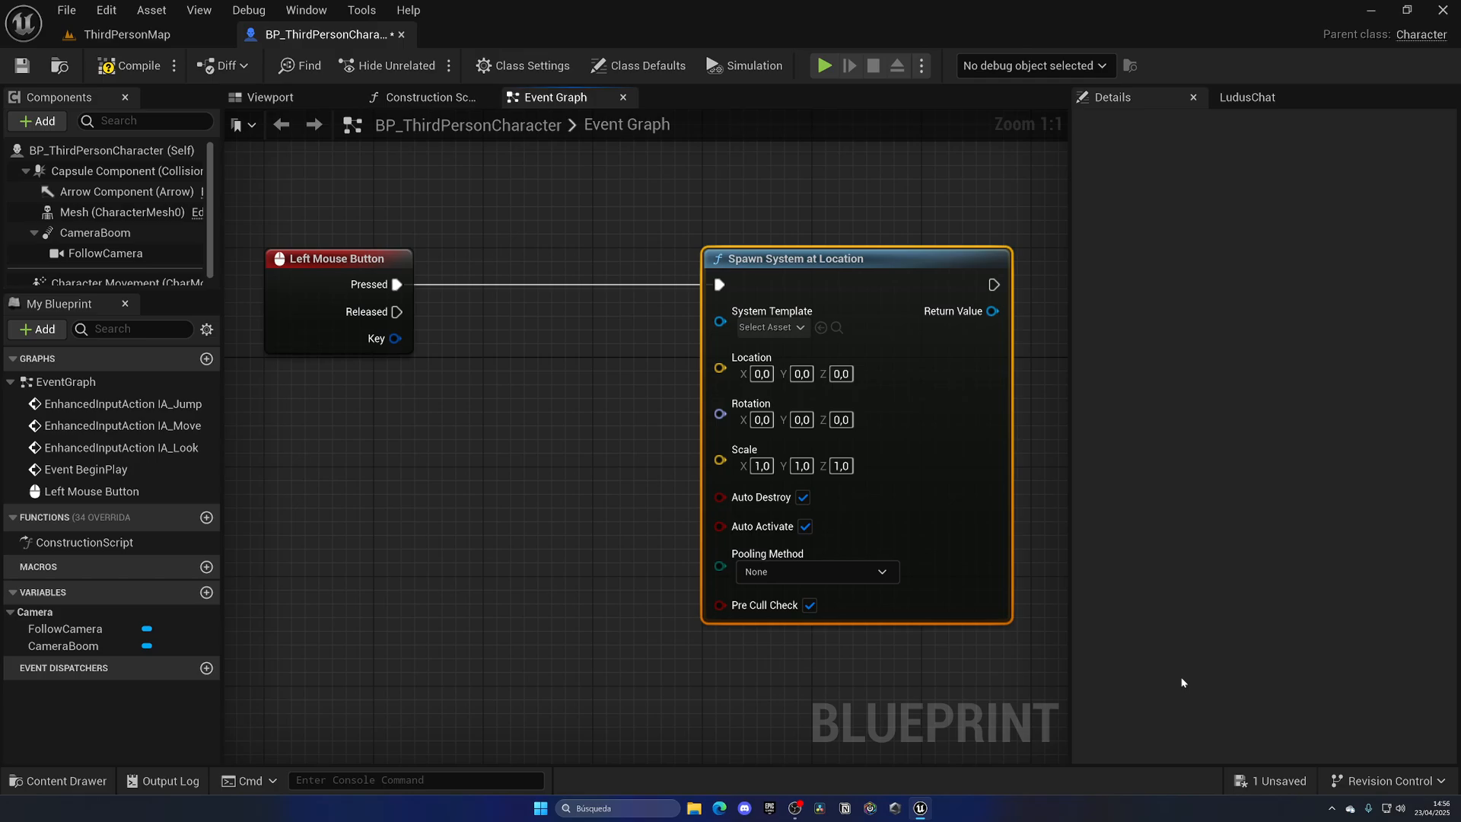
click(767, 328)
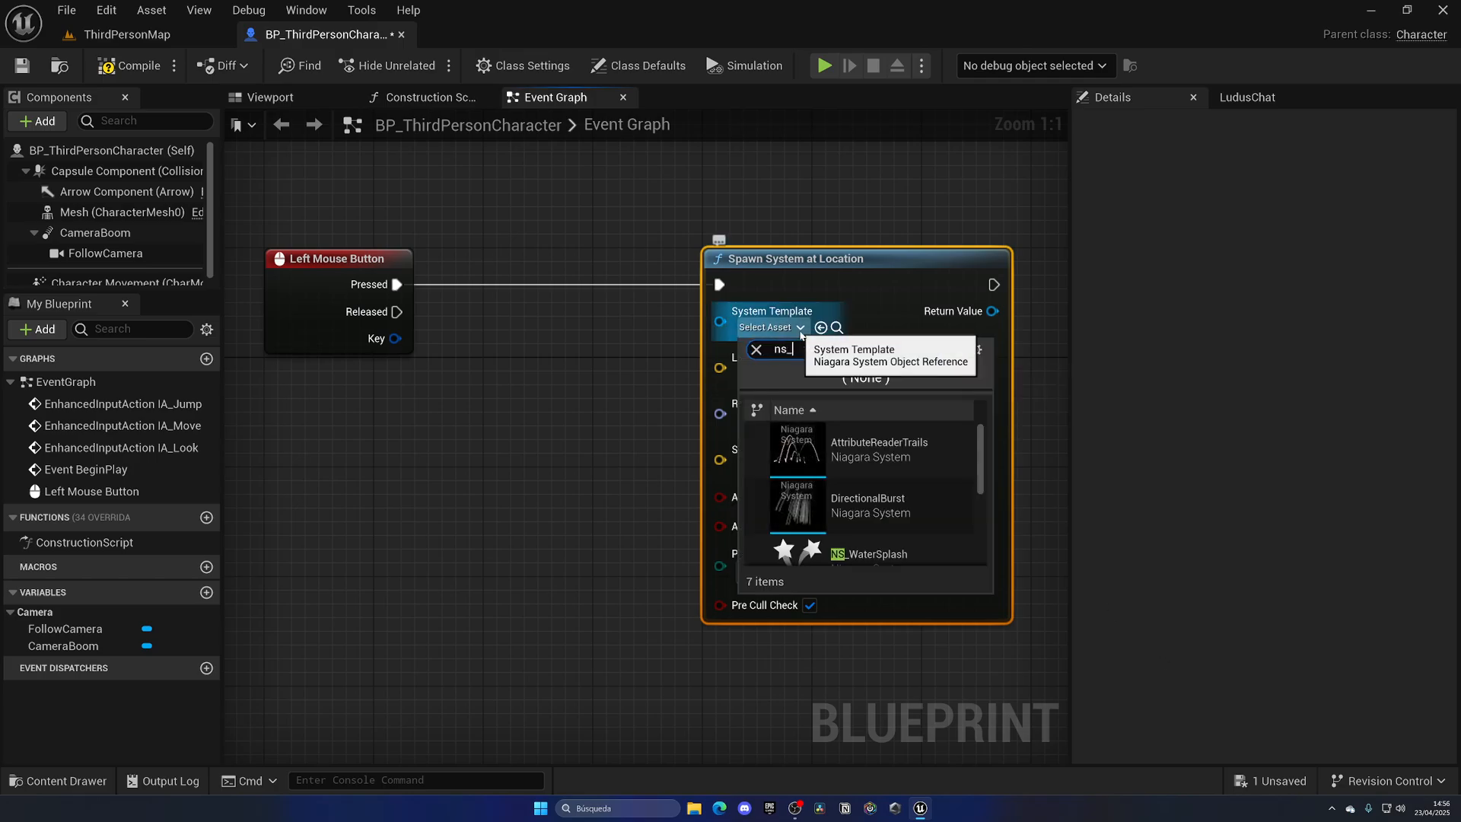
click(879, 553)
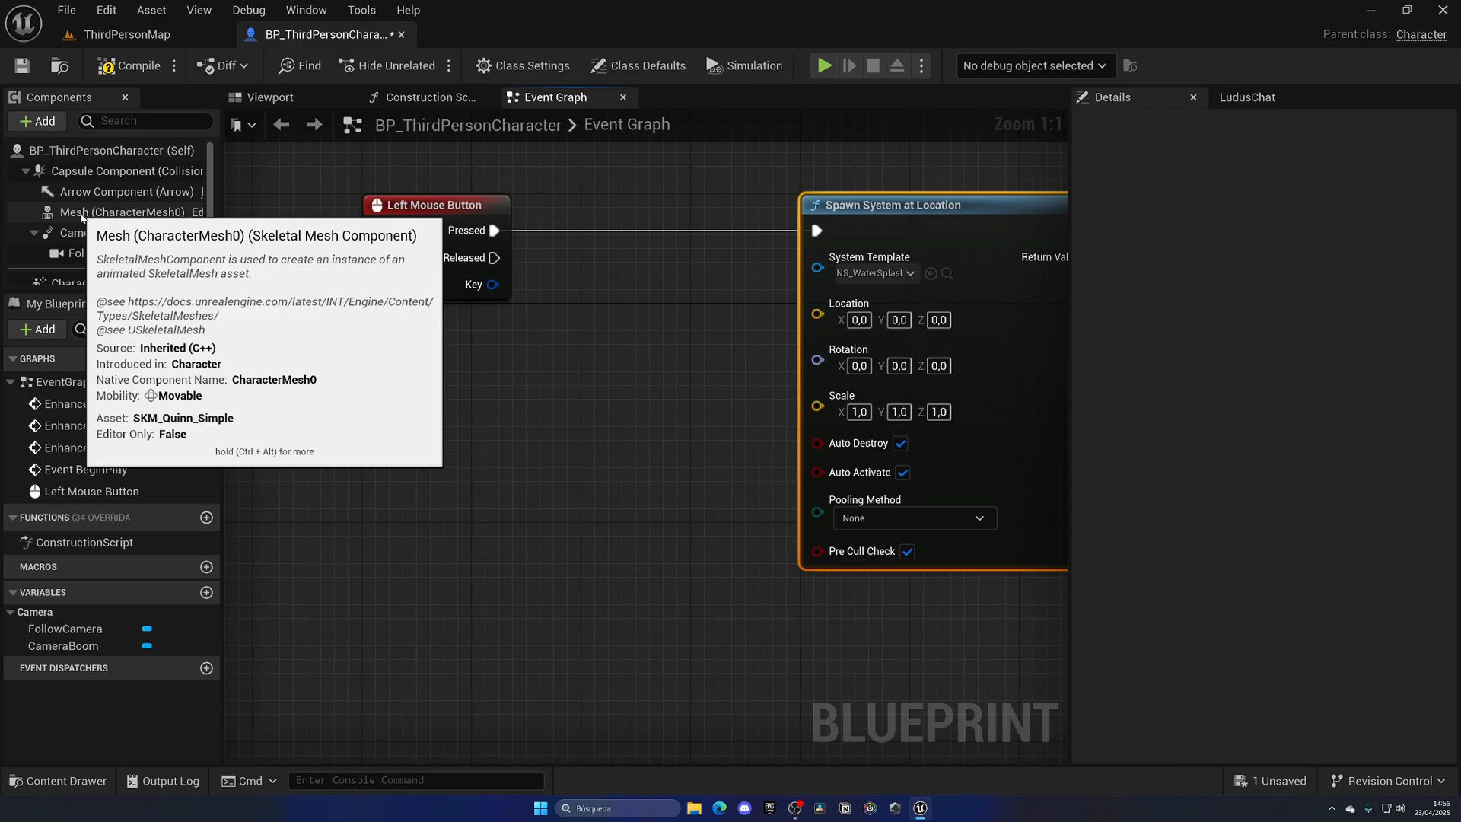
mouse_move(288, 256)
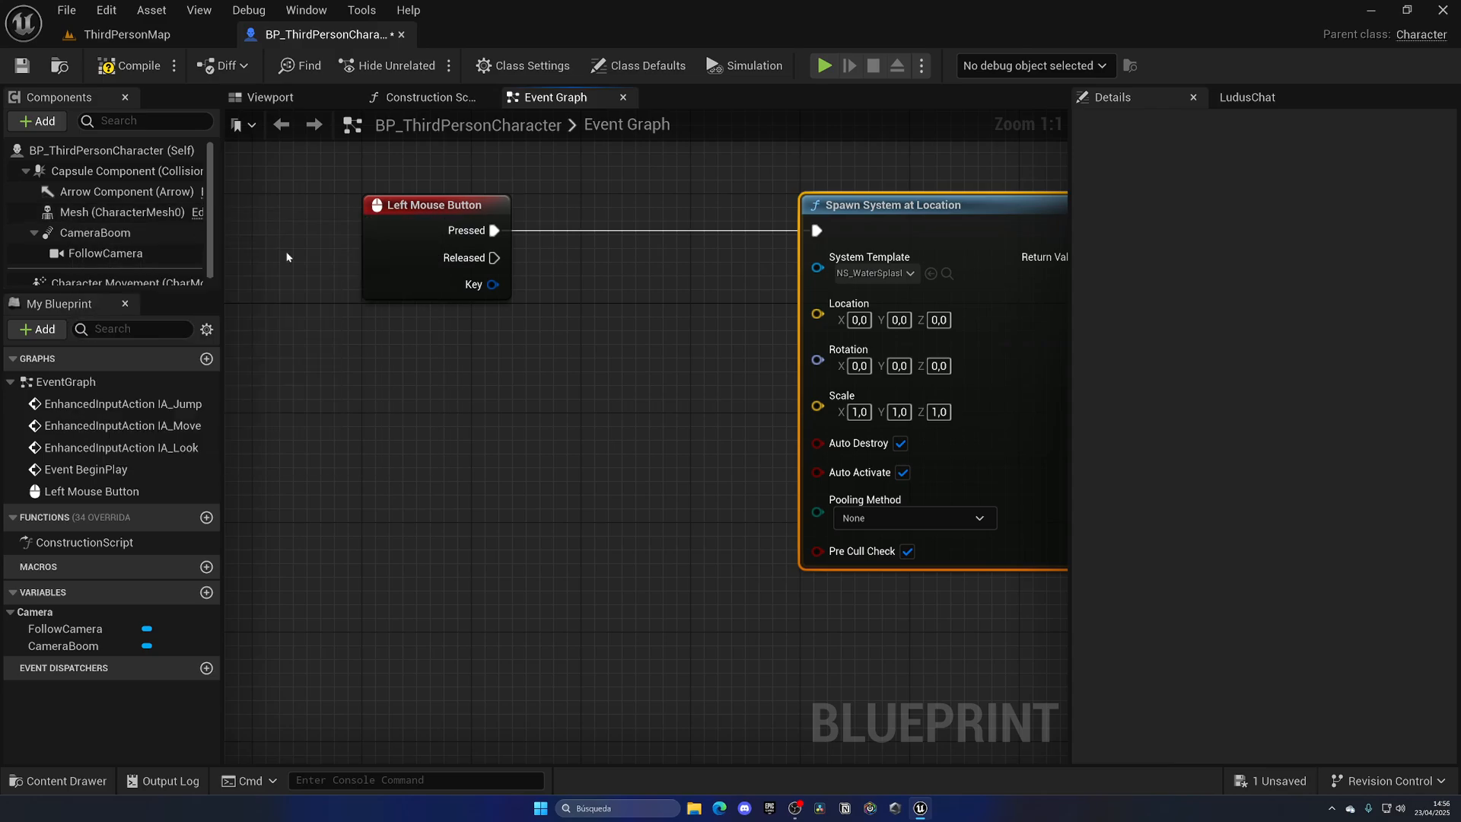
Step: Add Get Actor Location, Get Actor Rotation and Get Forward Vector, with the multiply input converted to a float of 200
text(get ac)
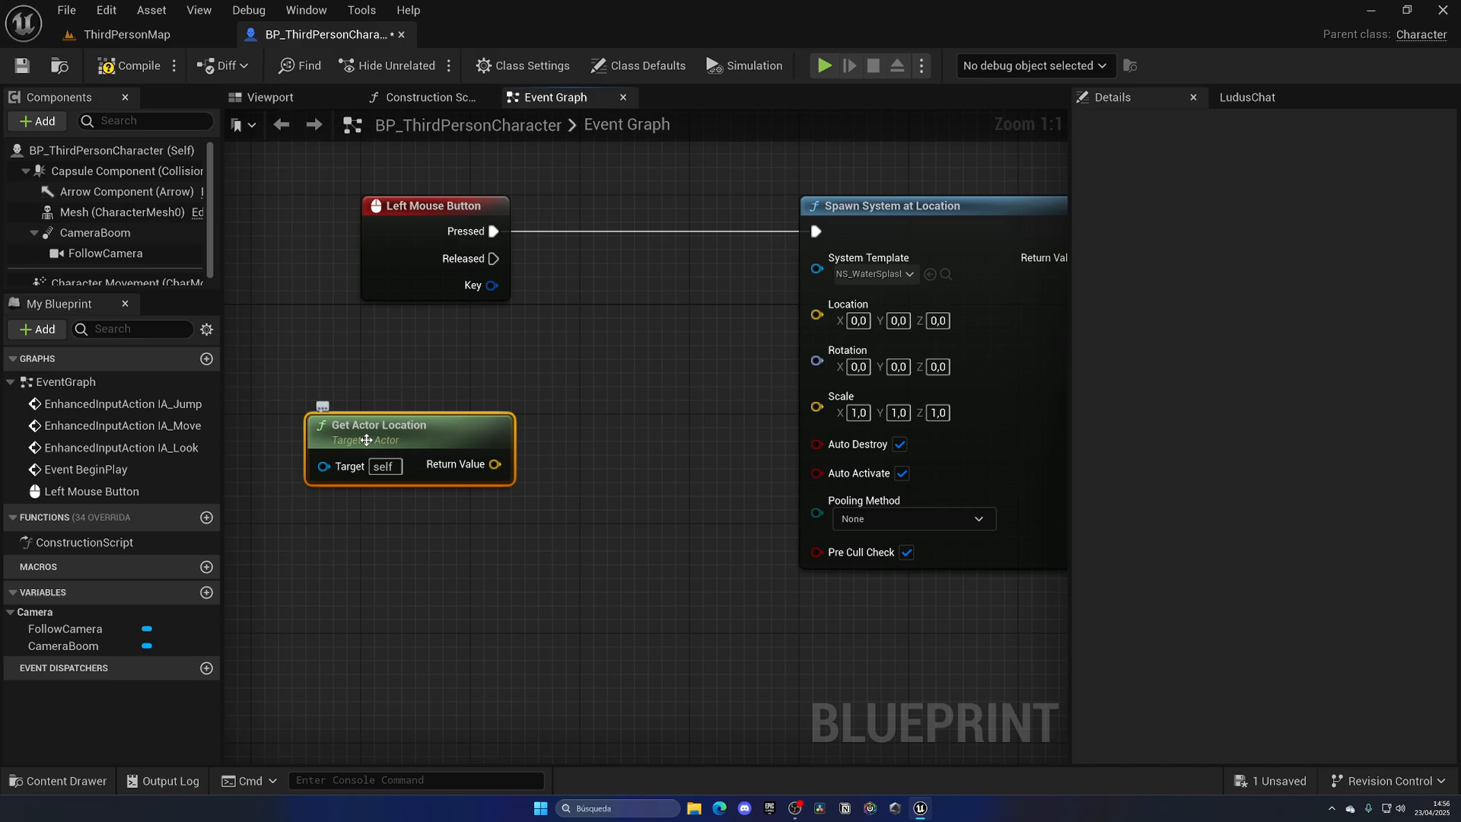
text(get)
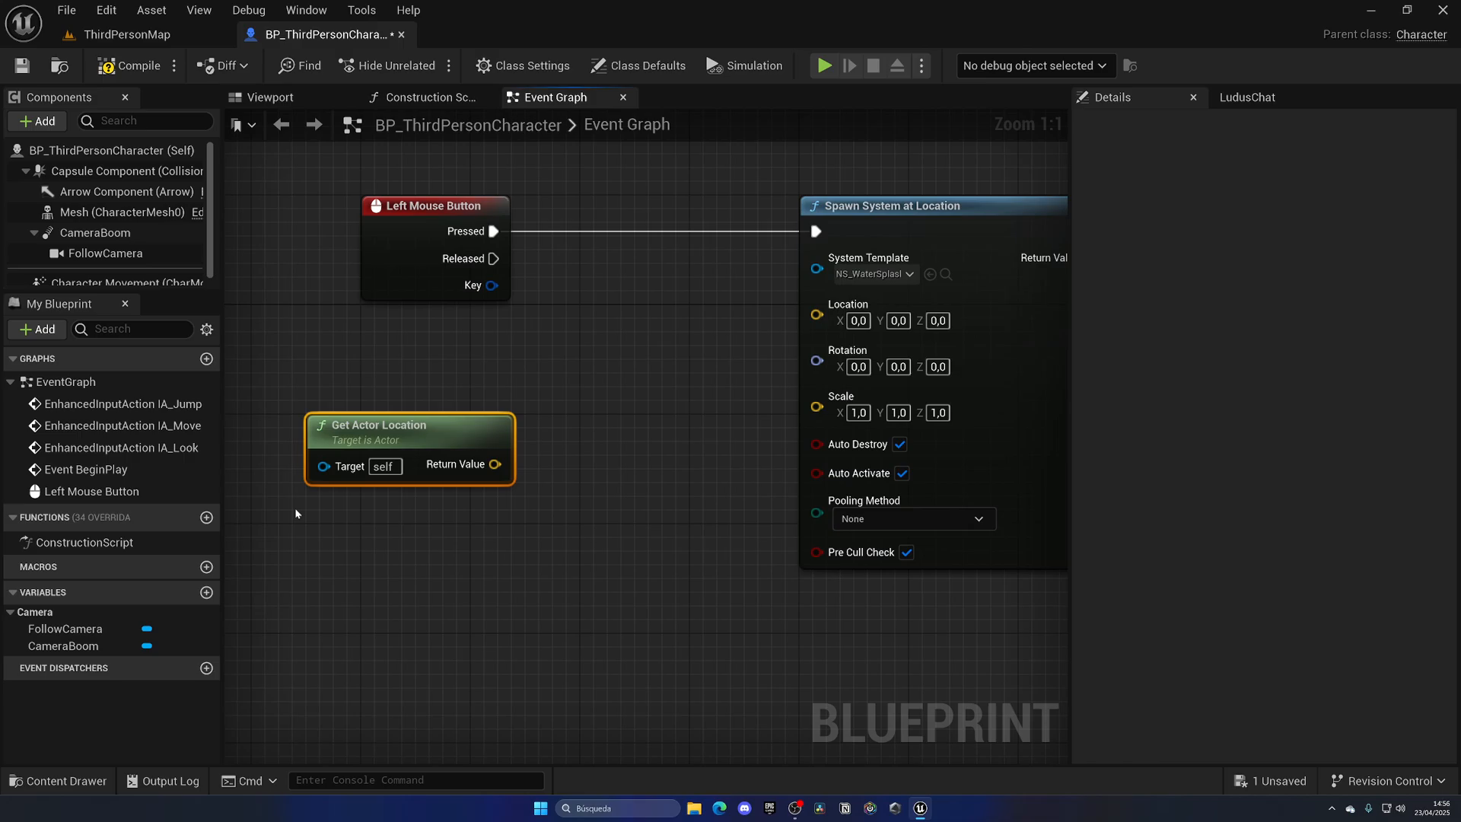
text(ge)
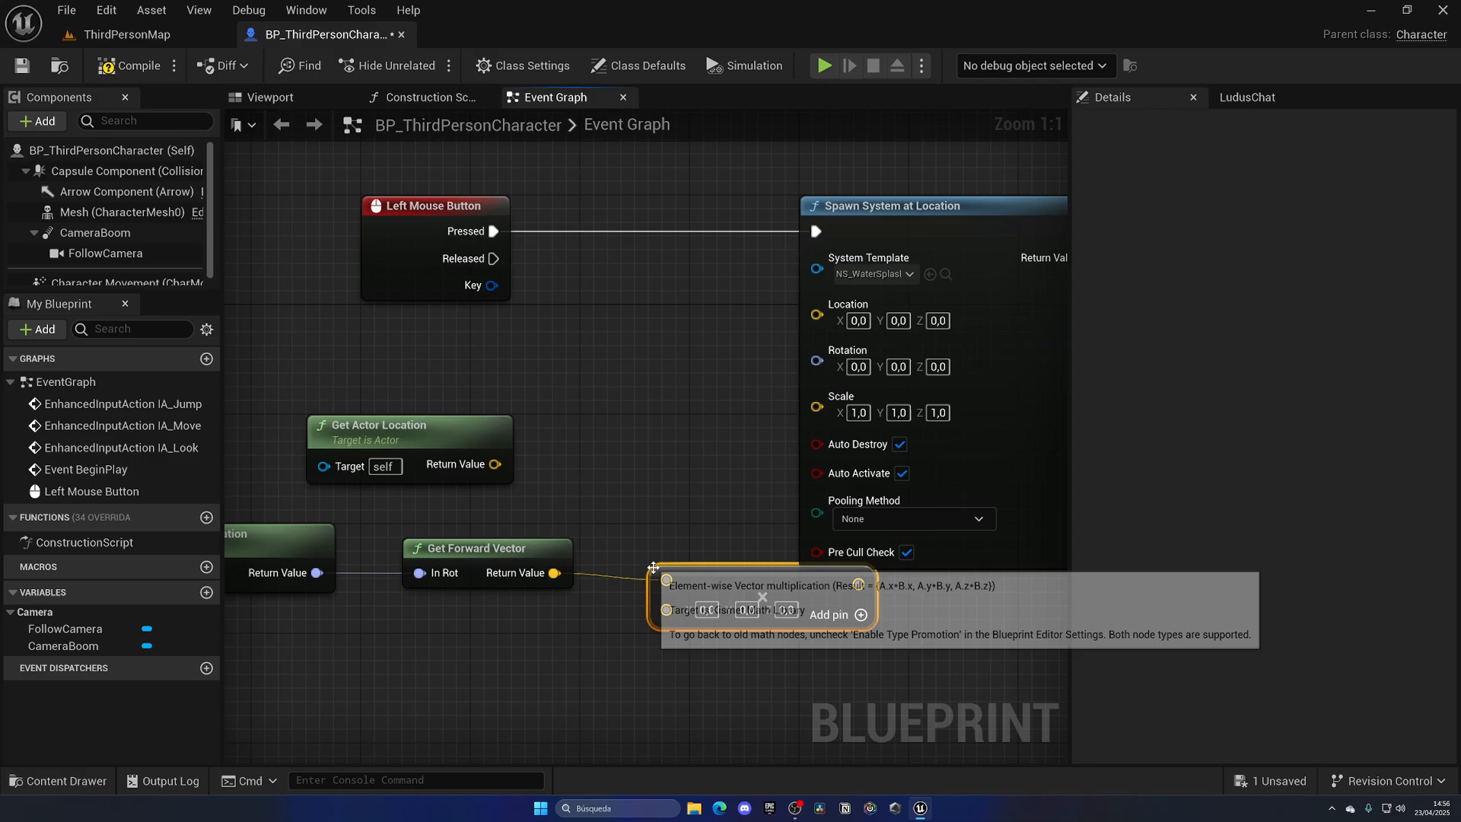
right_click(665, 573)
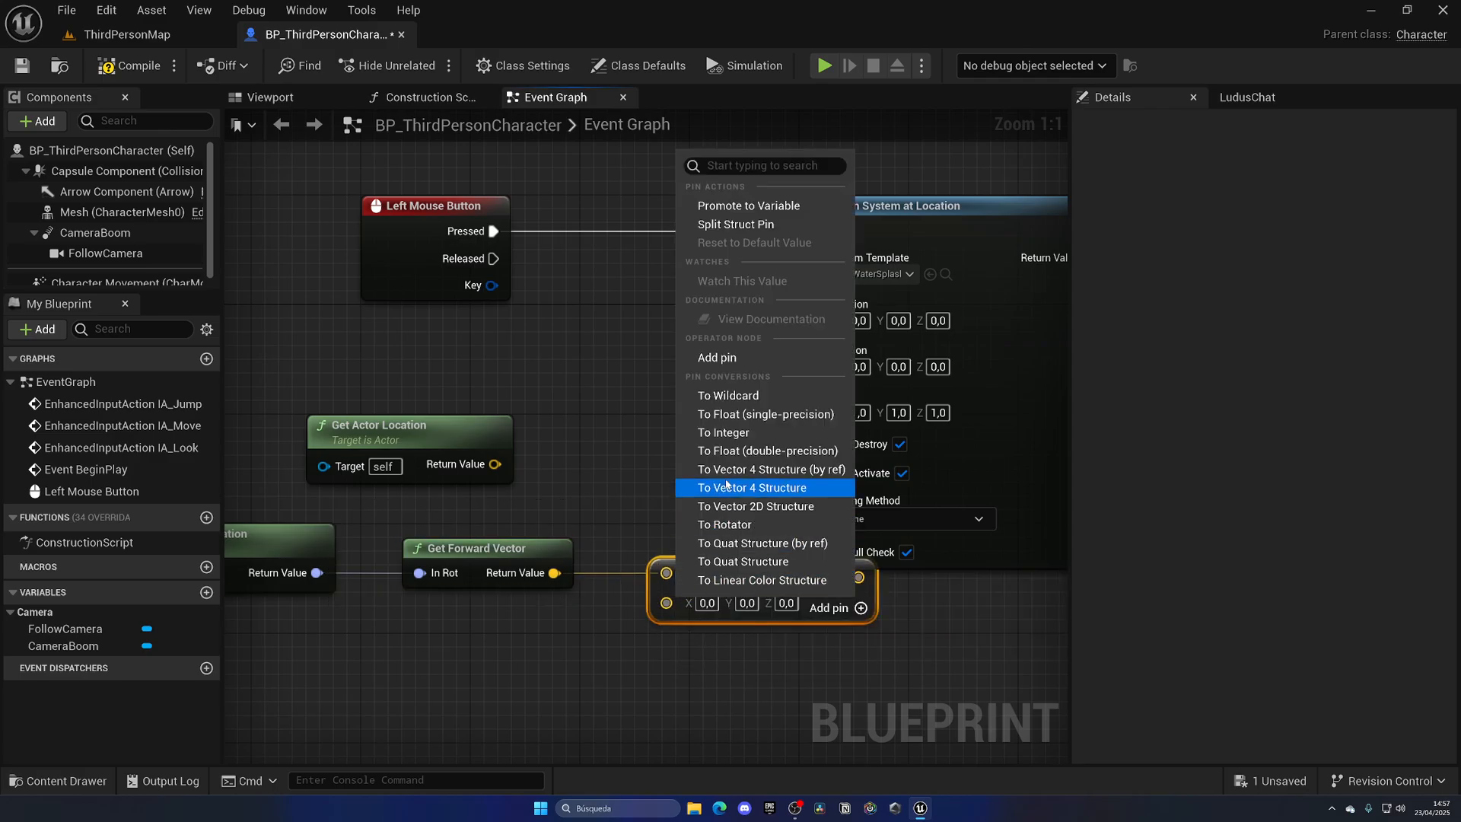
click(752, 487)
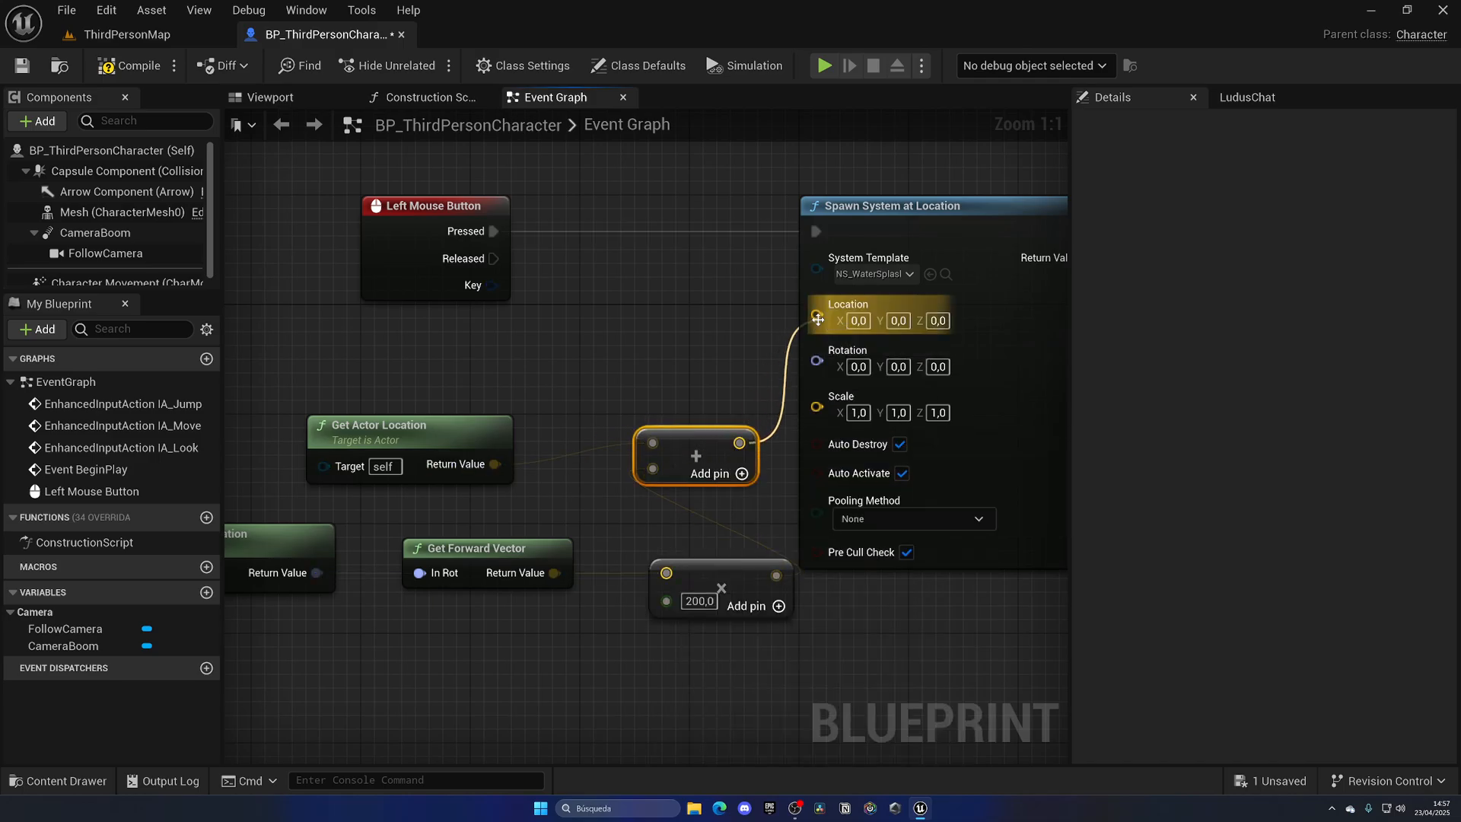
Step: Set the spawned splash's Pooling Method to Auto Release
scroll(down, 3)
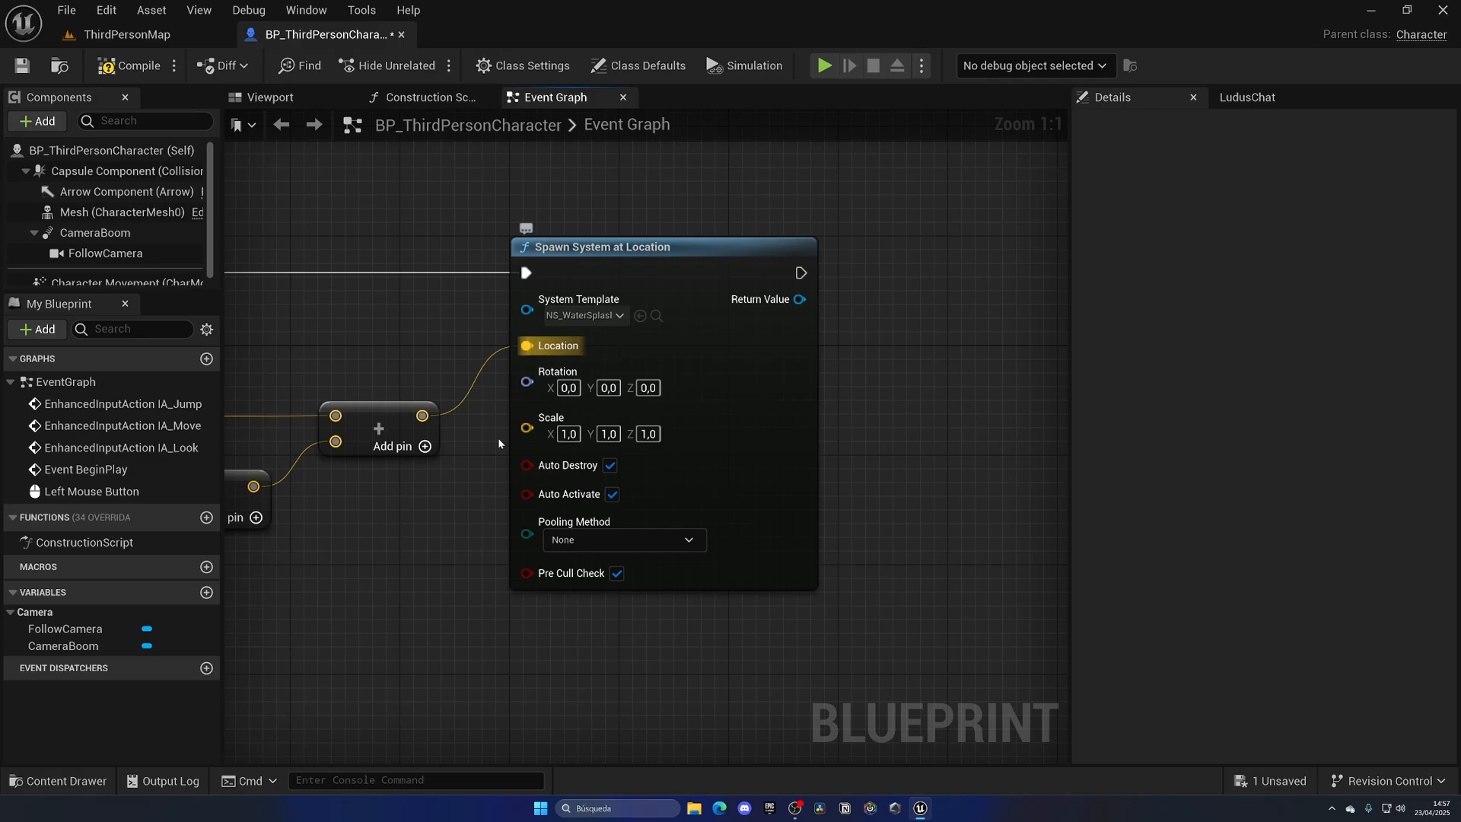
click(622, 539)
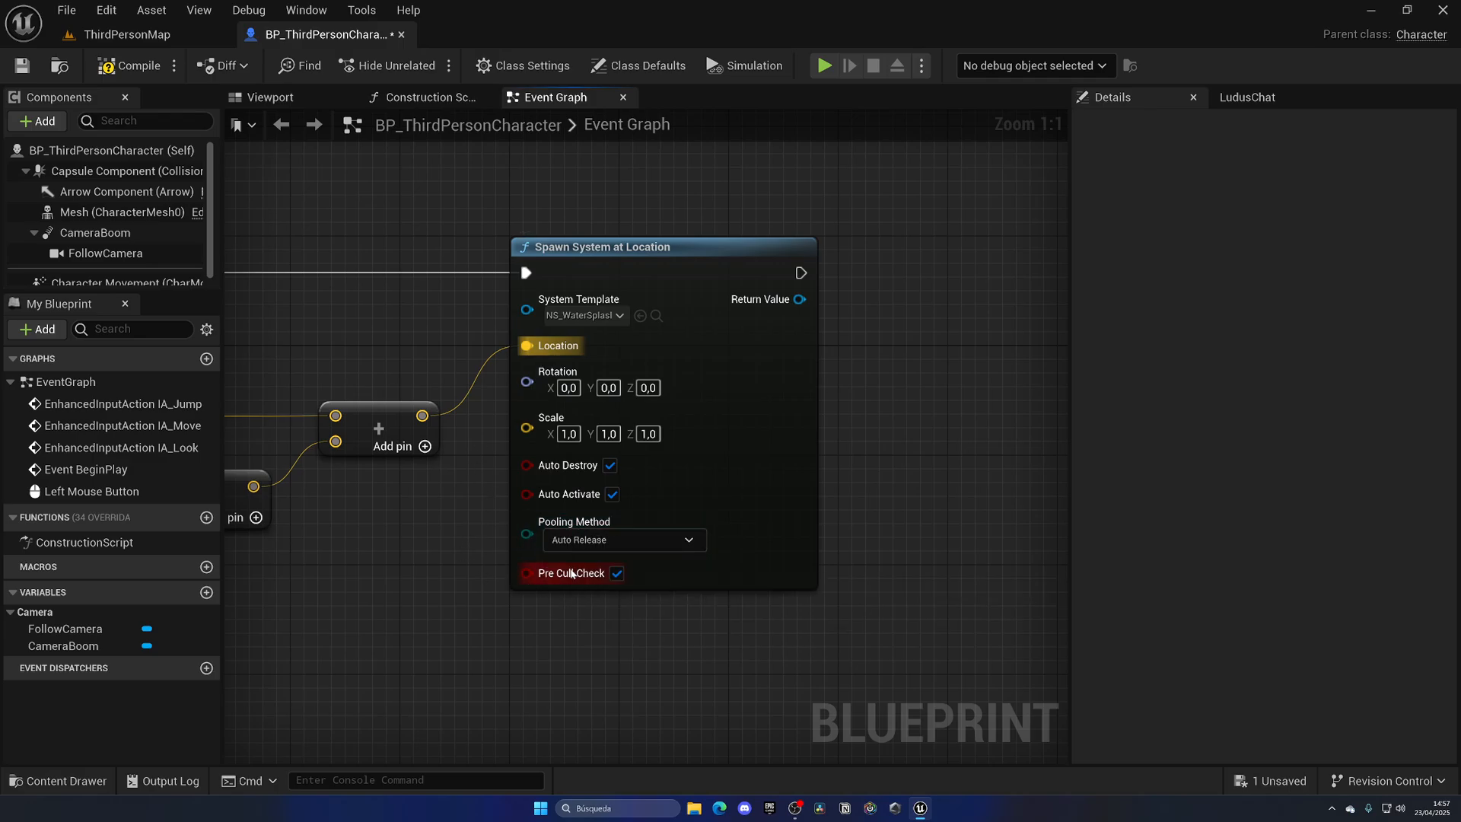
Step: Return to the ThirdPersonMap level and test-play the click-spawned splash
click(126, 35)
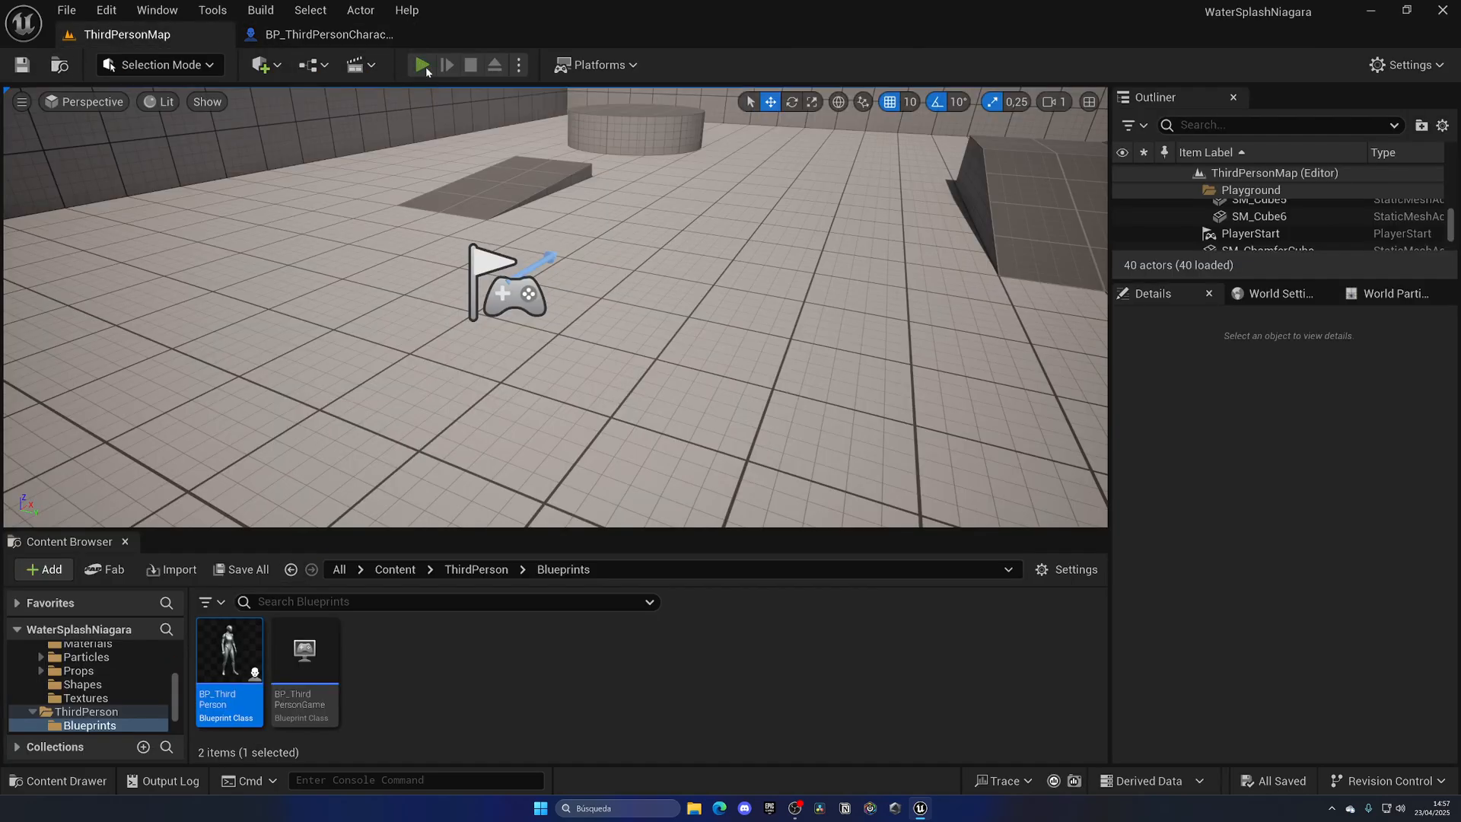
click(421, 64)
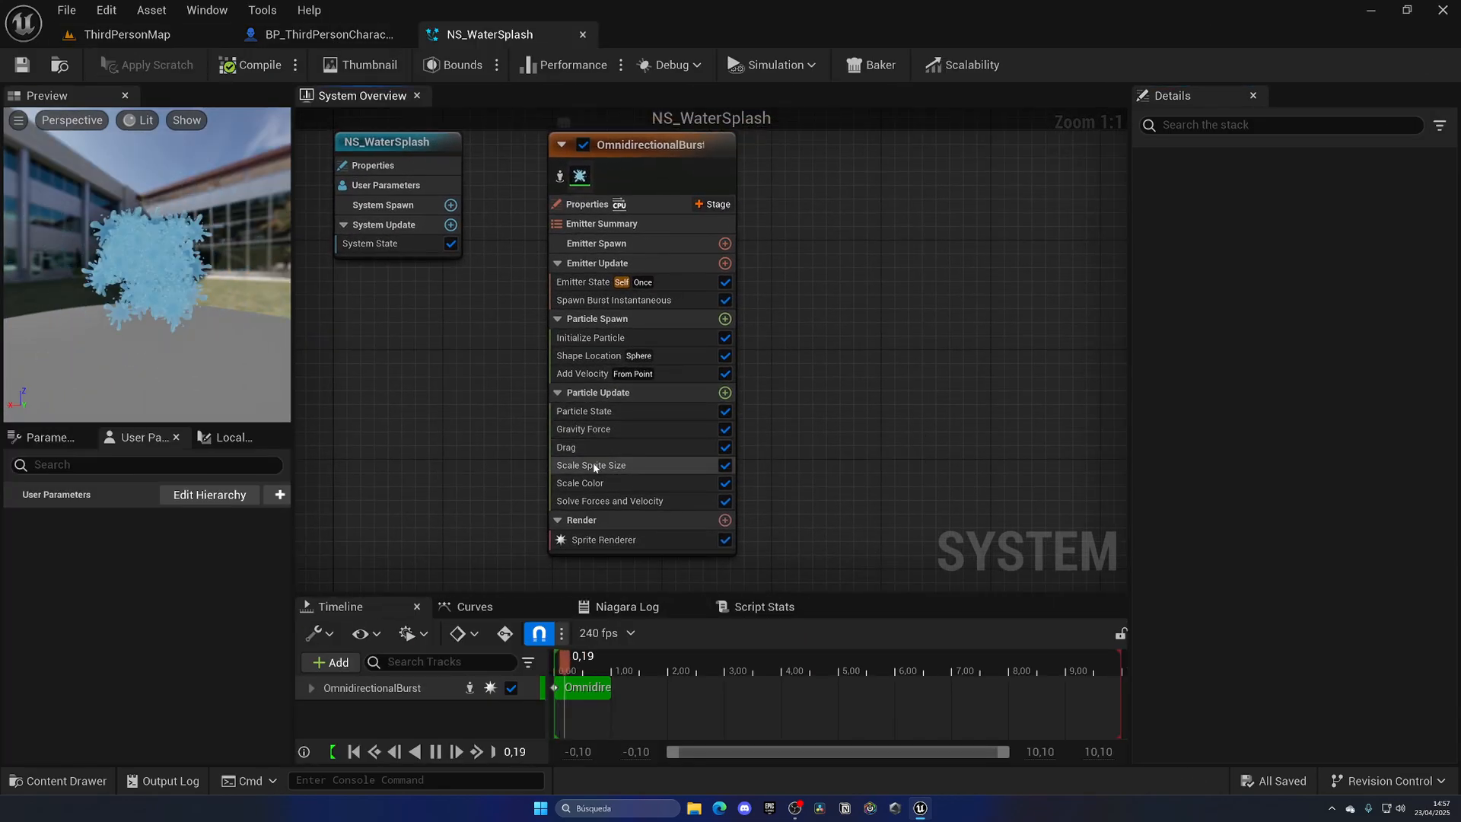
Step: Select the OmnidirectionalBurst emitter's Drag module to view its 0.75 drag value
click(588, 446)
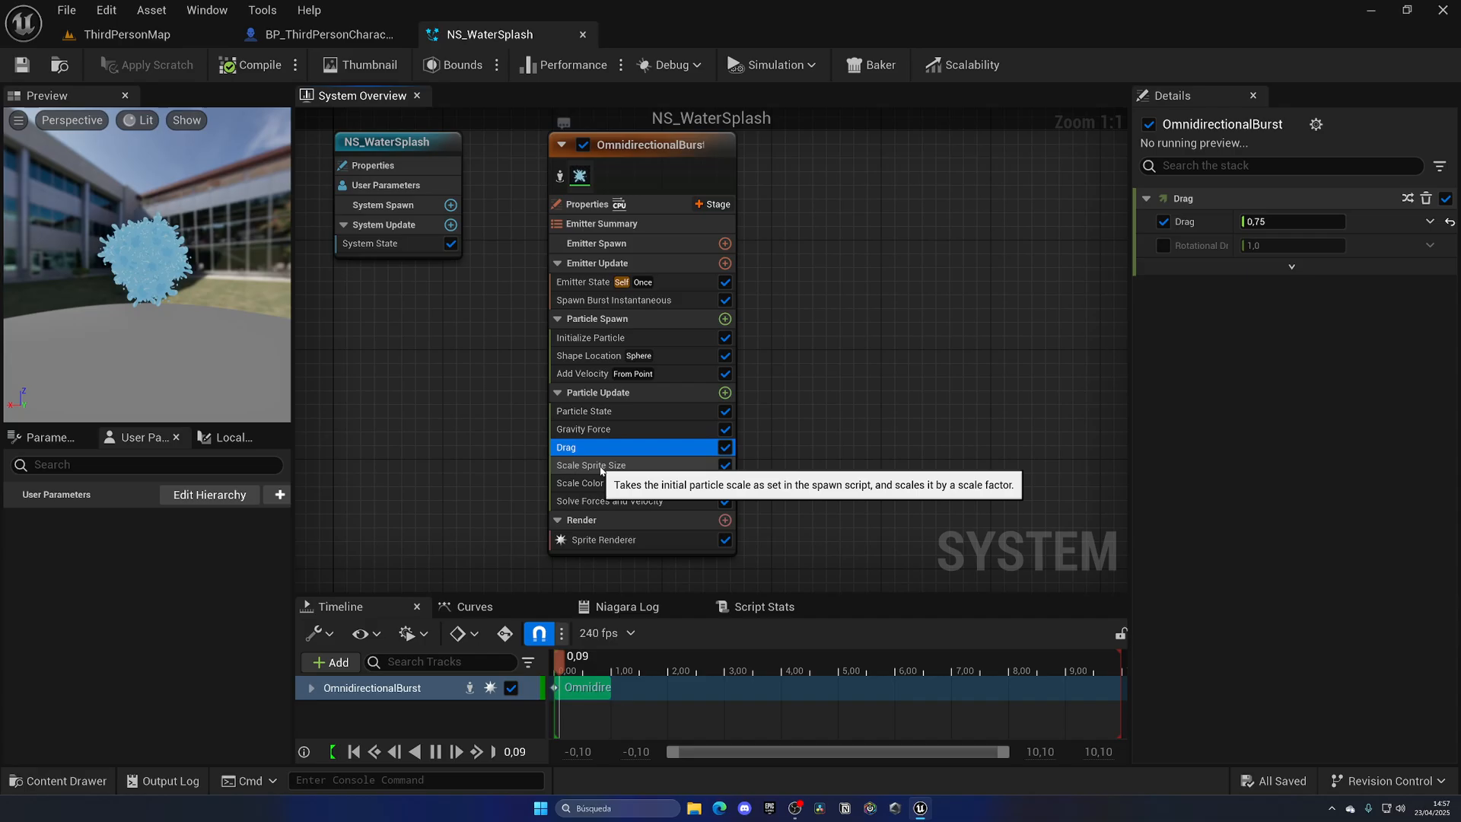